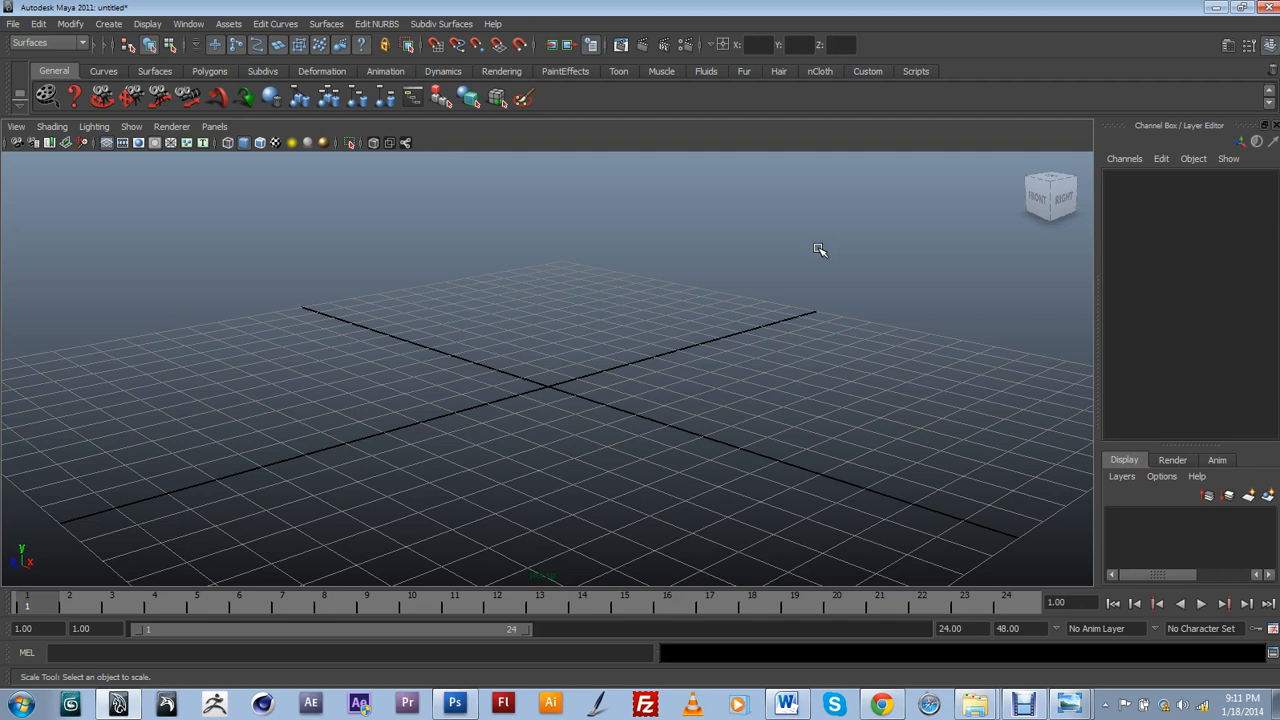
pyautogui.moveTo(555, 307)
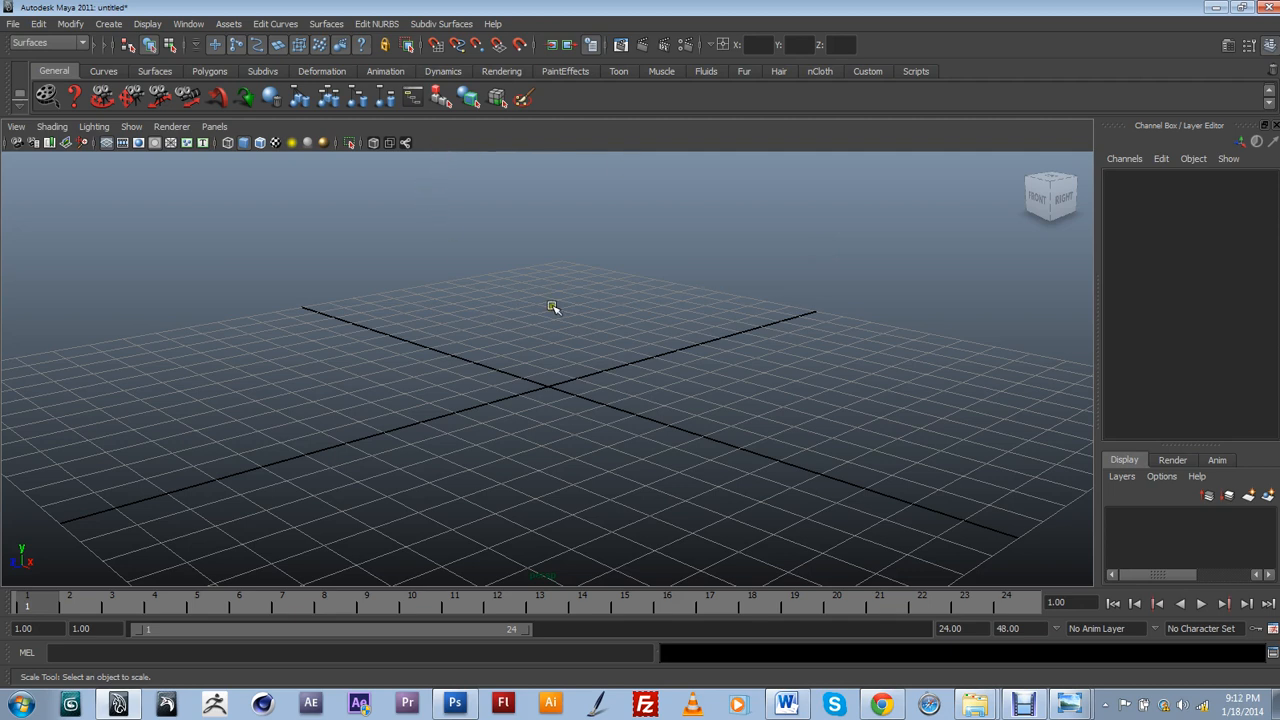
pyautogui.moveTo(173, 225)
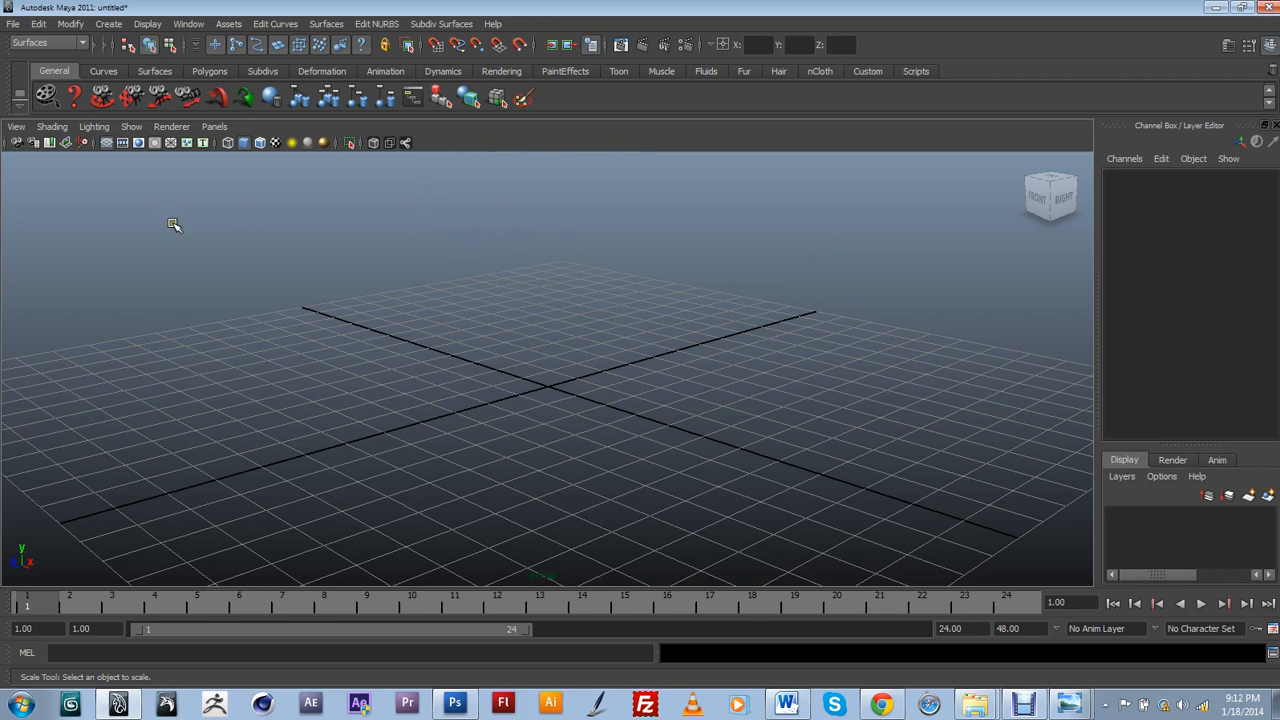
pyautogui.moveTo(17, 110)
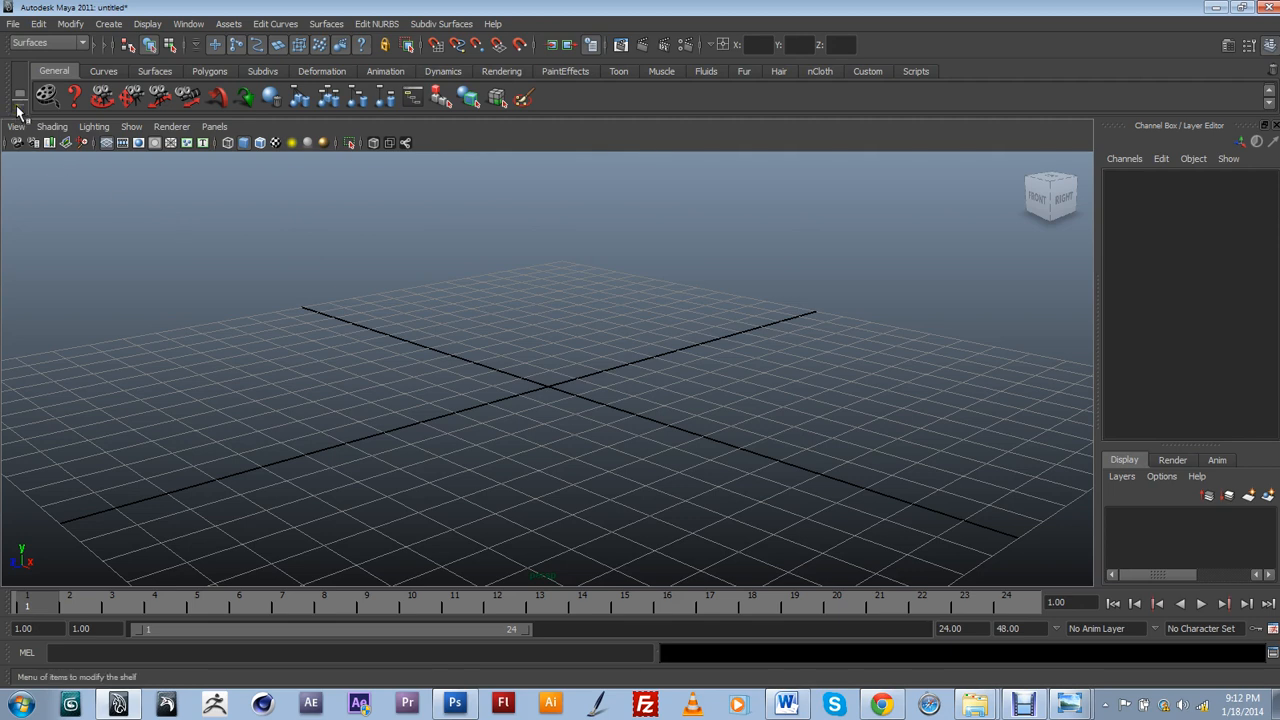
pyautogui.moveTo(17, 112)
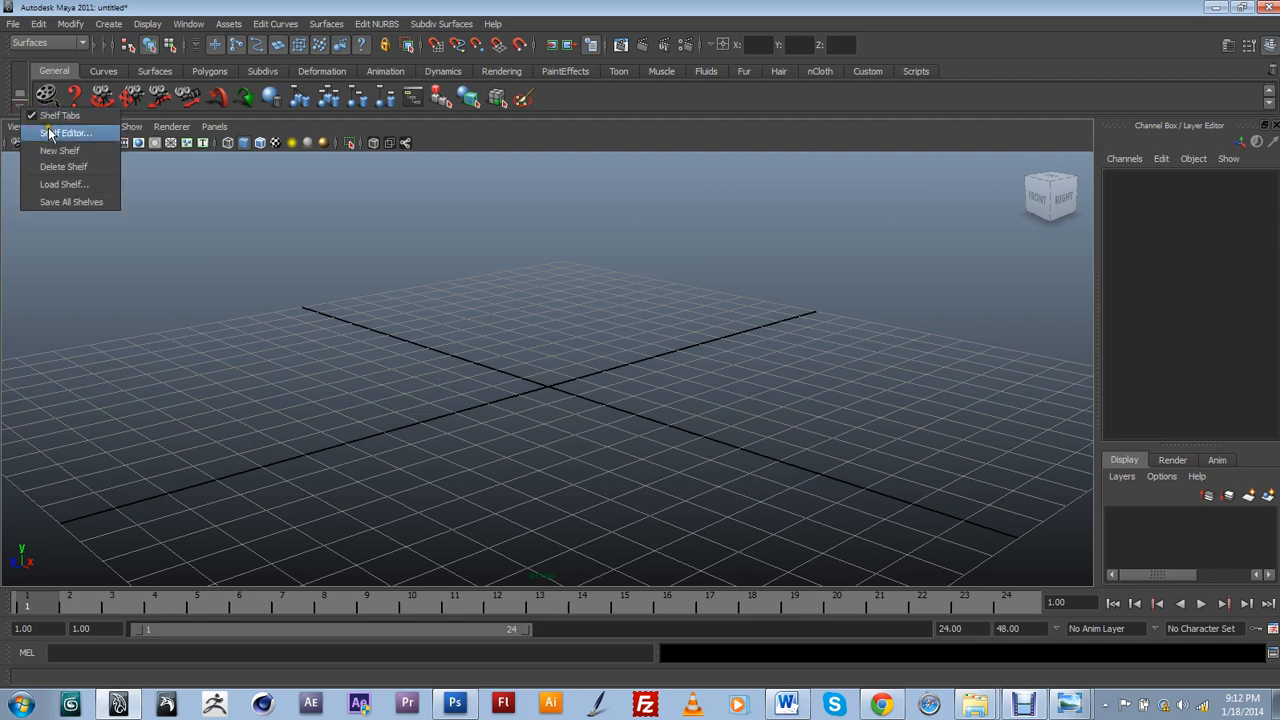
pyautogui.moveTo(59, 150)
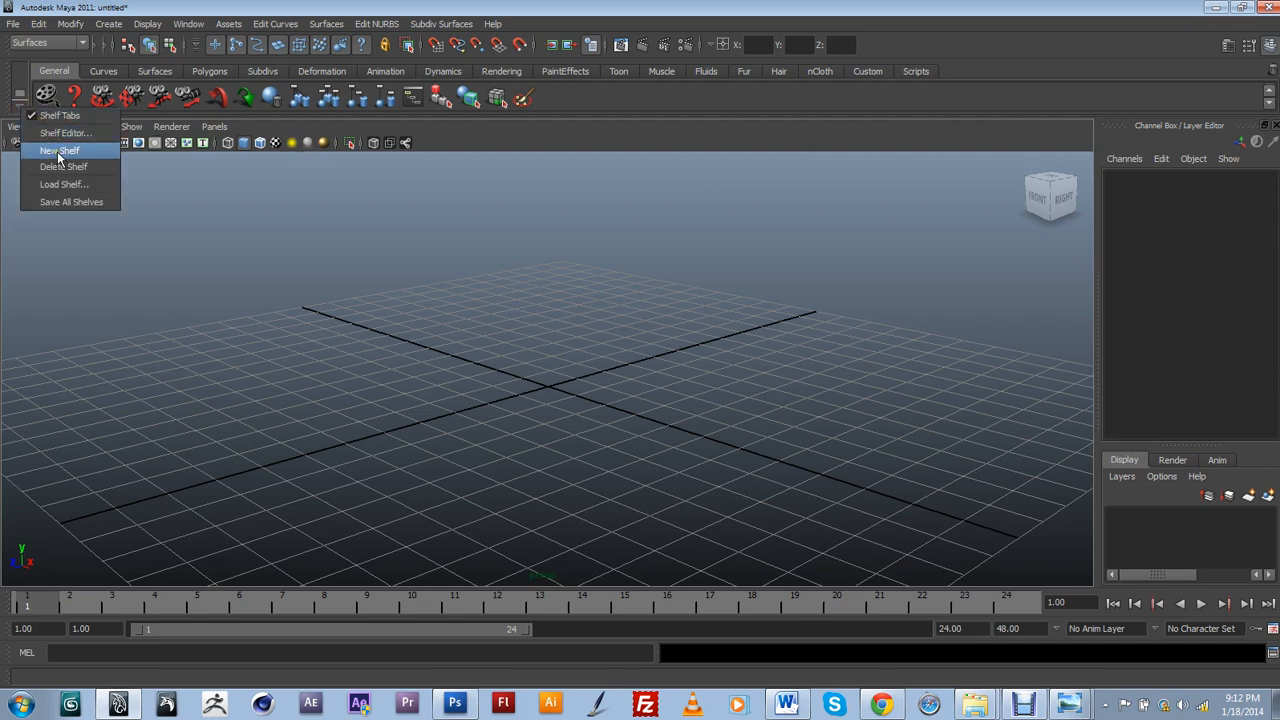
# Step: Create a new shelf from the shelf menu and name it MyTools
pyautogui.click(59, 150)
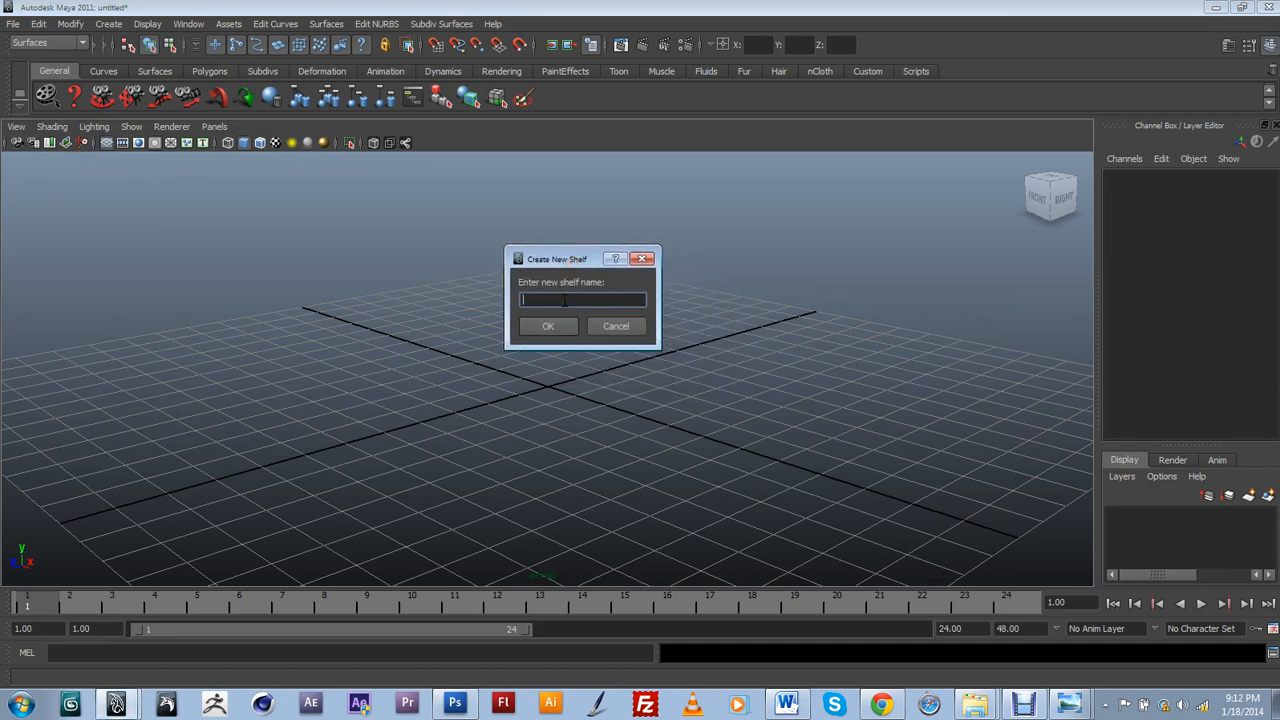
pyautogui.write('My')
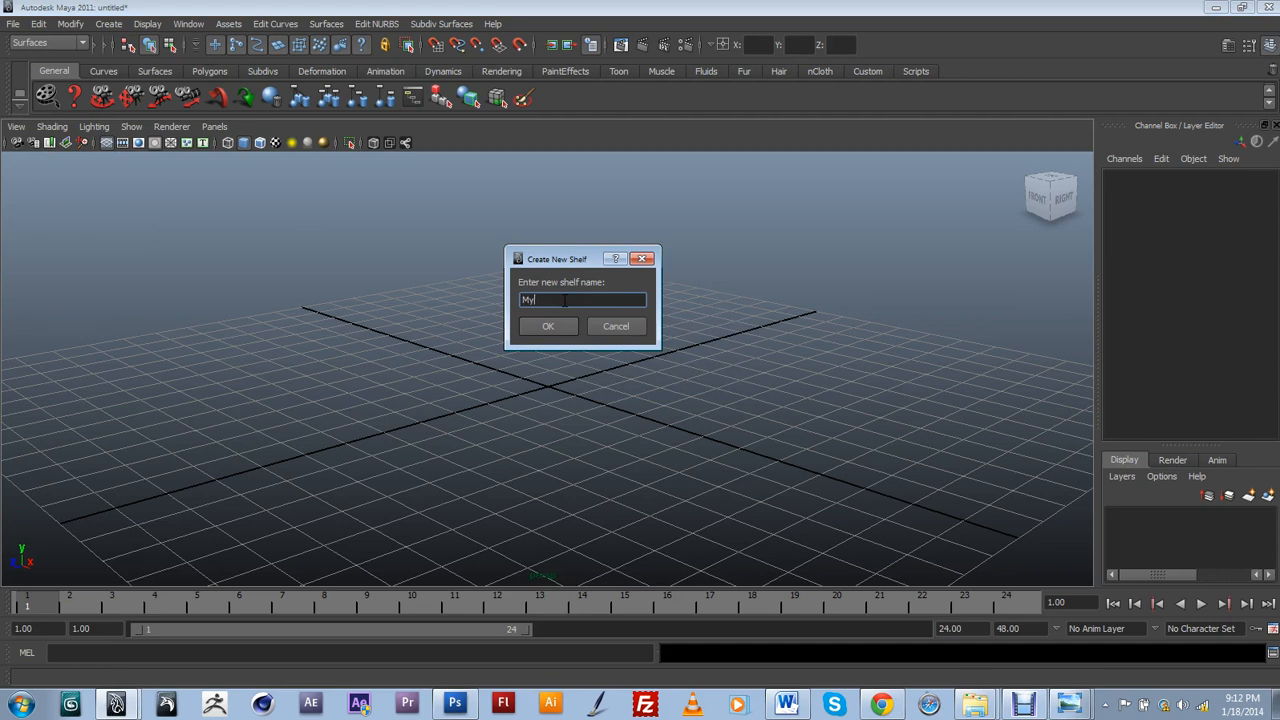
pyautogui.write('Tool')
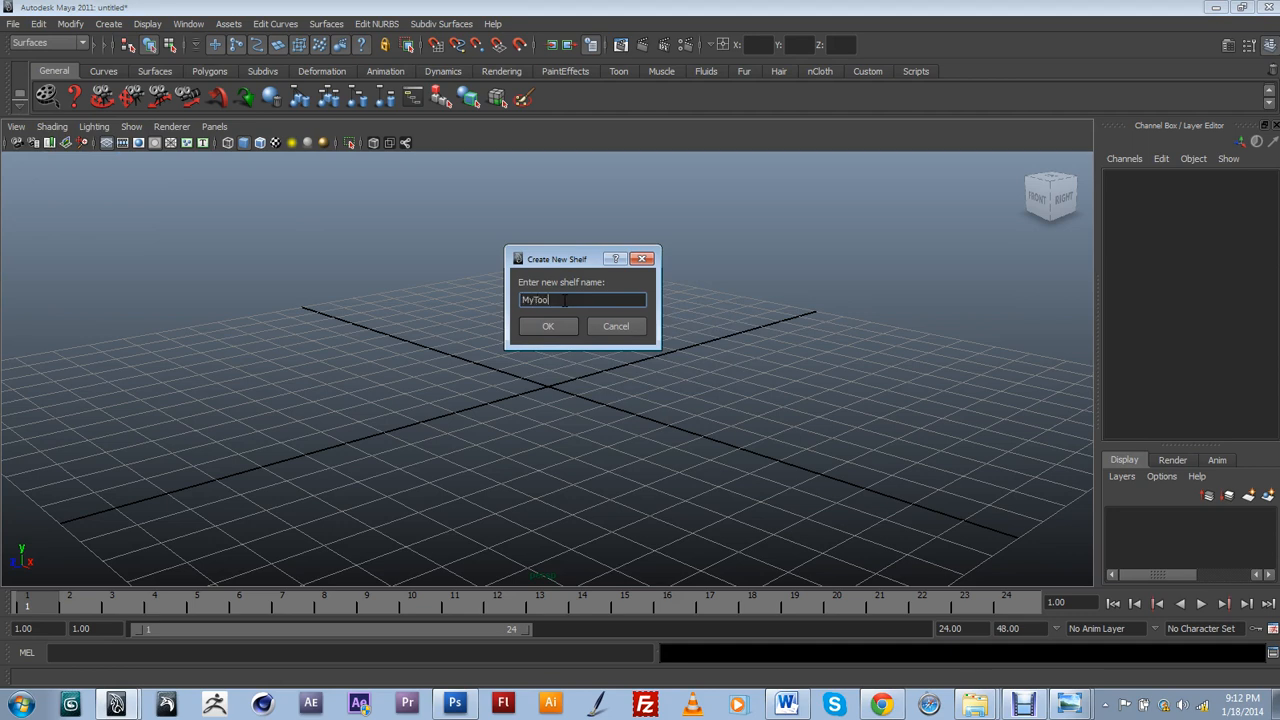
pyautogui.click(548, 326)
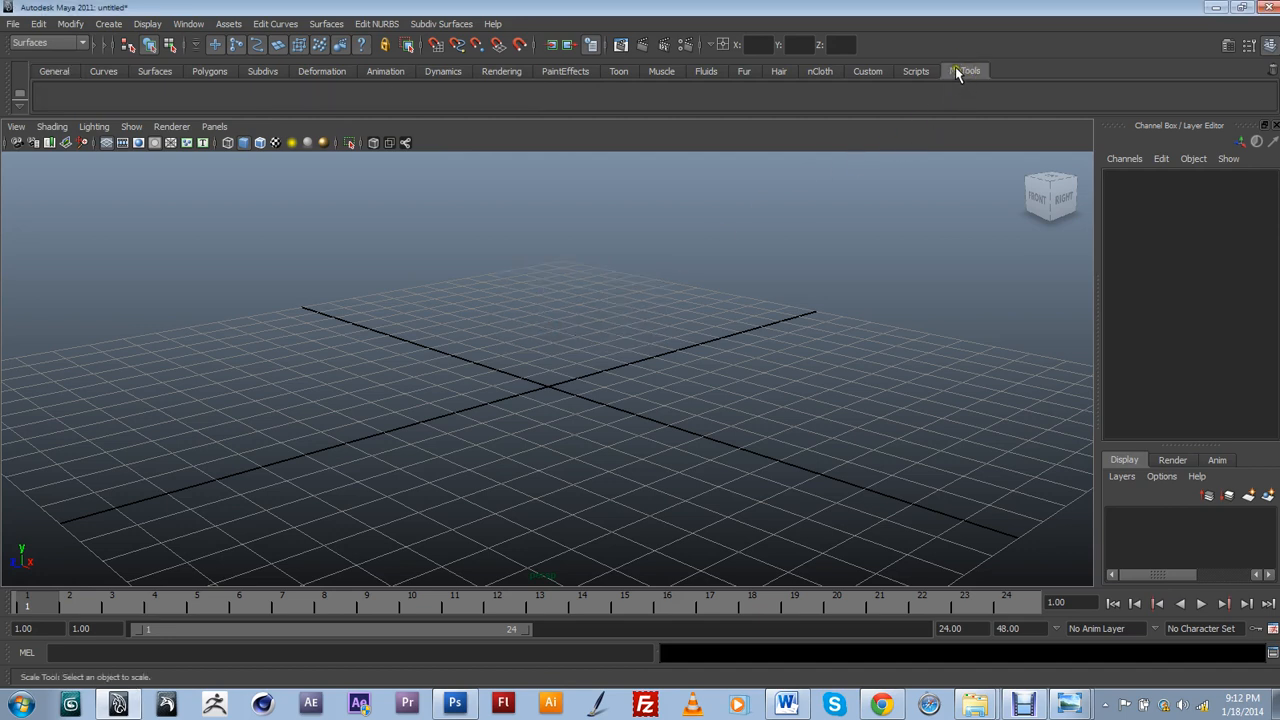
pyautogui.moveTo(966, 78)
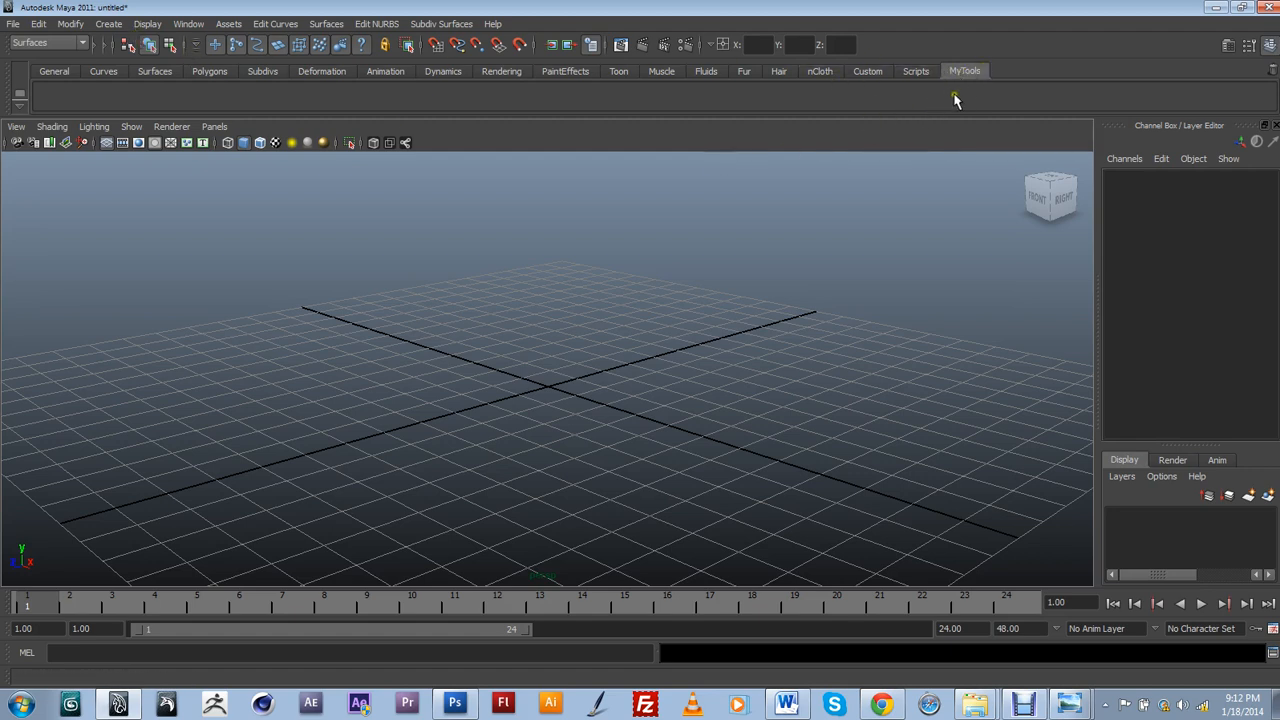
pyautogui.moveTo(965, 75)
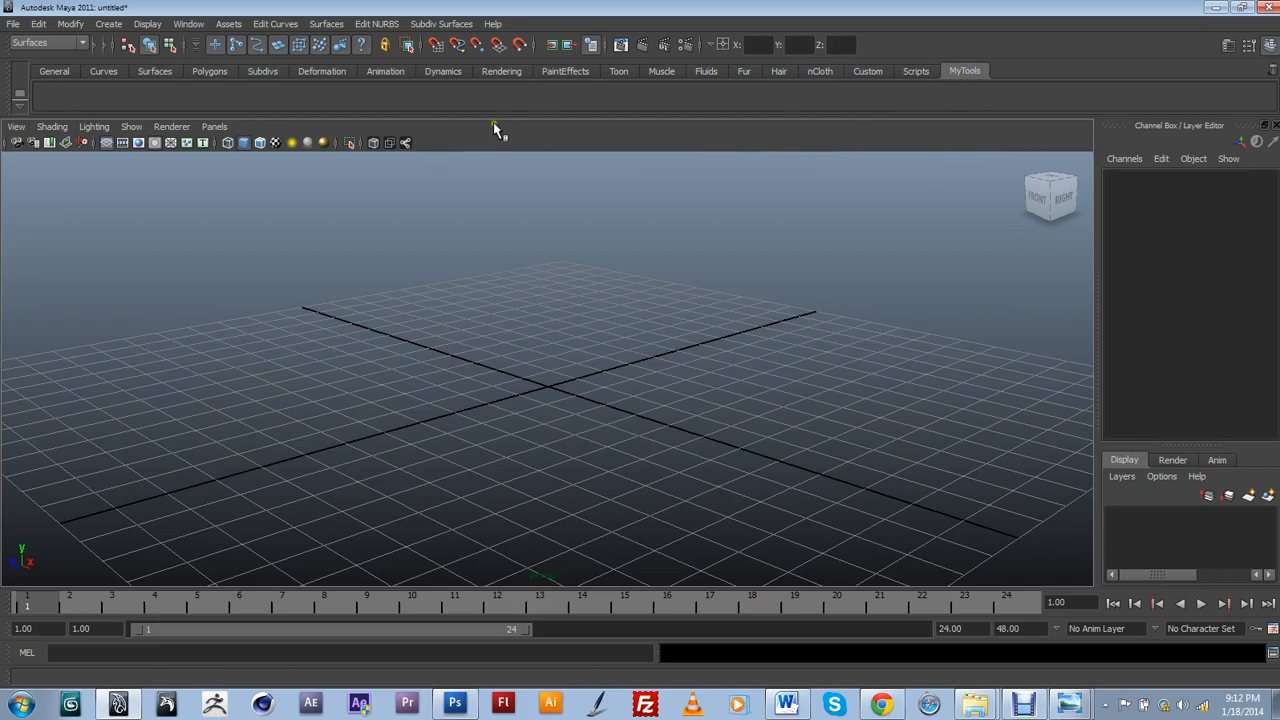
pyautogui.moveTo(517, 110)
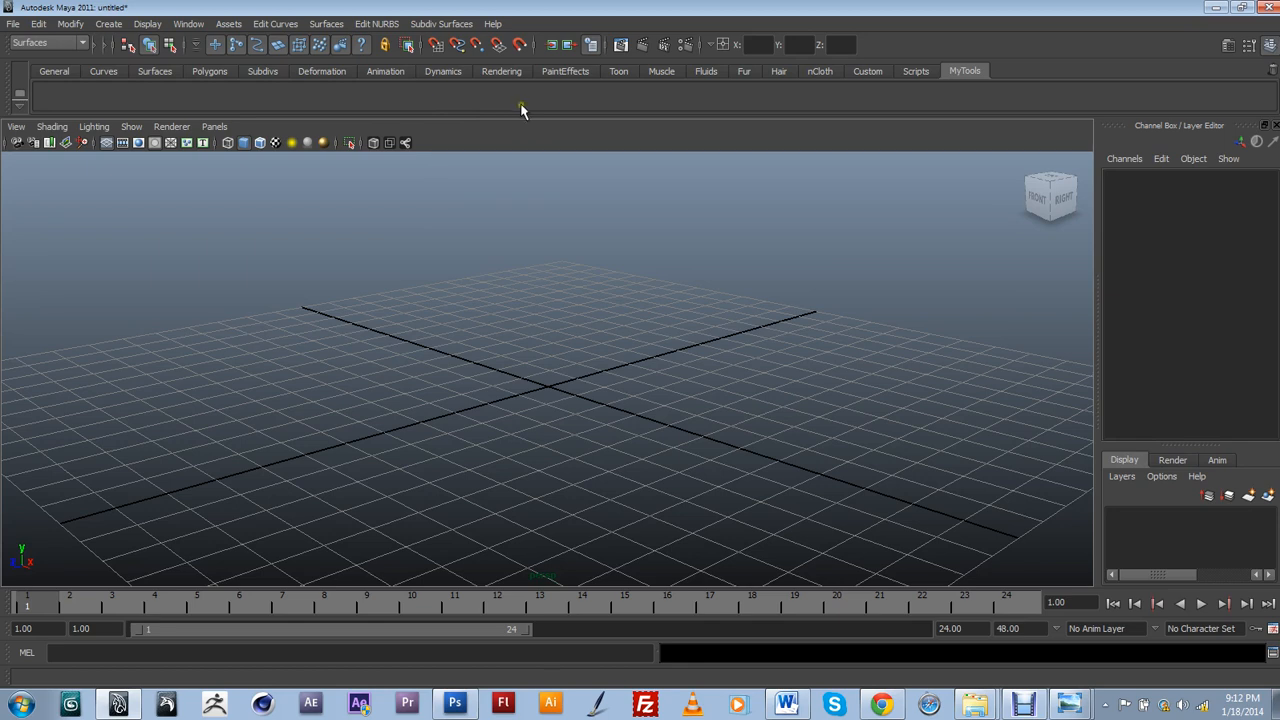
# Step: Switch the menu set to Polygons and open the Edit Mesh menu
pyautogui.click(48, 43)
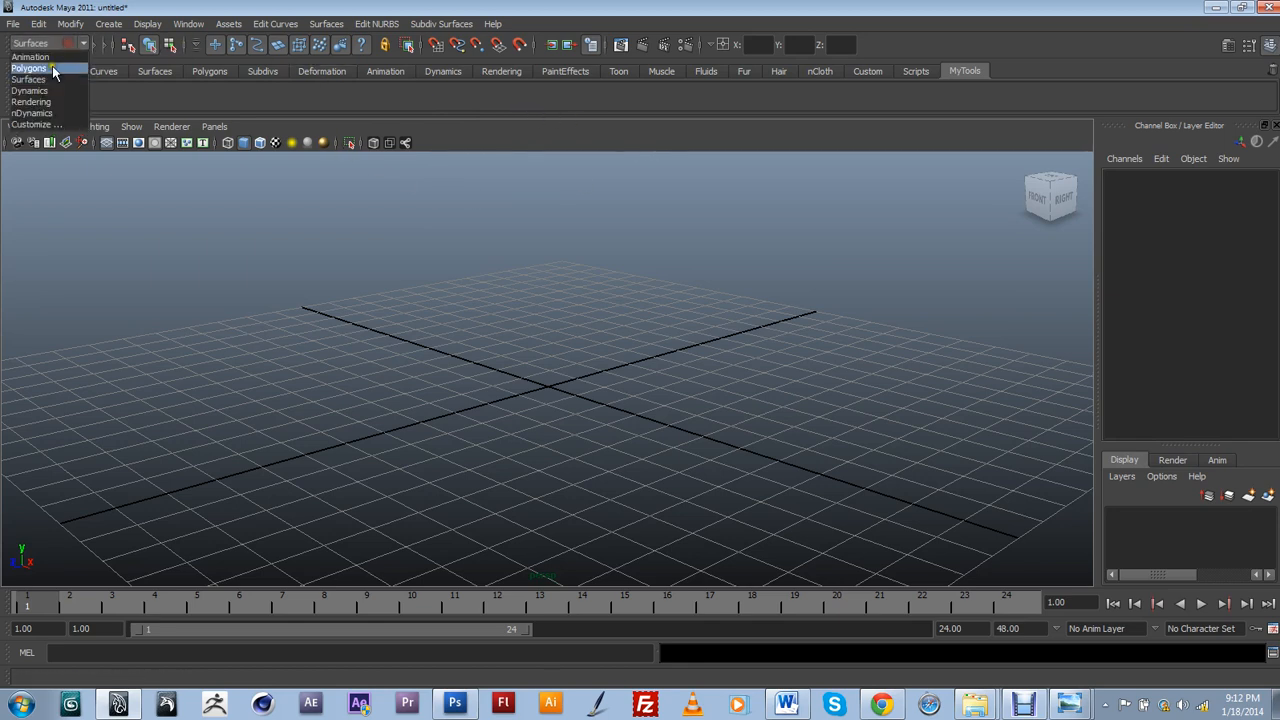
pyautogui.click(29, 68)
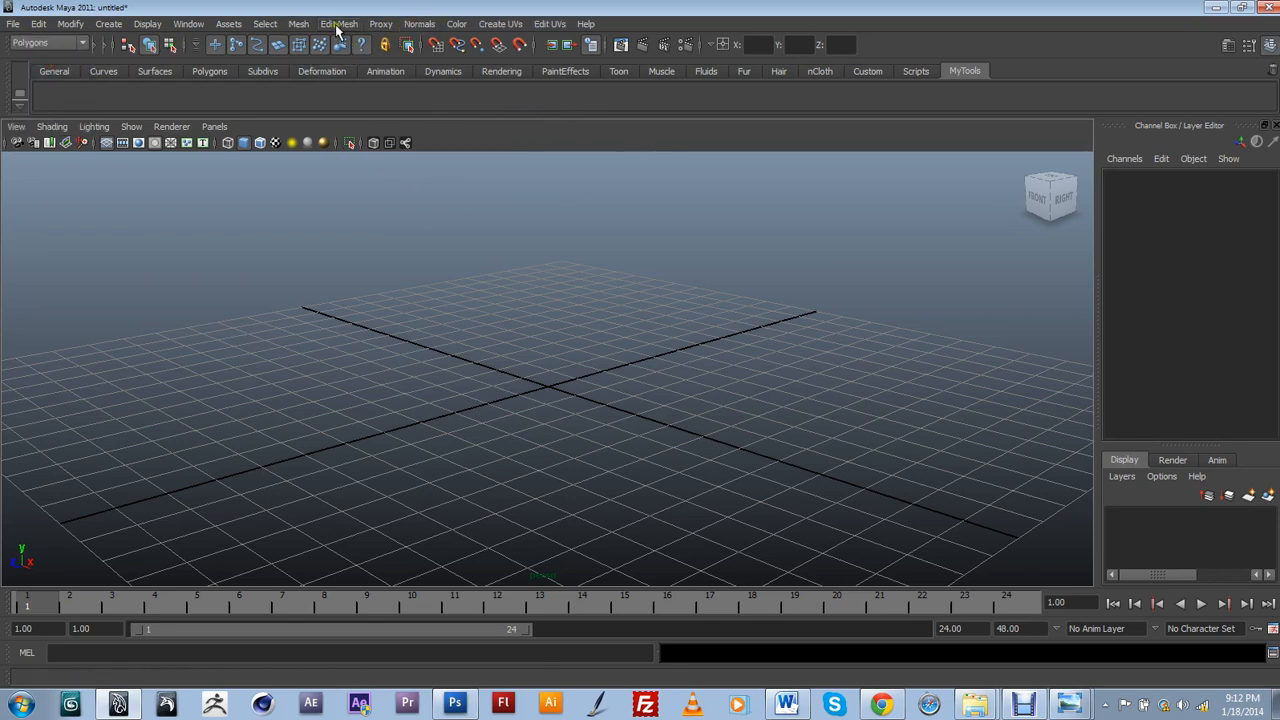
pyautogui.click(338, 23)
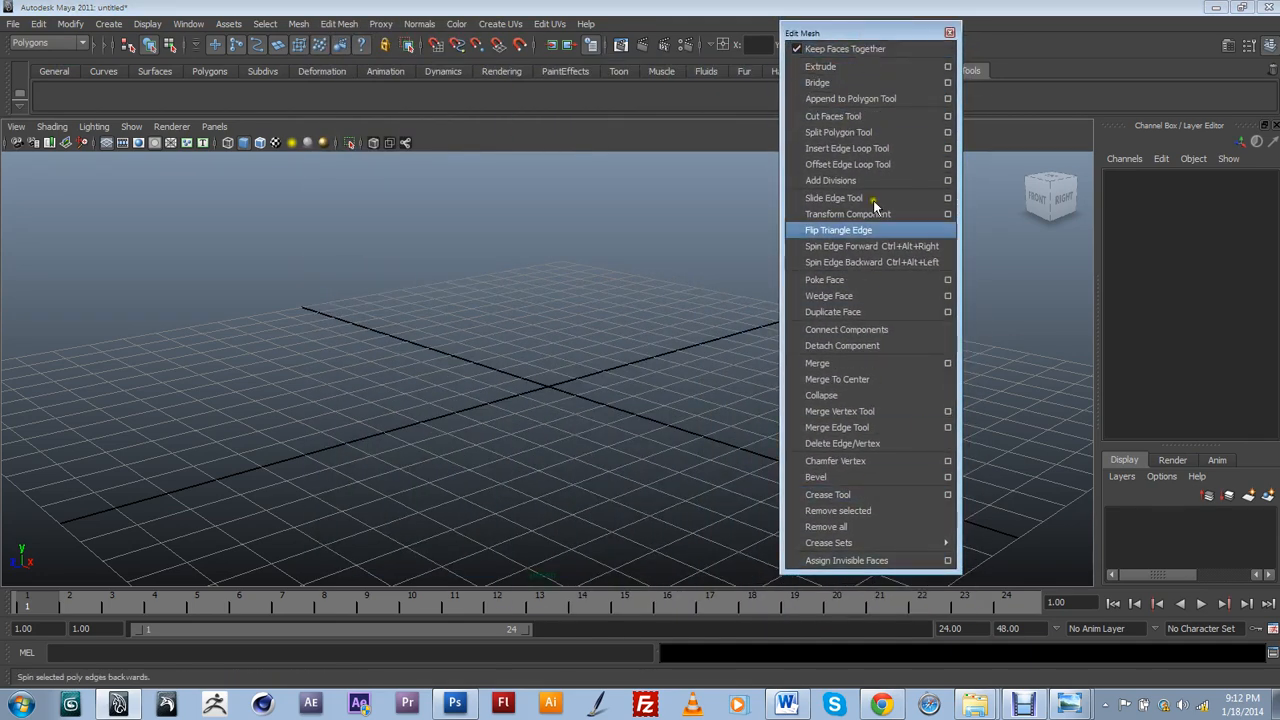
pyautogui.moveTo(818, 82)
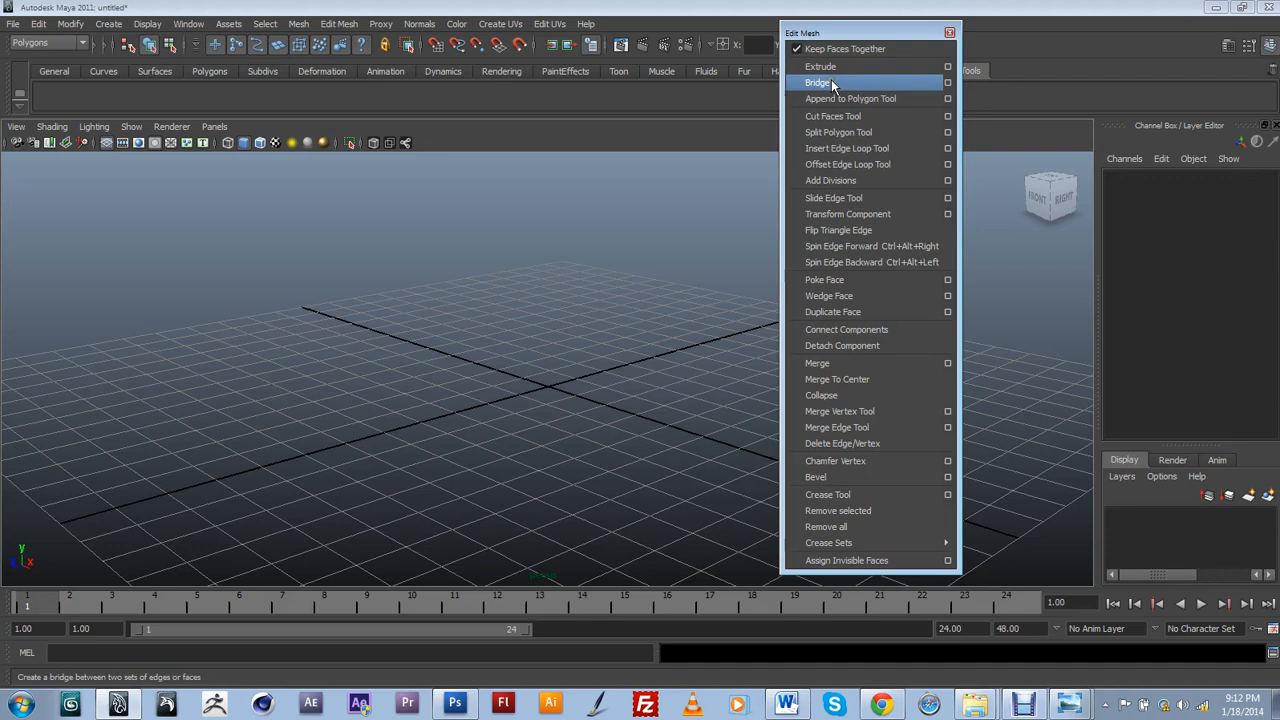
pyautogui.moveTo(820, 66)
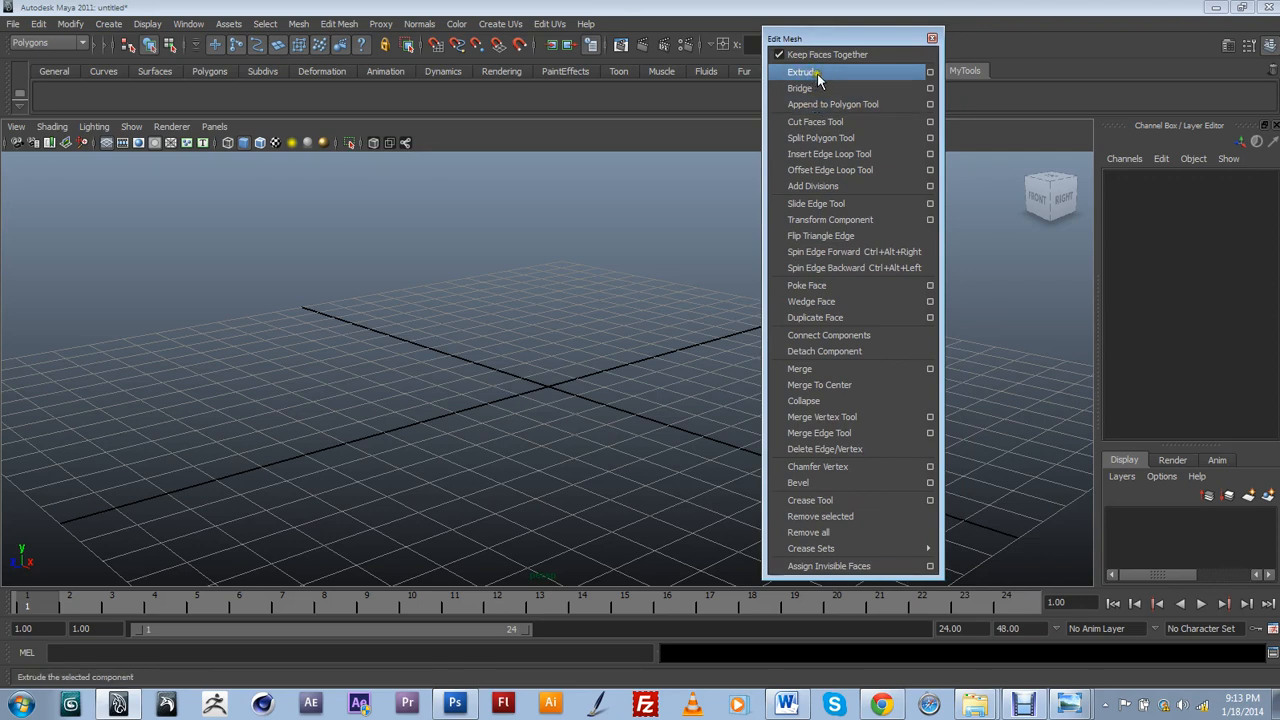
# Step: Add the Extrude command from the floating Edit Mesh window to MyTools
pyautogui.click(802, 71)
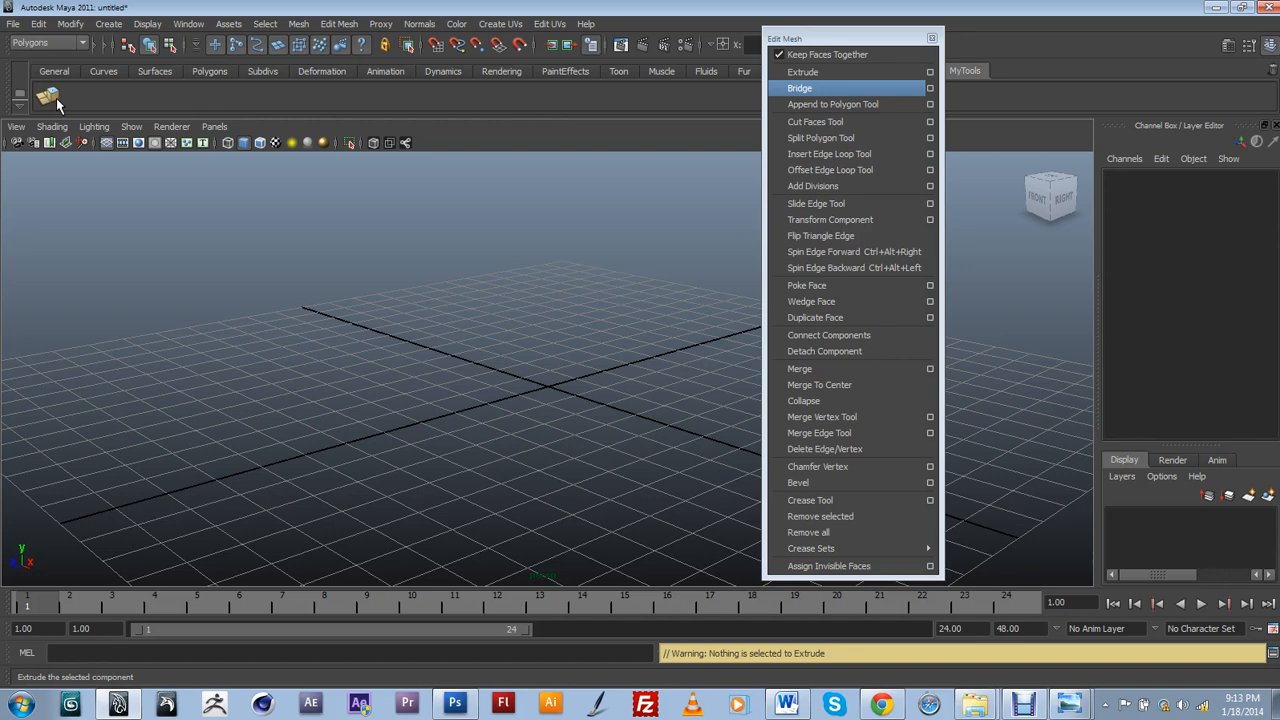
pyautogui.moveTo(829, 153)
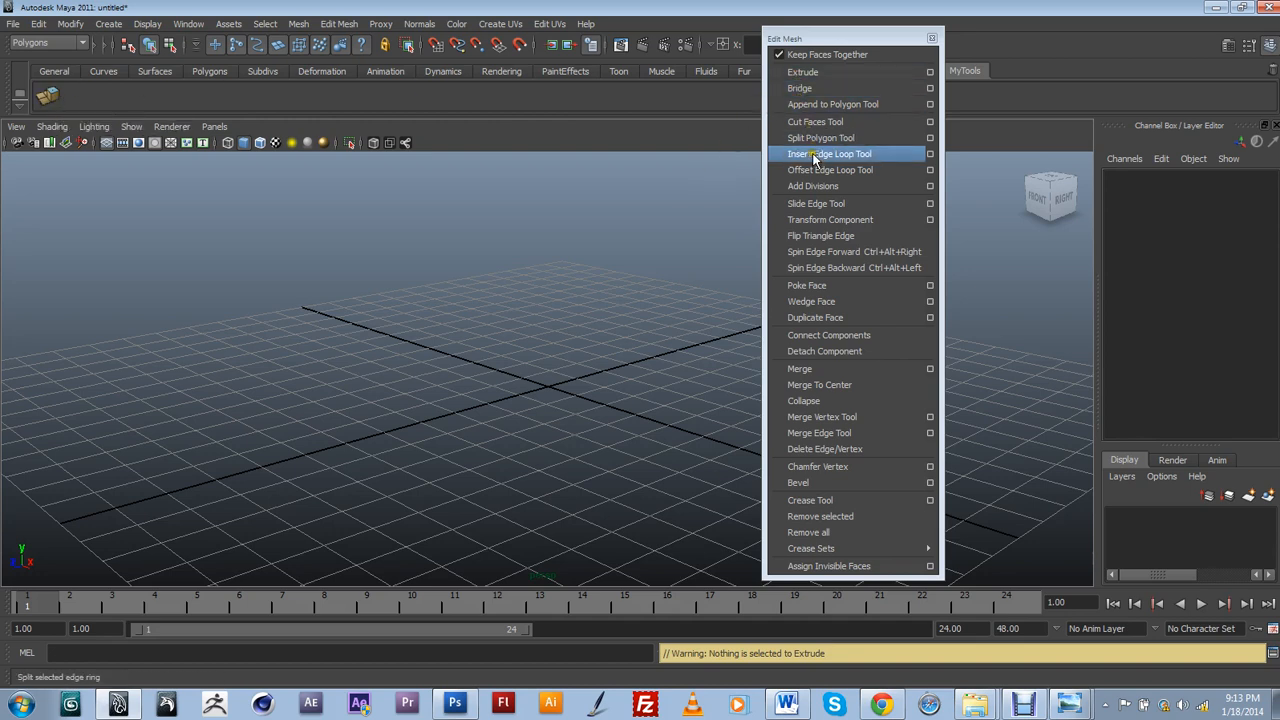
pyautogui.moveTo(807, 72)
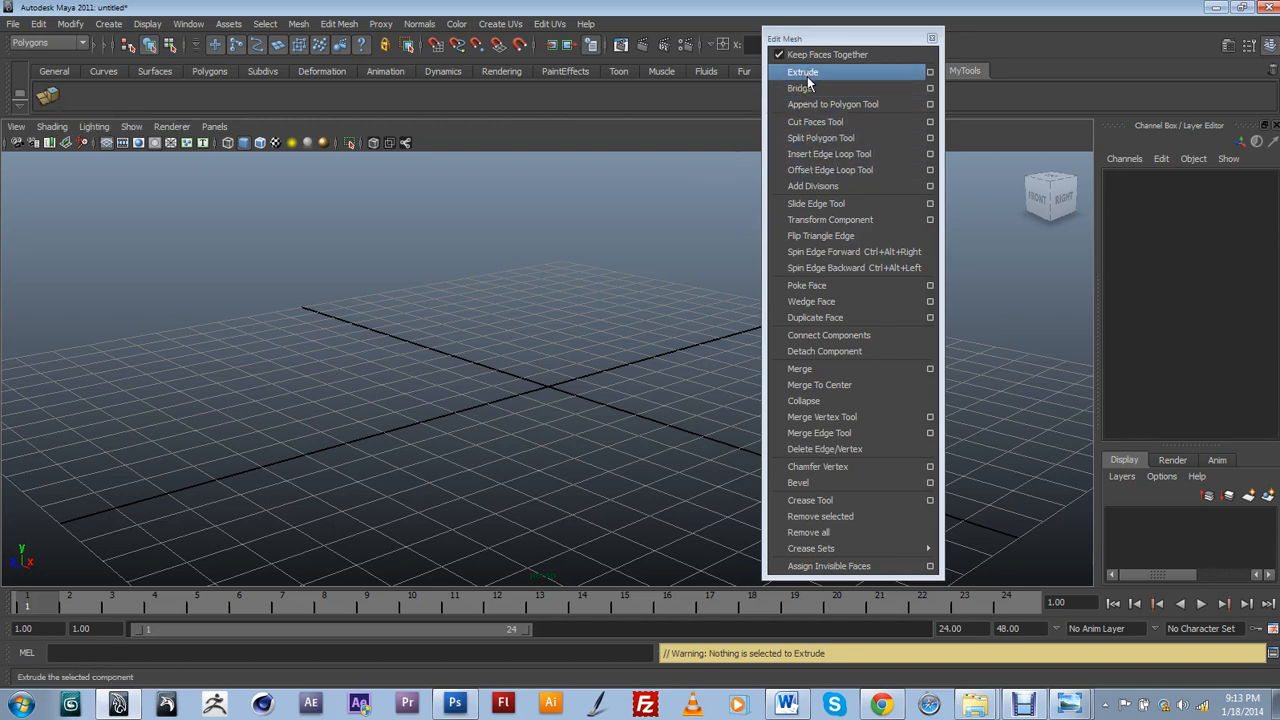
pyautogui.moveTo(820, 154)
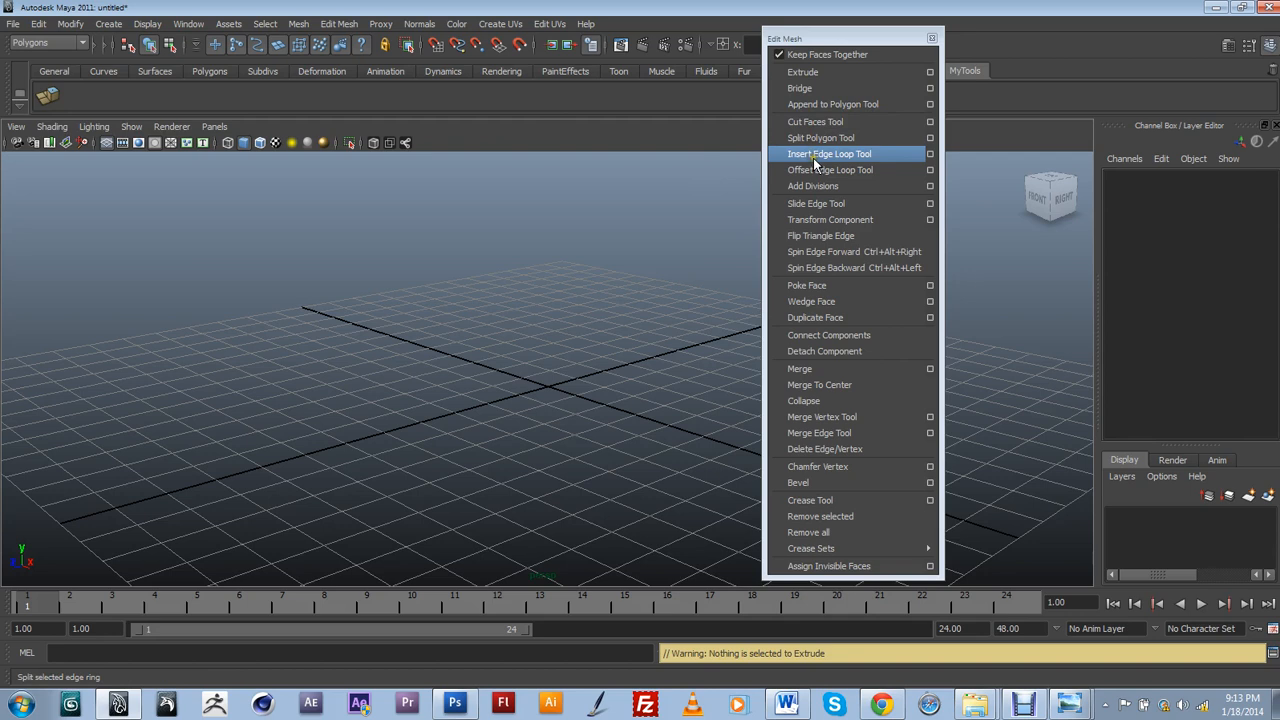
pyautogui.moveTo(799, 88)
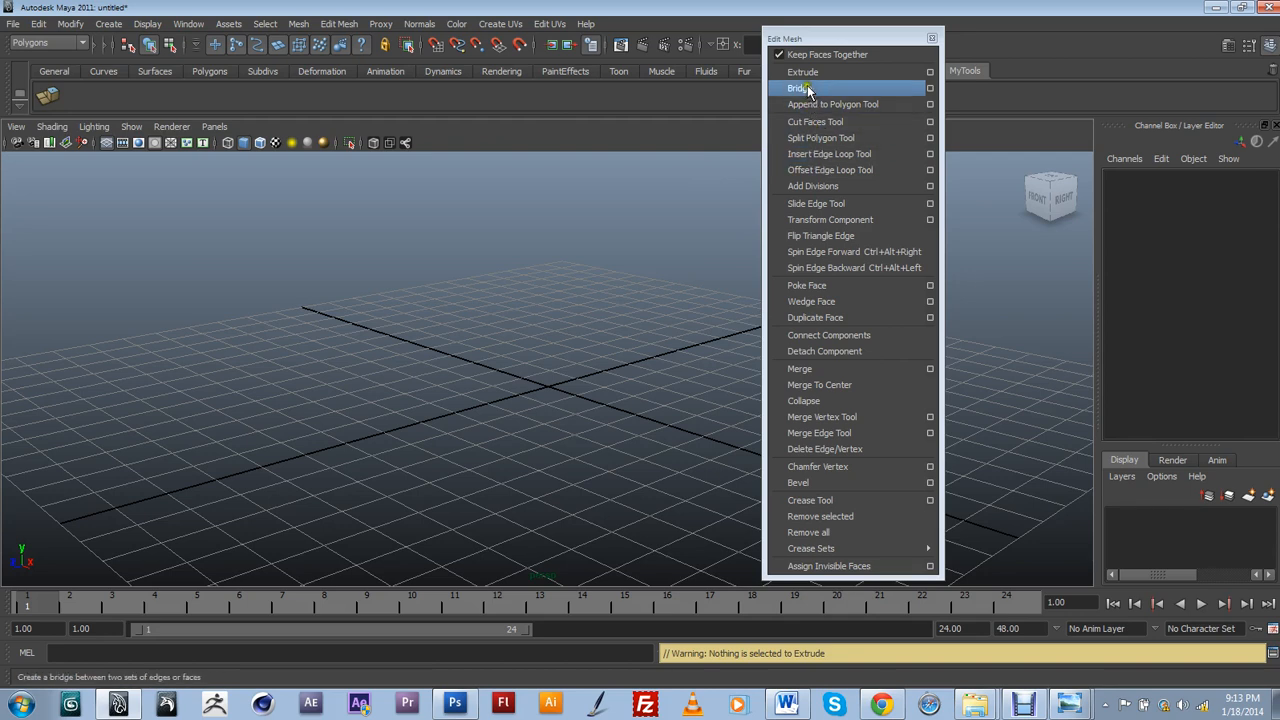
pyautogui.moveTo(828, 153)
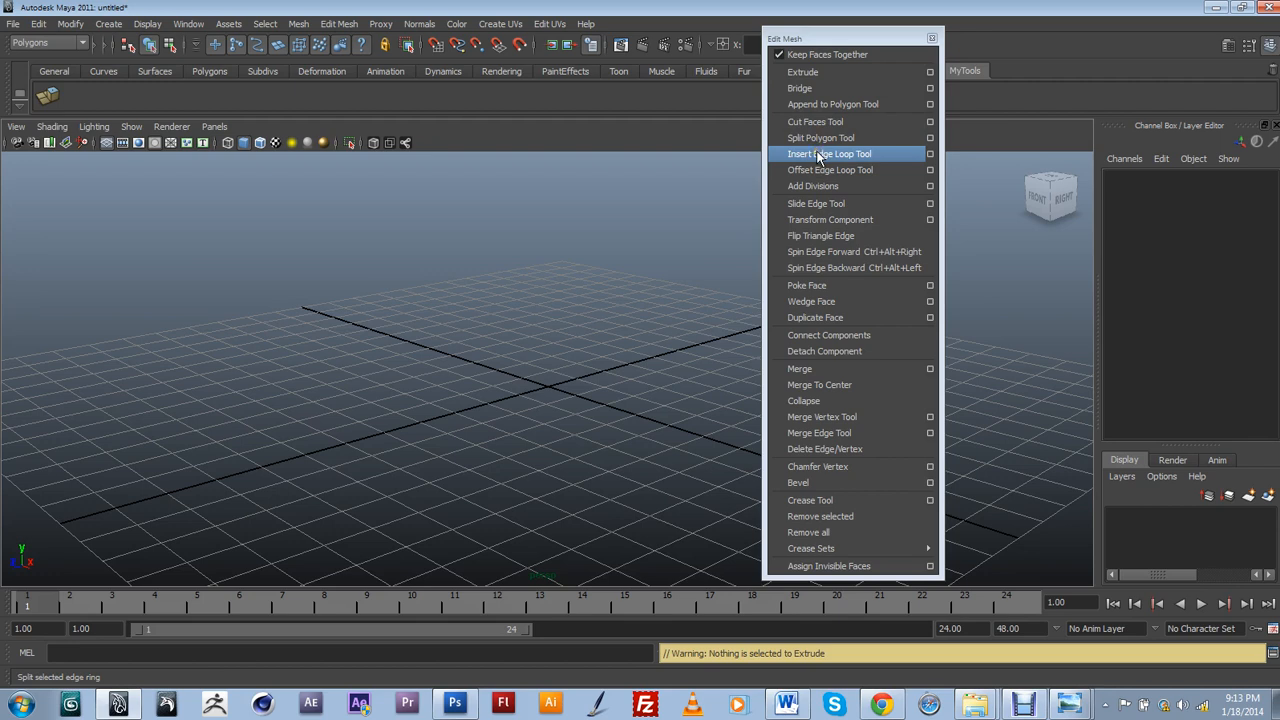
pyautogui.moveTo(820, 162)
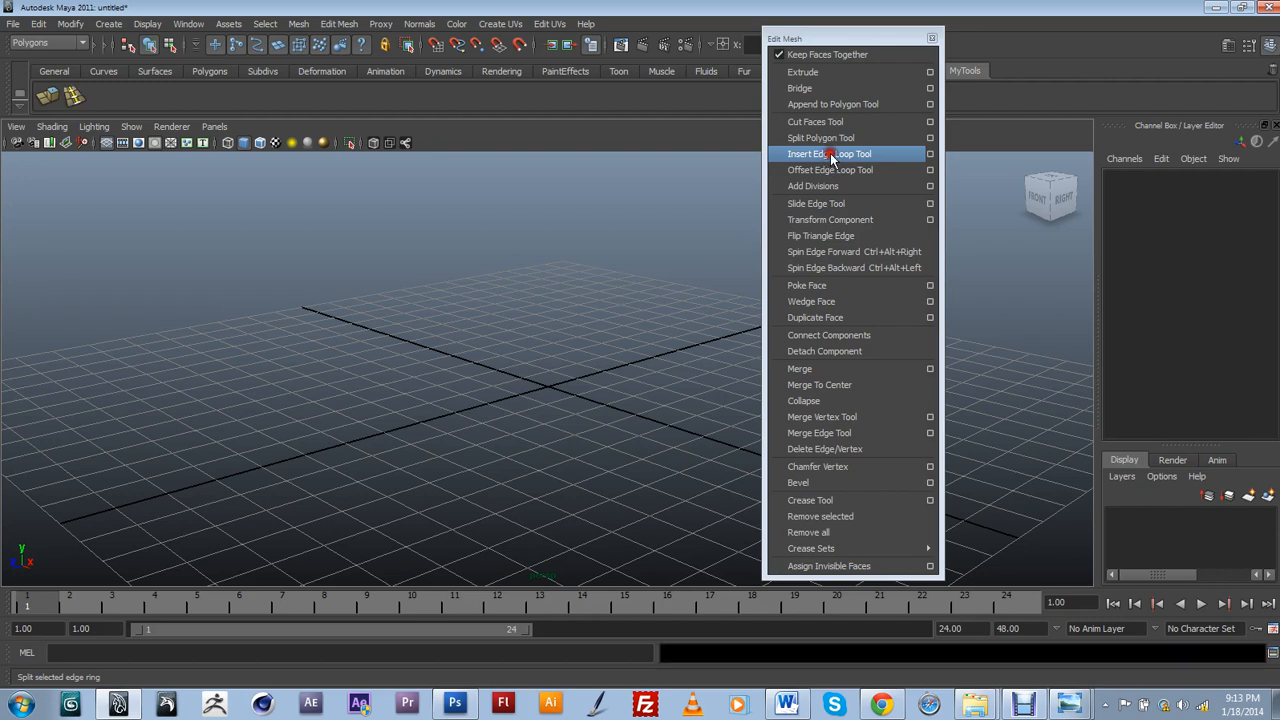
pyautogui.moveTo(832, 157)
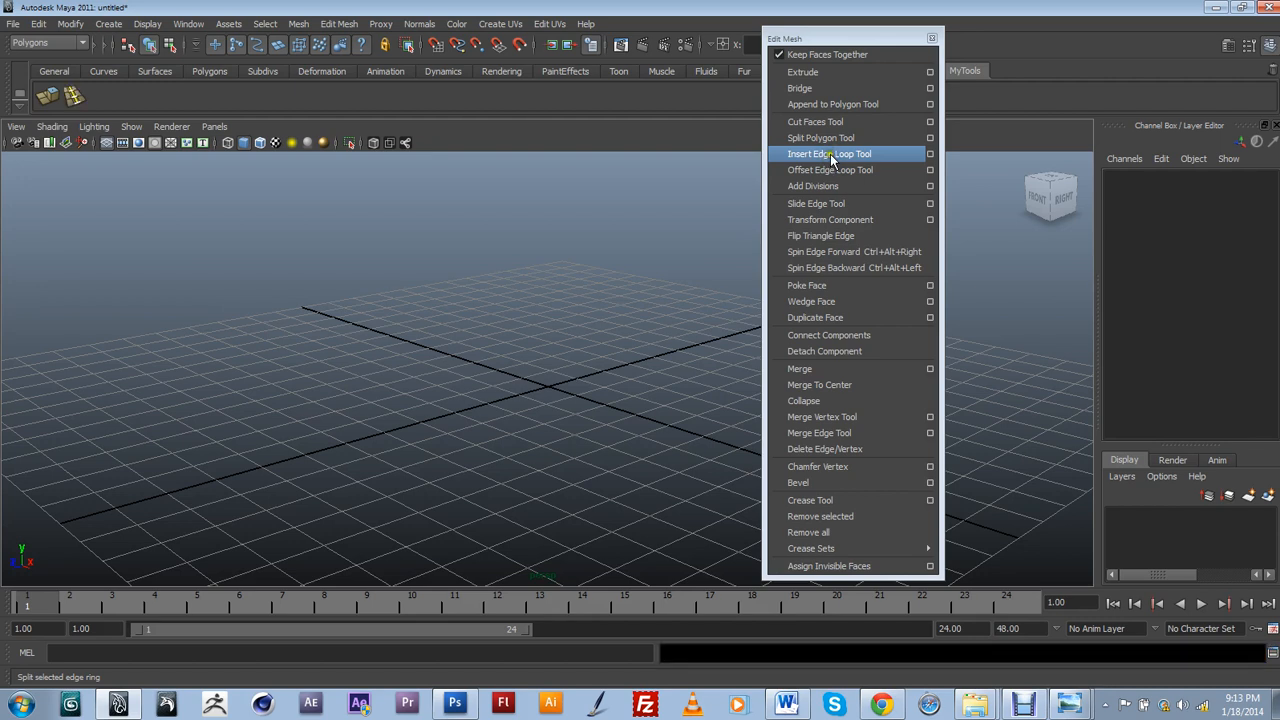
pyautogui.moveTo(840, 325)
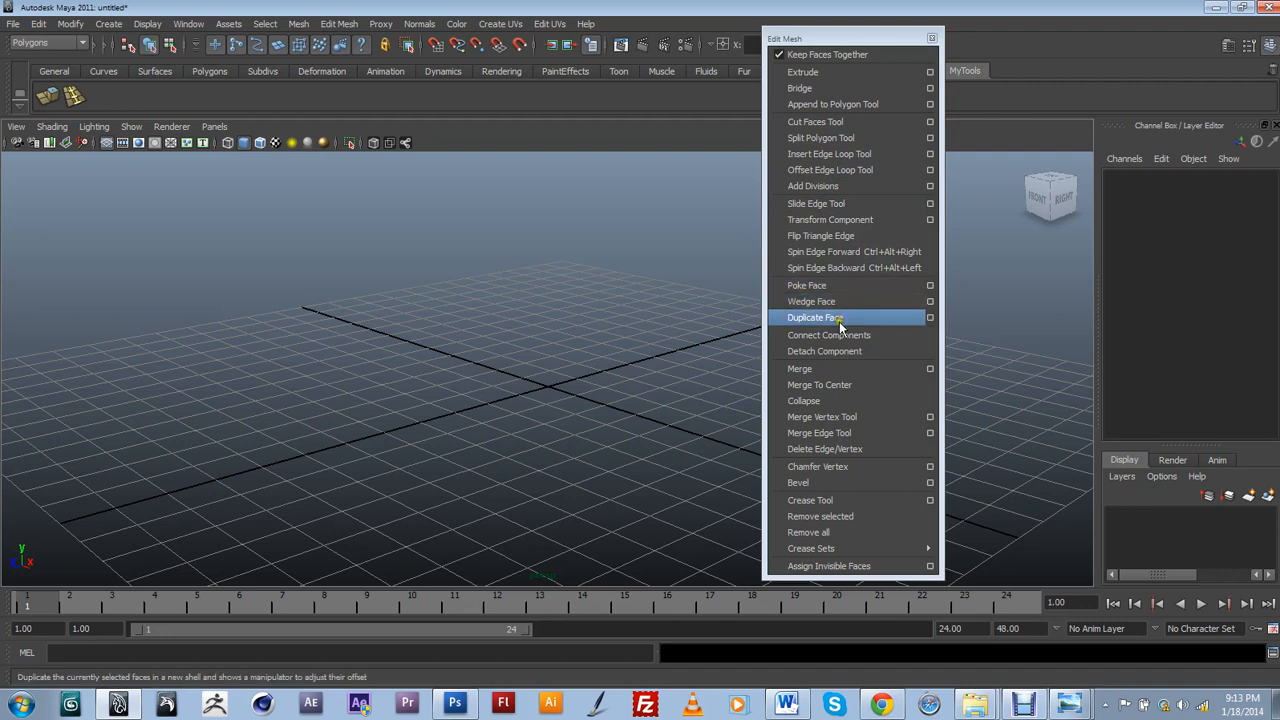
pyautogui.moveTo(840, 335)
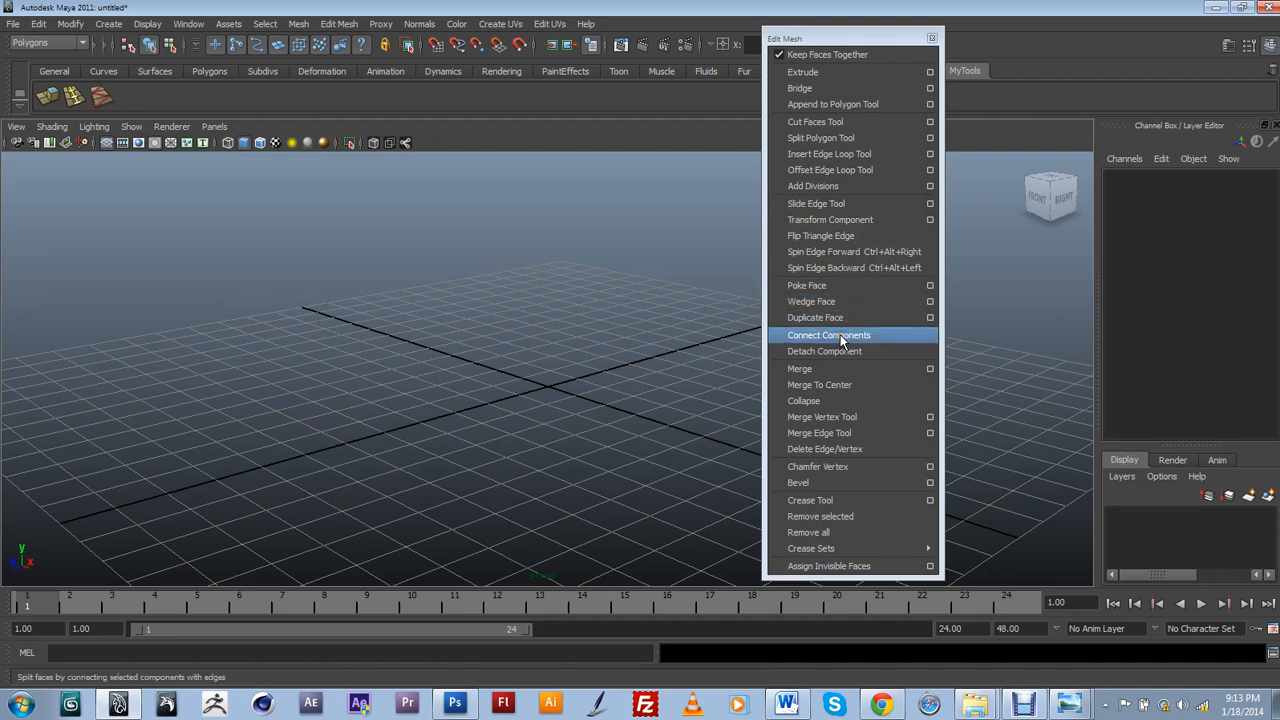
pyautogui.moveTo(819, 384)
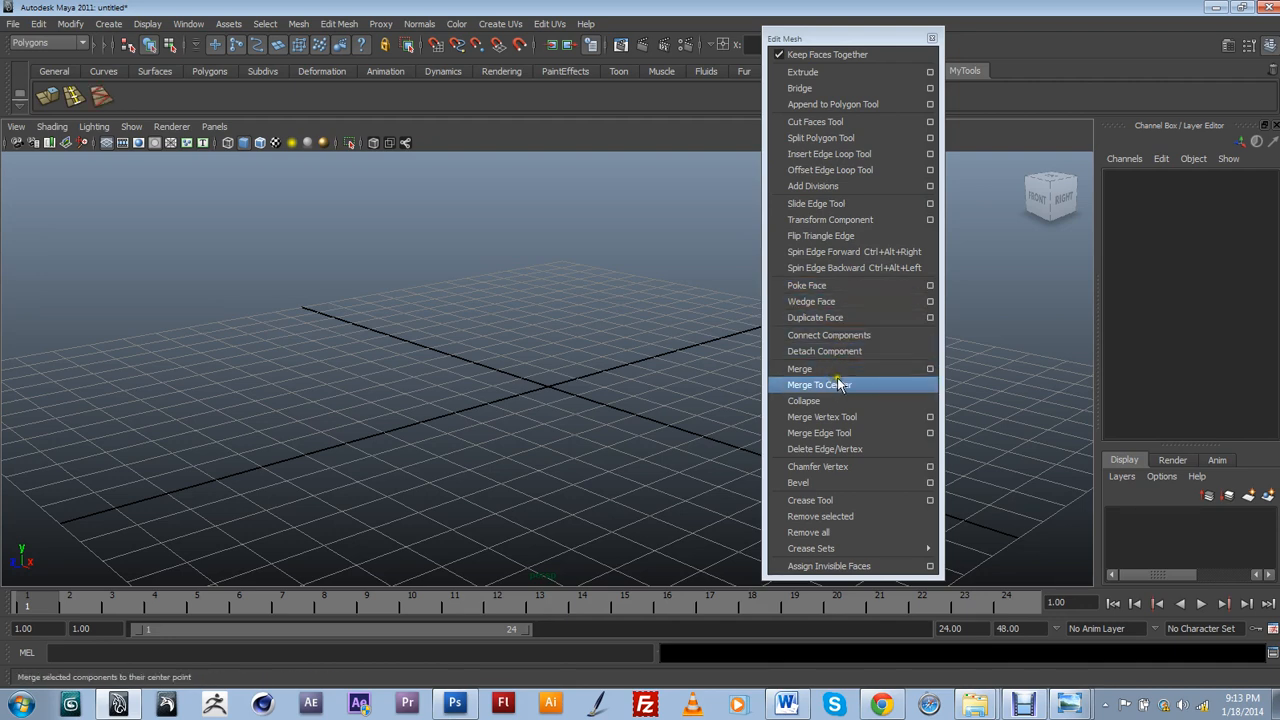
pyautogui.moveTo(825, 448)
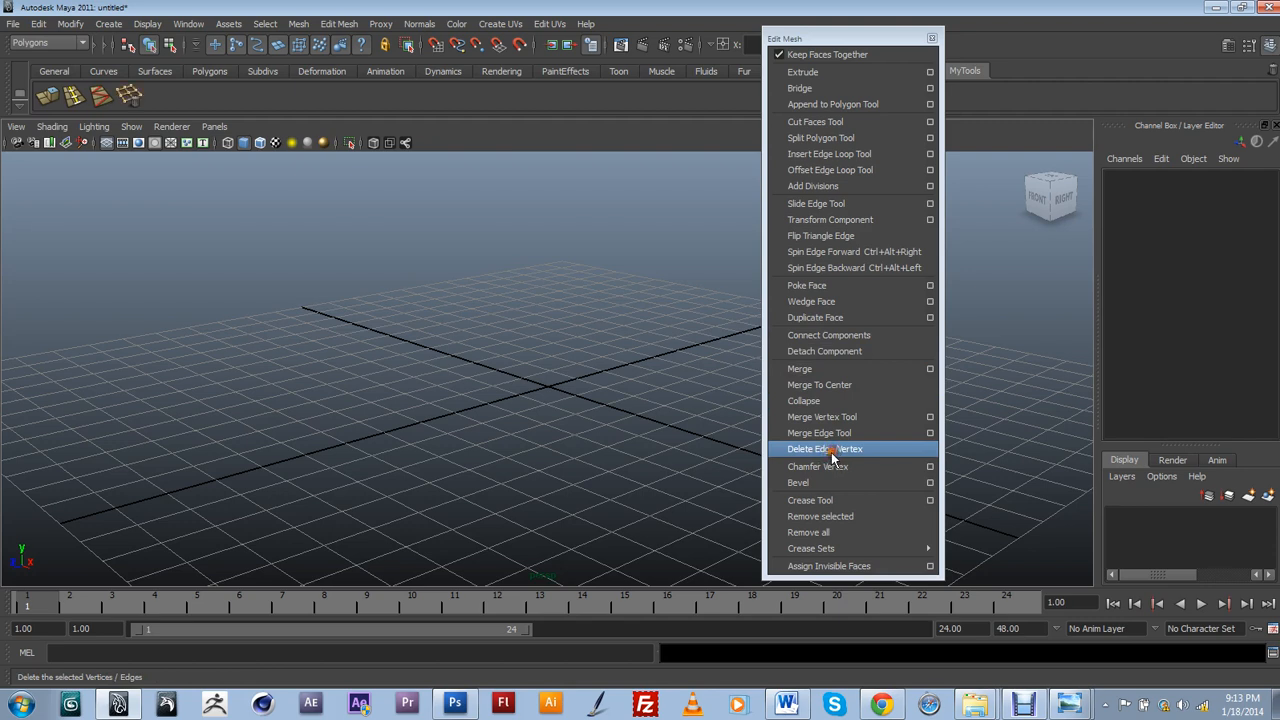
pyautogui.moveTo(830, 483)
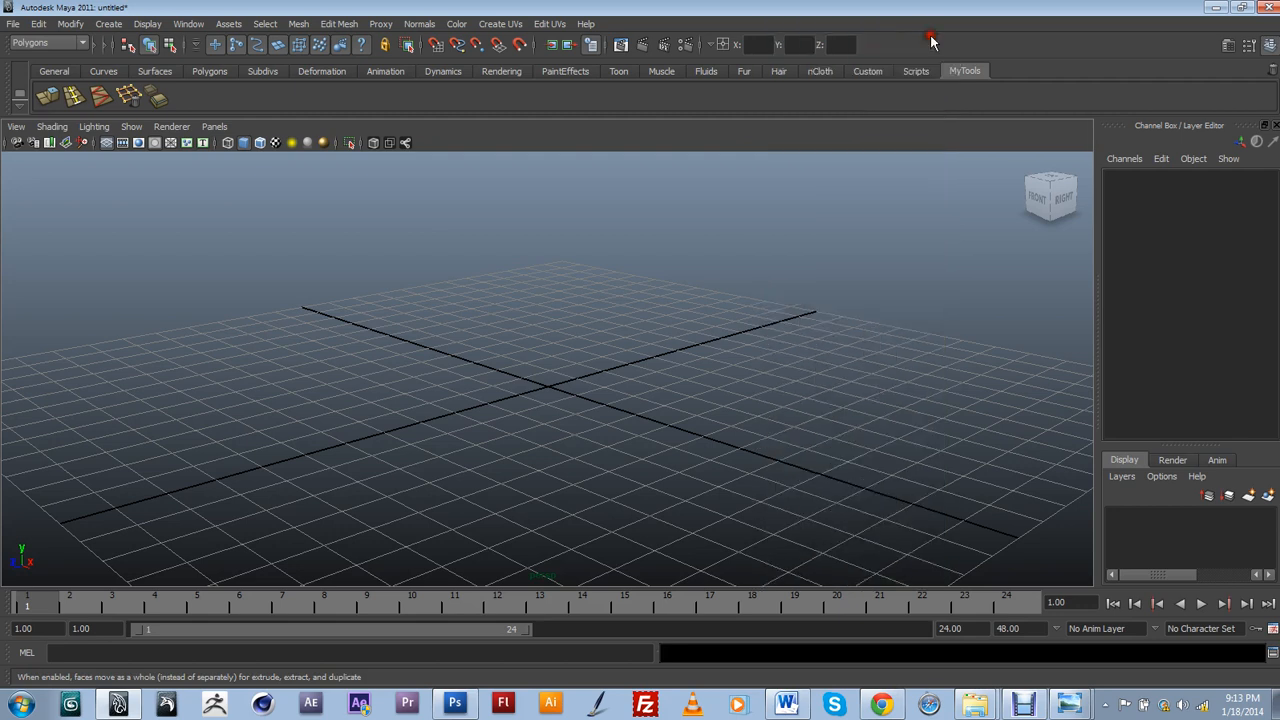
# Step: Open the Create menu to reach the polygon primitives
pyautogui.click(108, 23)
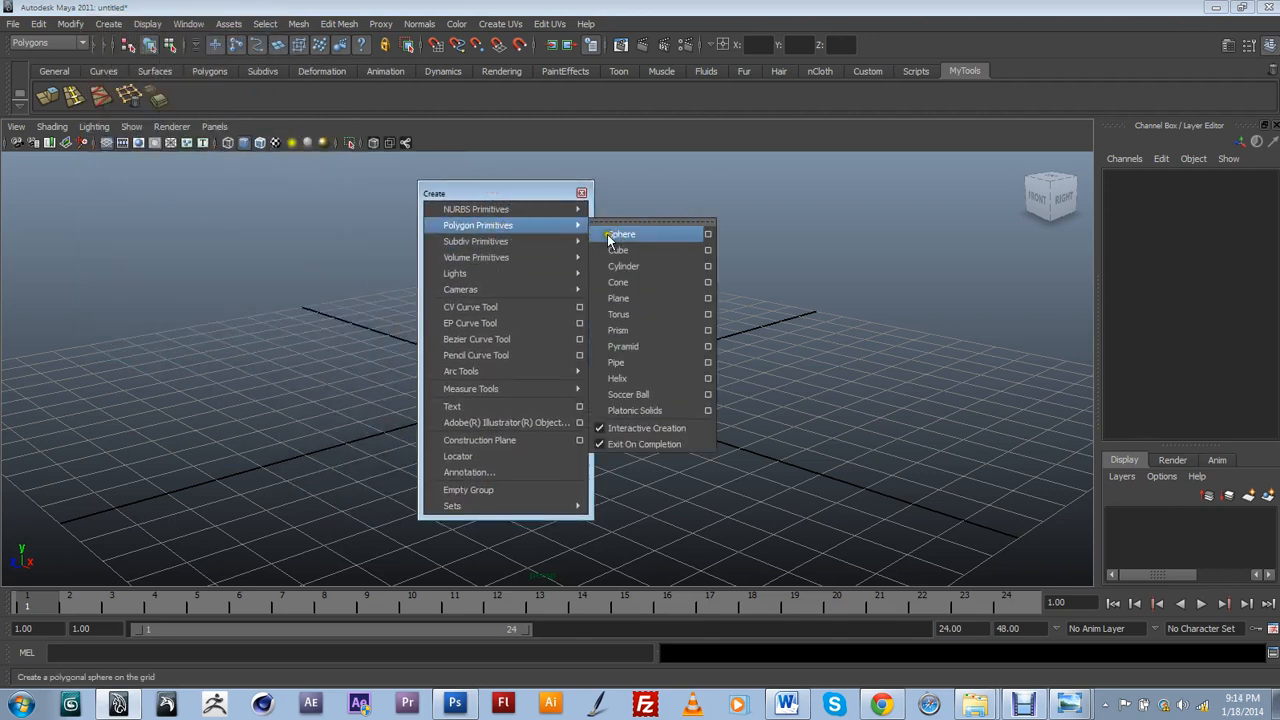
pyautogui.moveTo(619, 250)
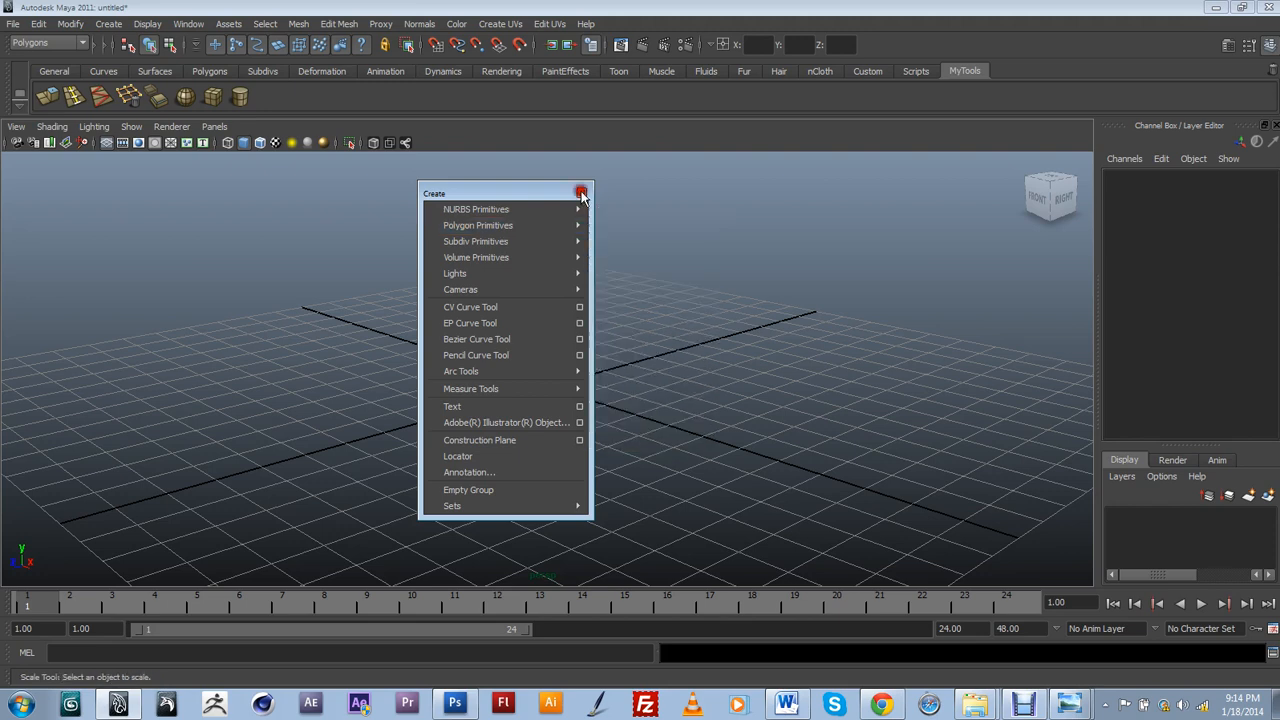
# Step: Close the floating Create window and switch to the Surfaces menu set
pyautogui.click(83, 43)
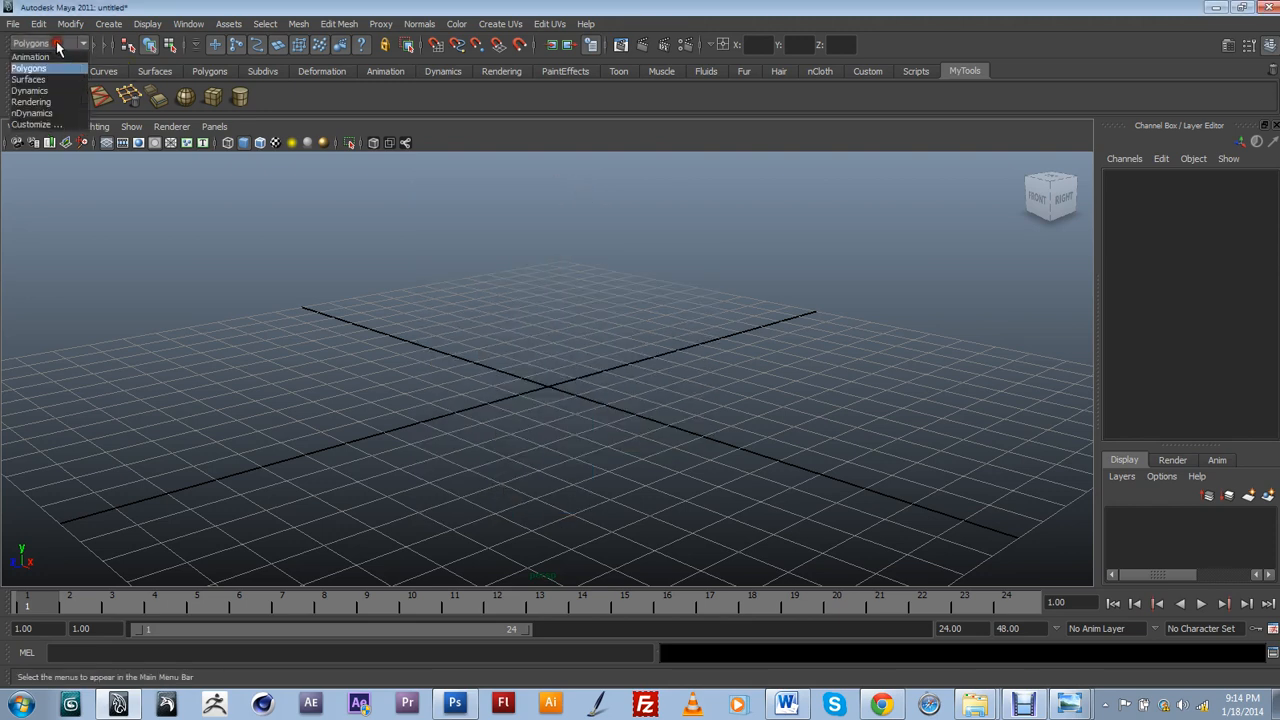
pyautogui.click(28, 79)
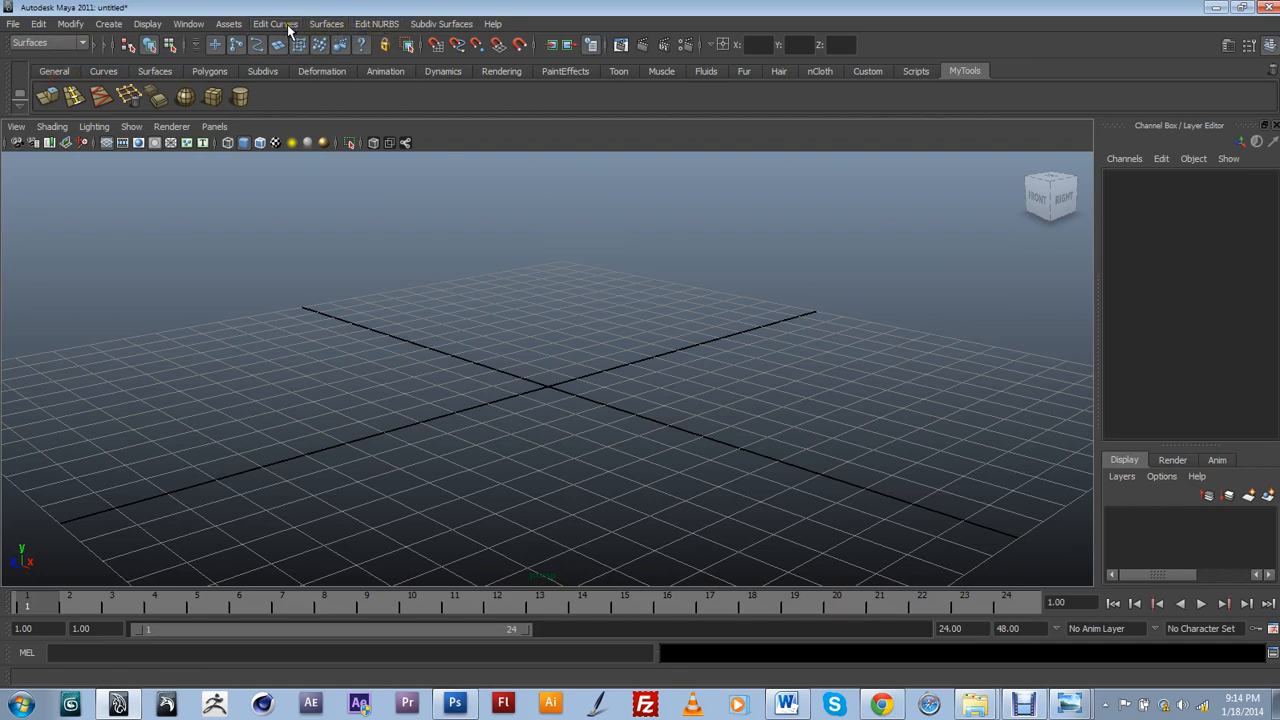
# Step: Add curve and NURBS tools such as Insert Knot to the shelf
pyautogui.click(275, 23)
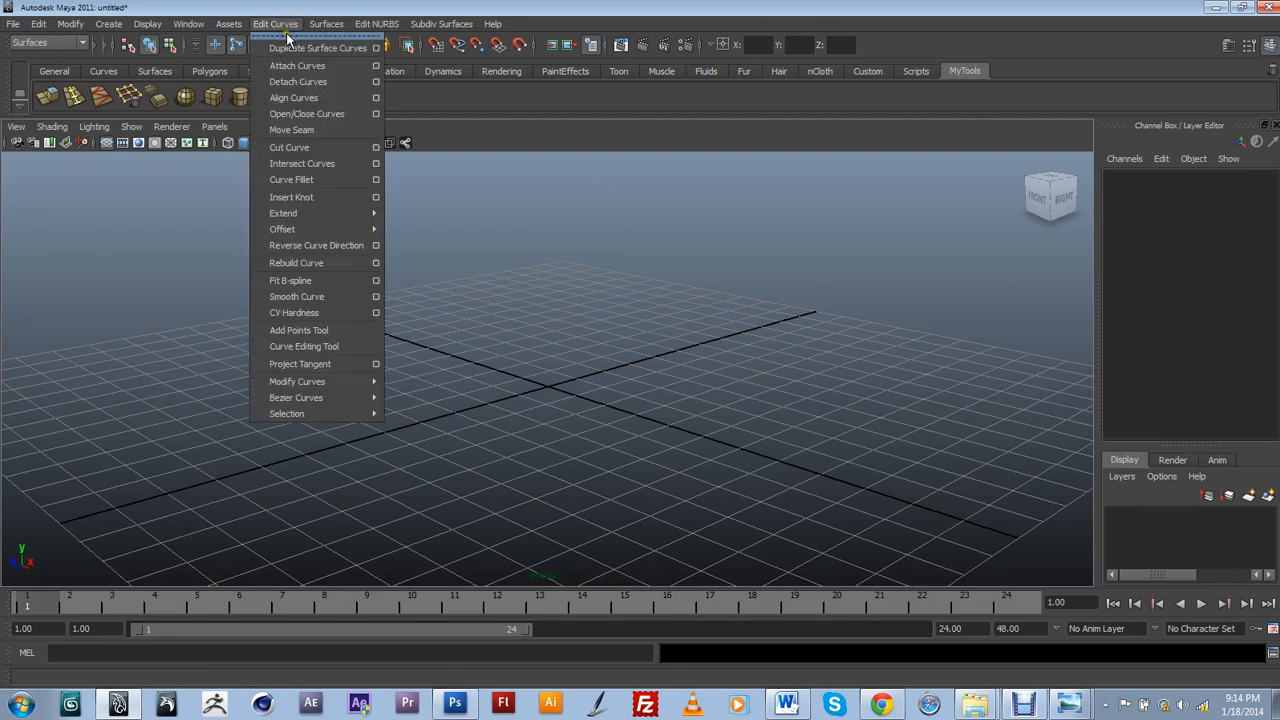
pyautogui.moveTo(283, 213)
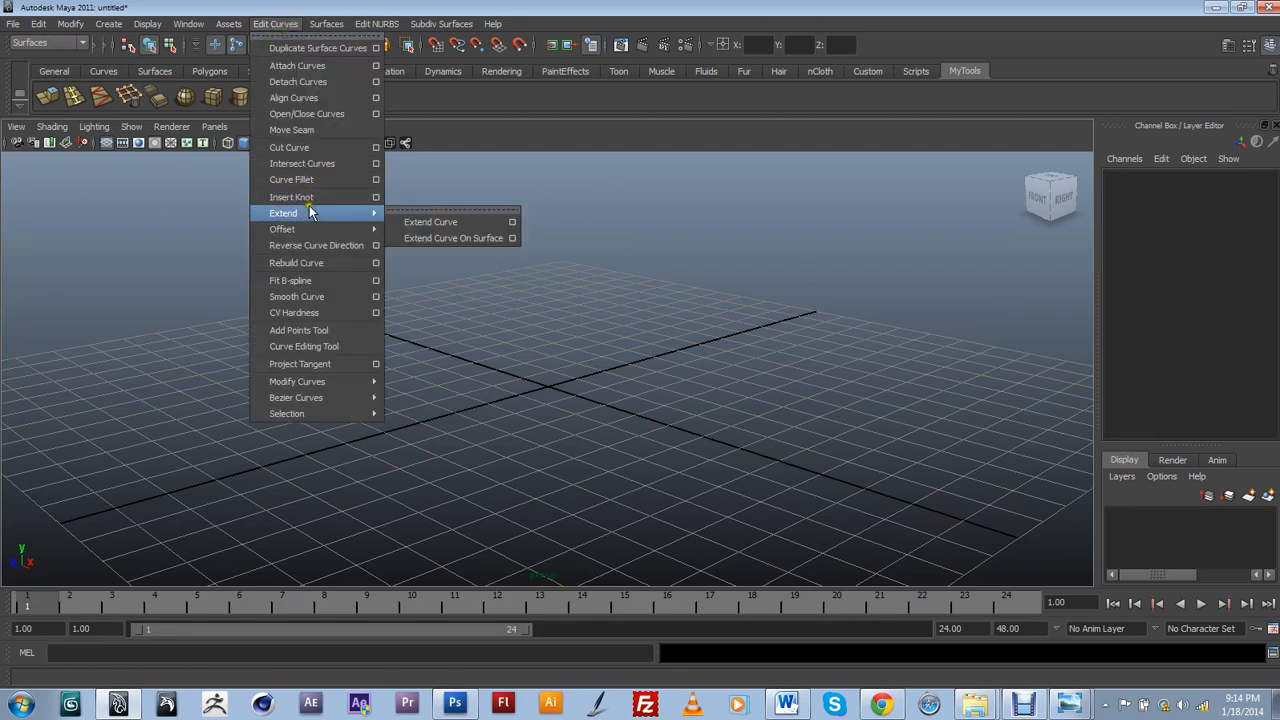
pyautogui.moveTo(291, 197)
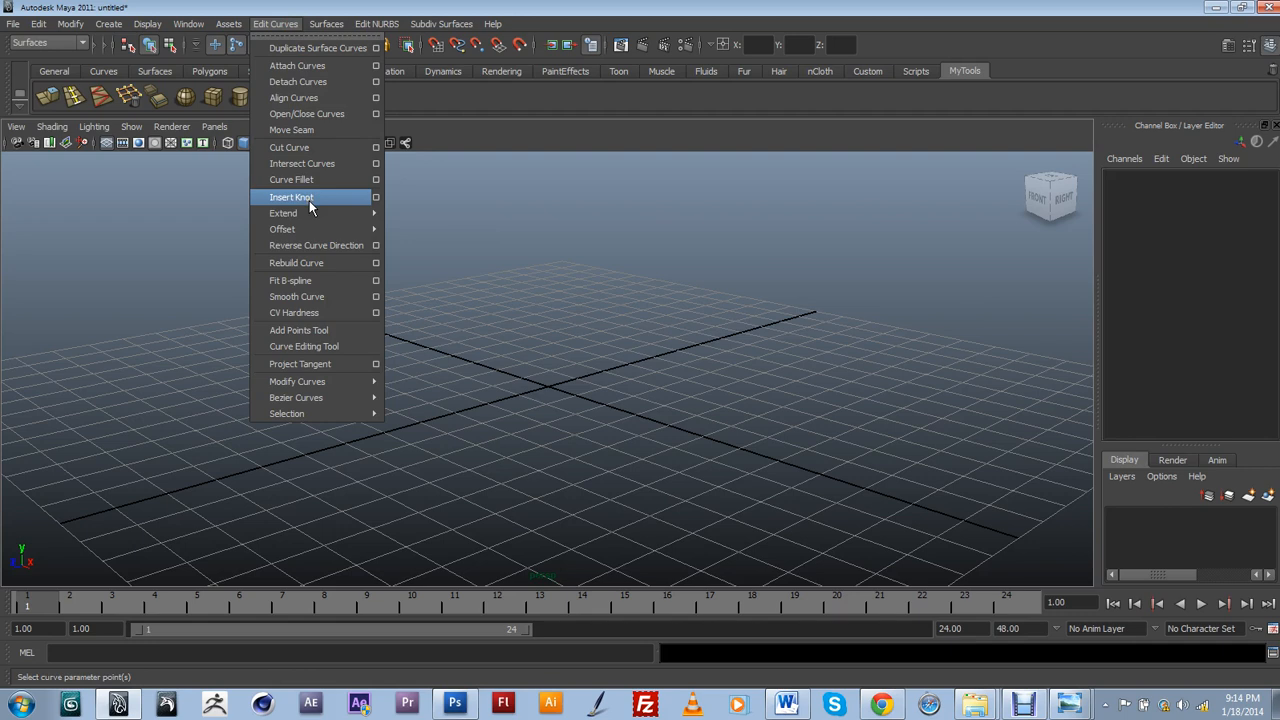
pyautogui.click(326, 23)
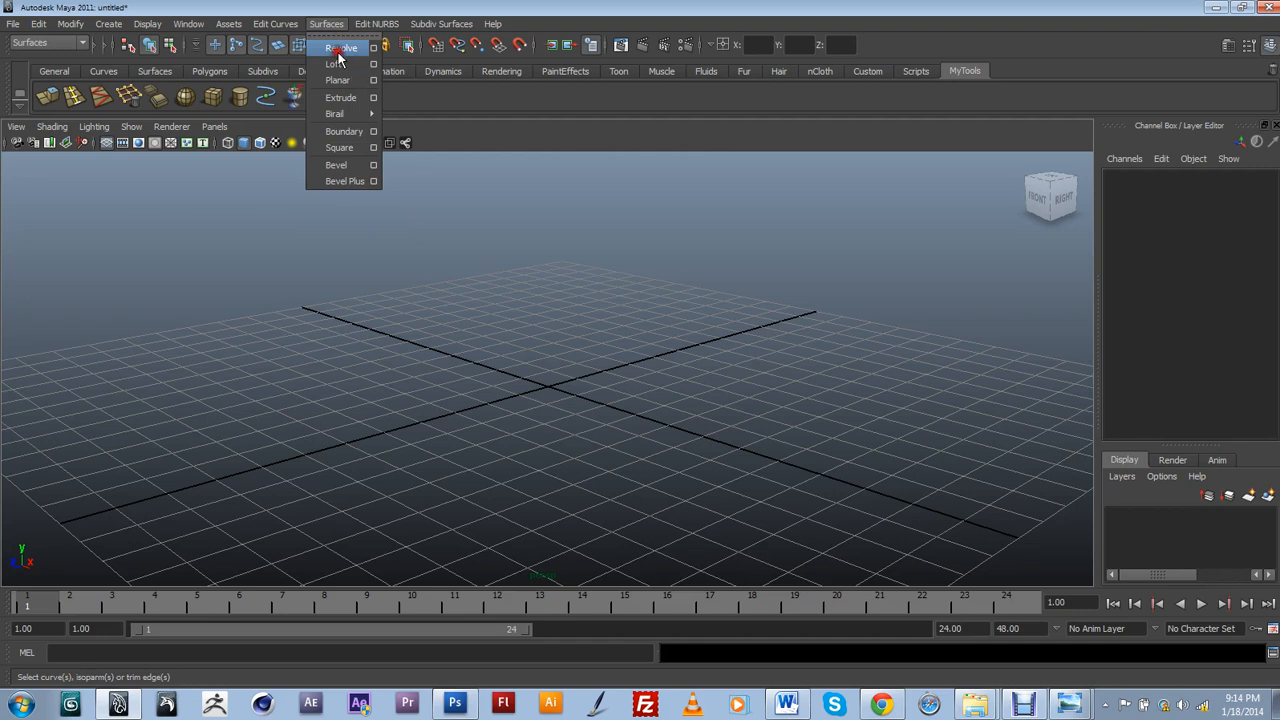
pyautogui.moveTo(358, 7)
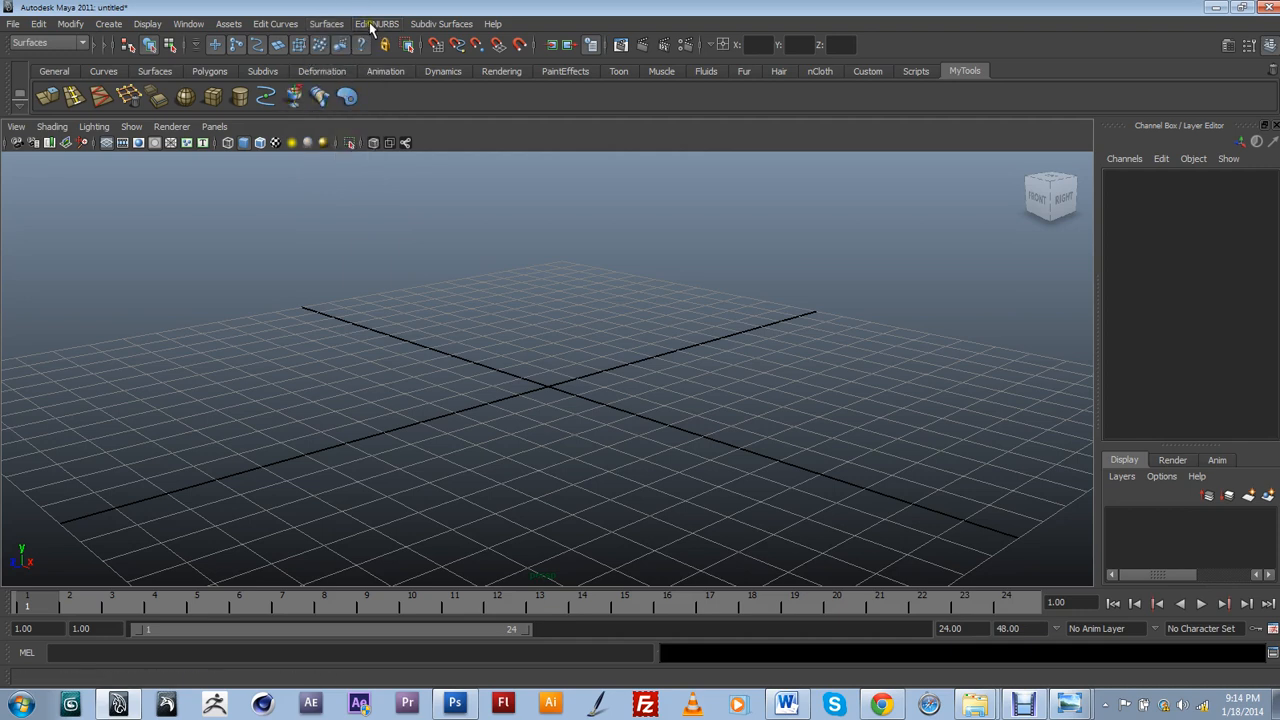
pyautogui.click(376, 23)
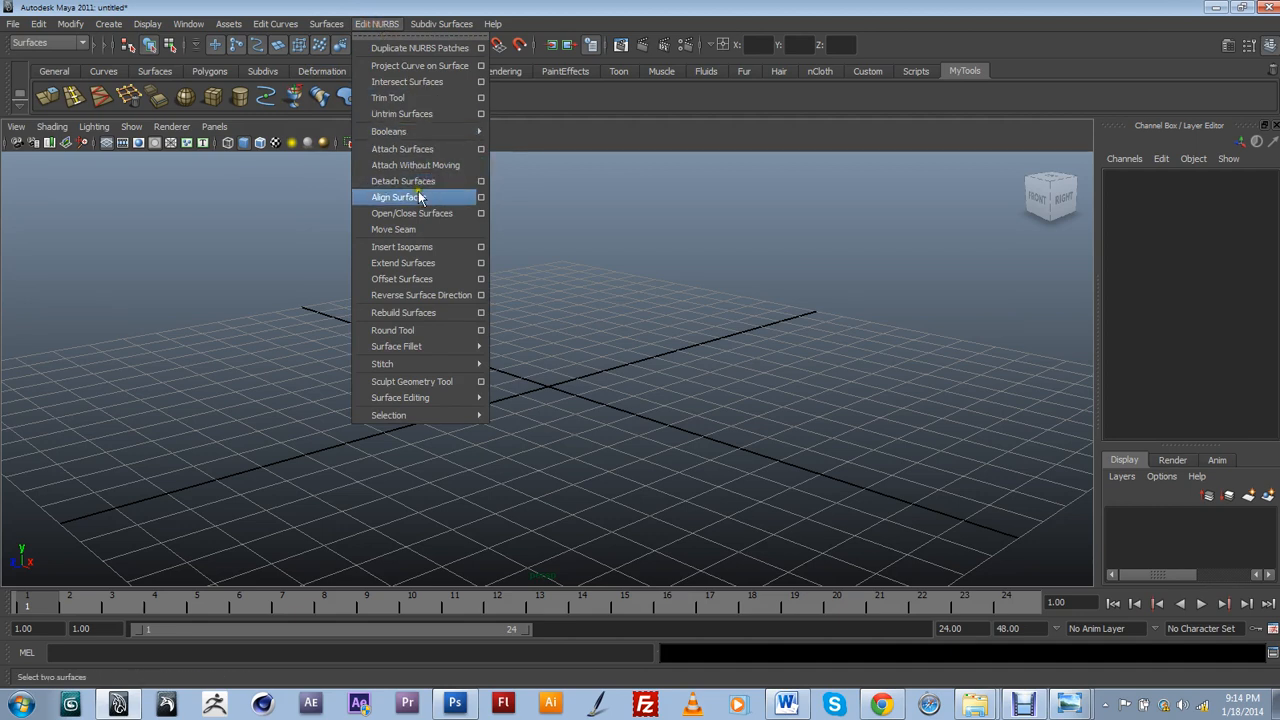
pyautogui.moveTo(417, 247)
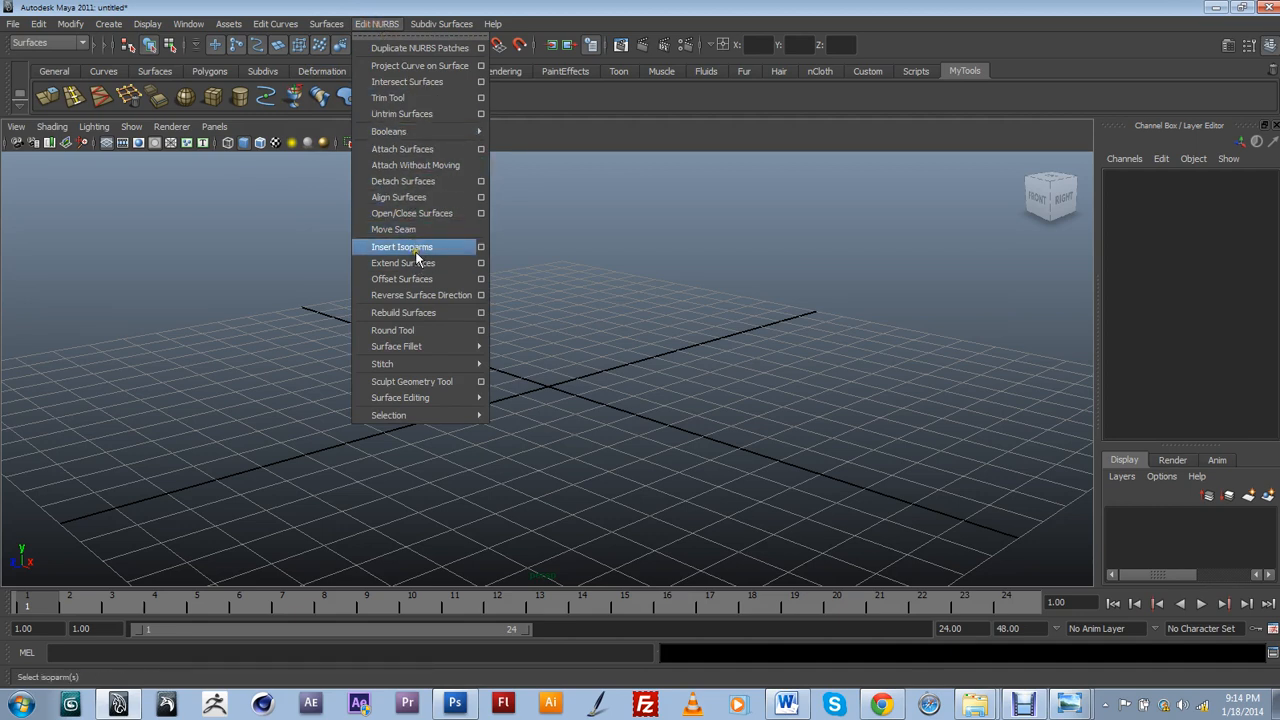
pyautogui.moveTo(420, 262)
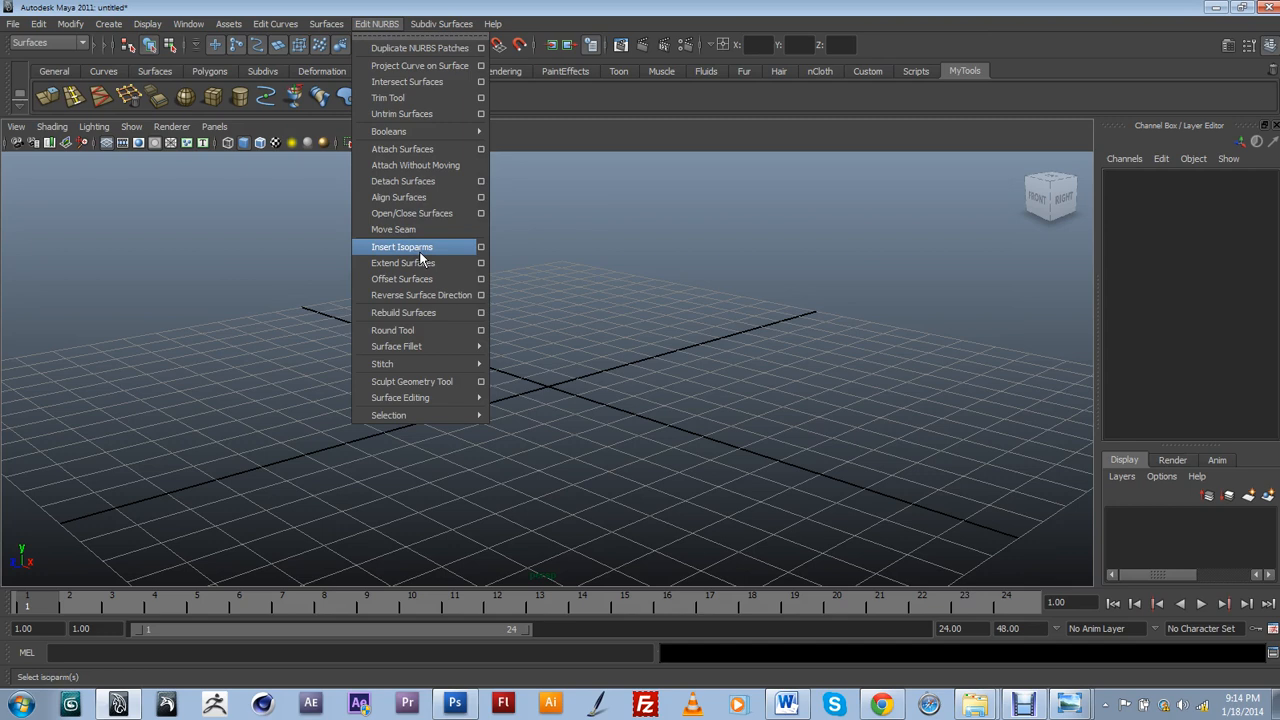
pyautogui.moveTo(610, 279)
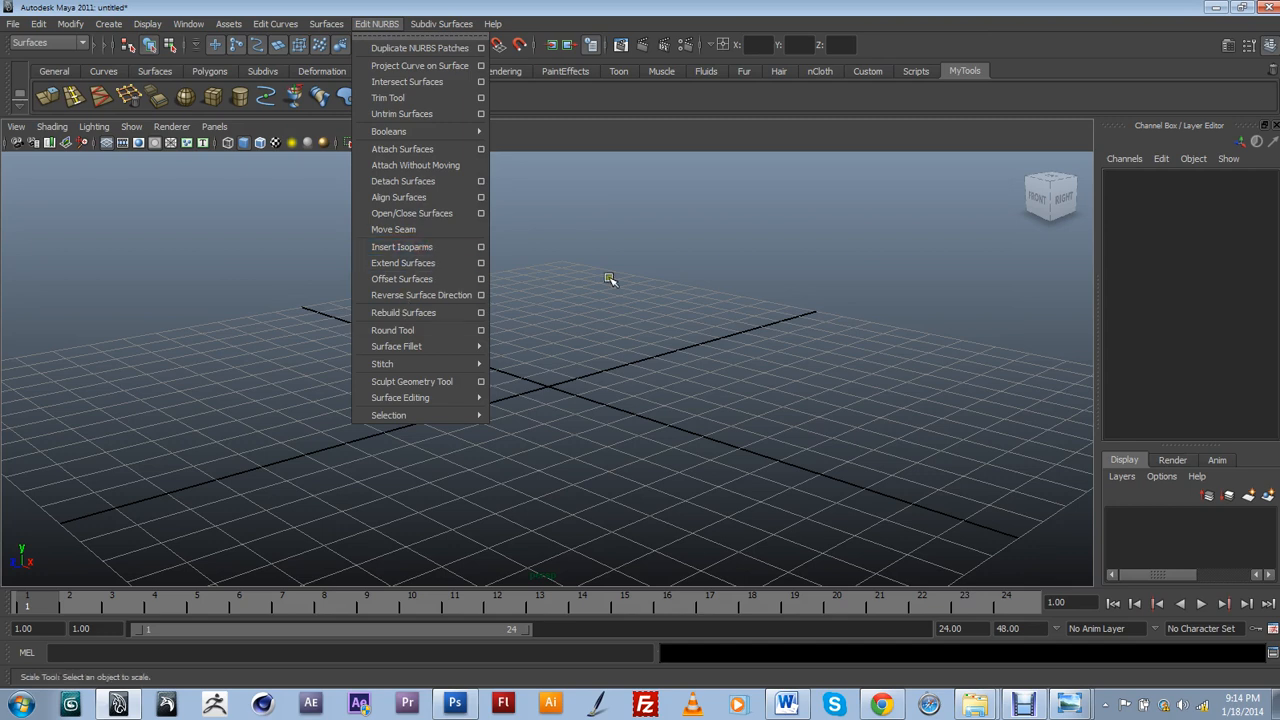
# Step: Dismiss the Edit NURBS menu after adding Insert Isoparms to the shelf
pyautogui.click(388, 97)
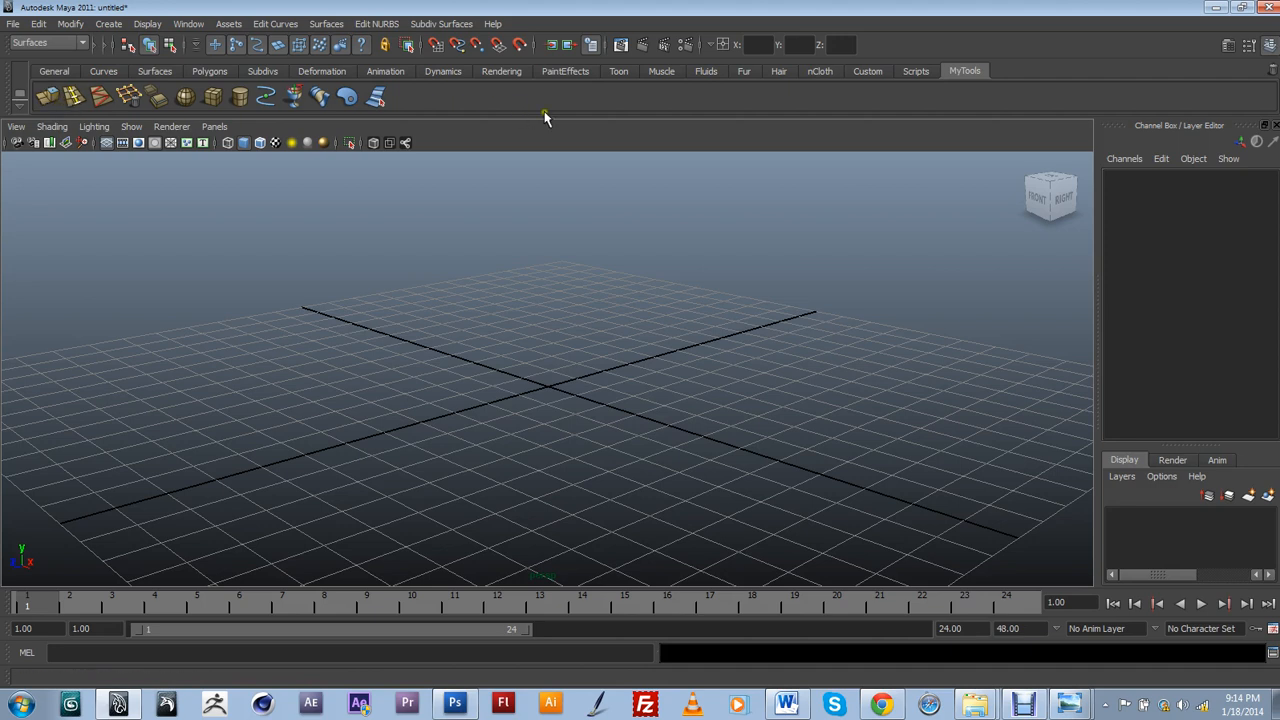
pyautogui.moveTo(212, 96)
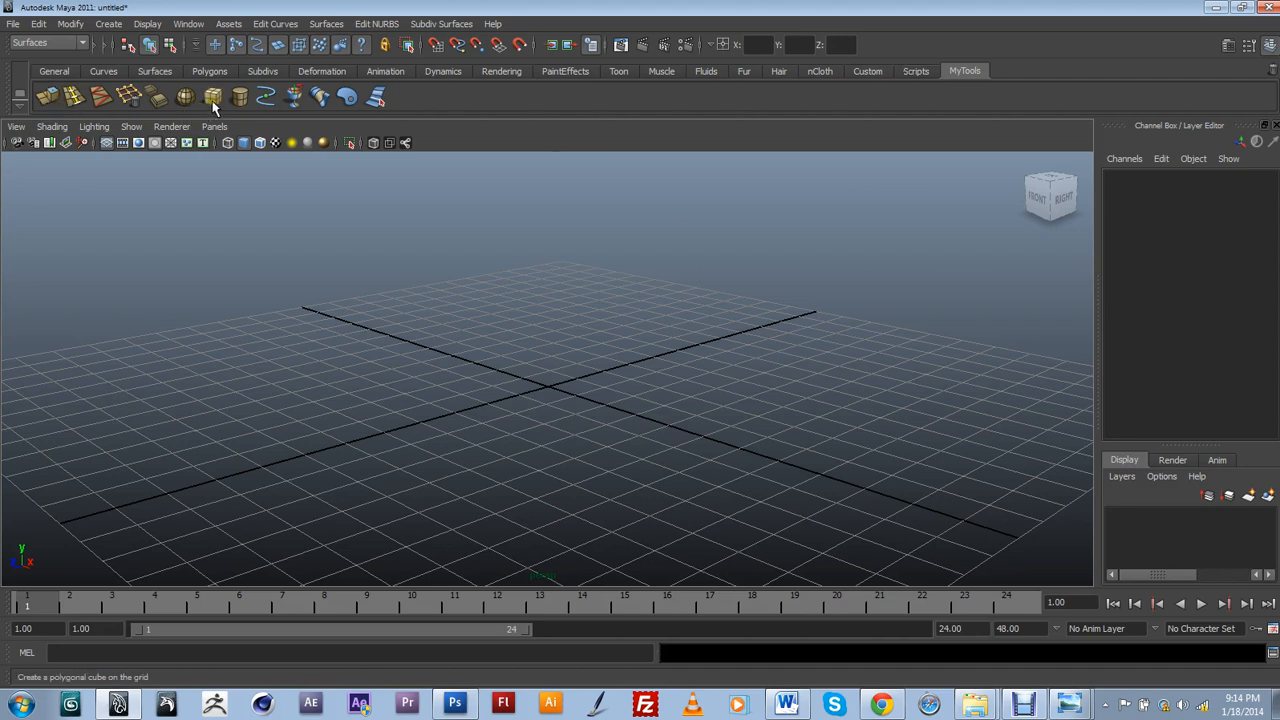
pyautogui.moveTo(212, 97)
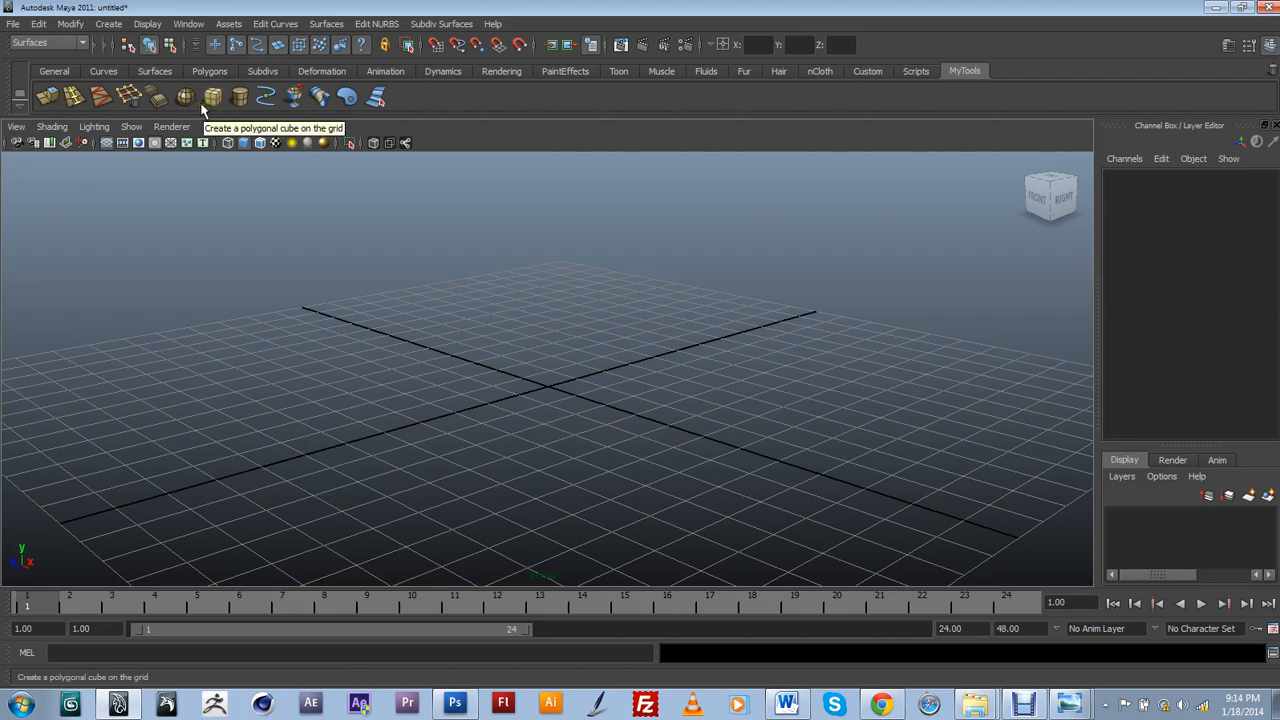
pyautogui.moveTo(294, 96)
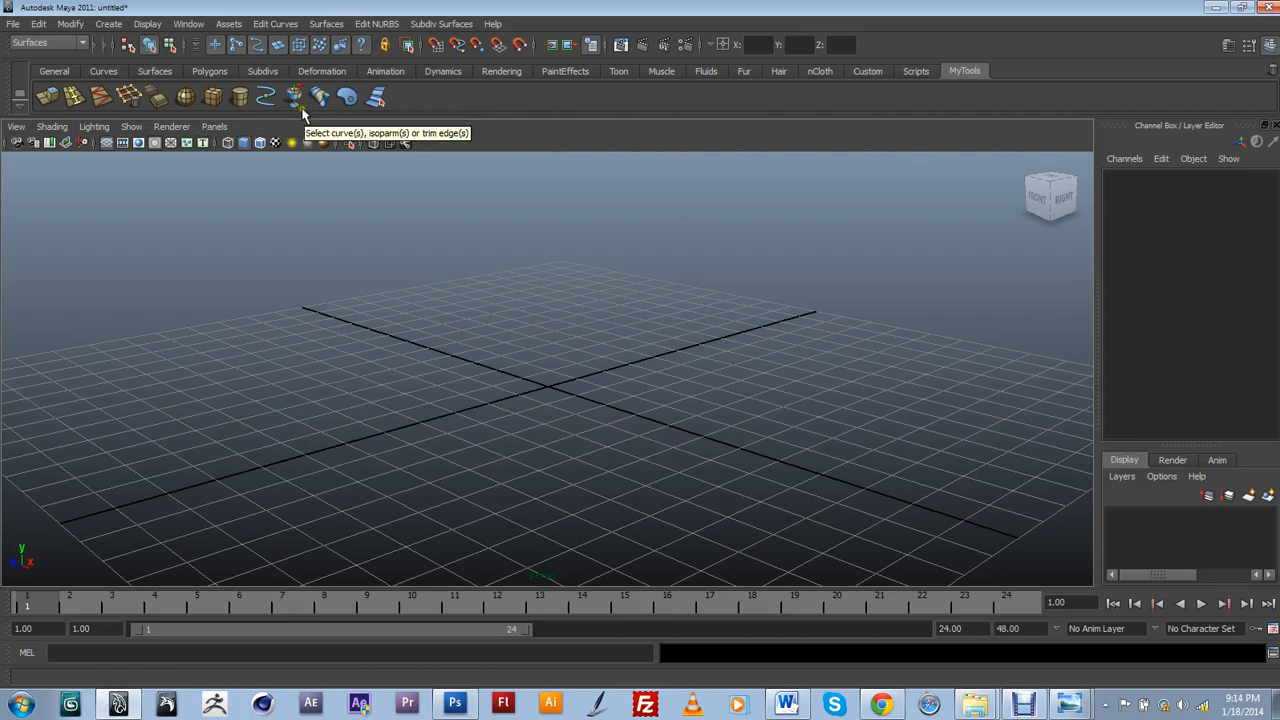
pyautogui.moveTo(184, 97)
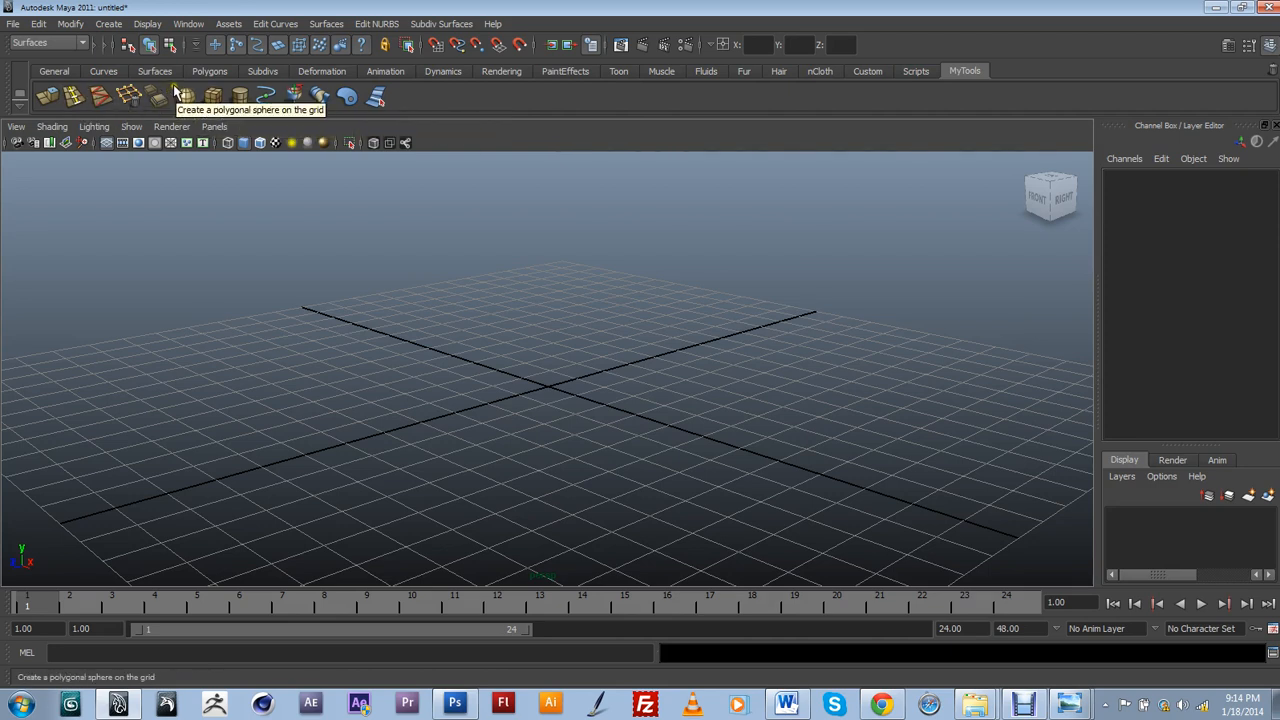
pyautogui.moveTo(213, 96)
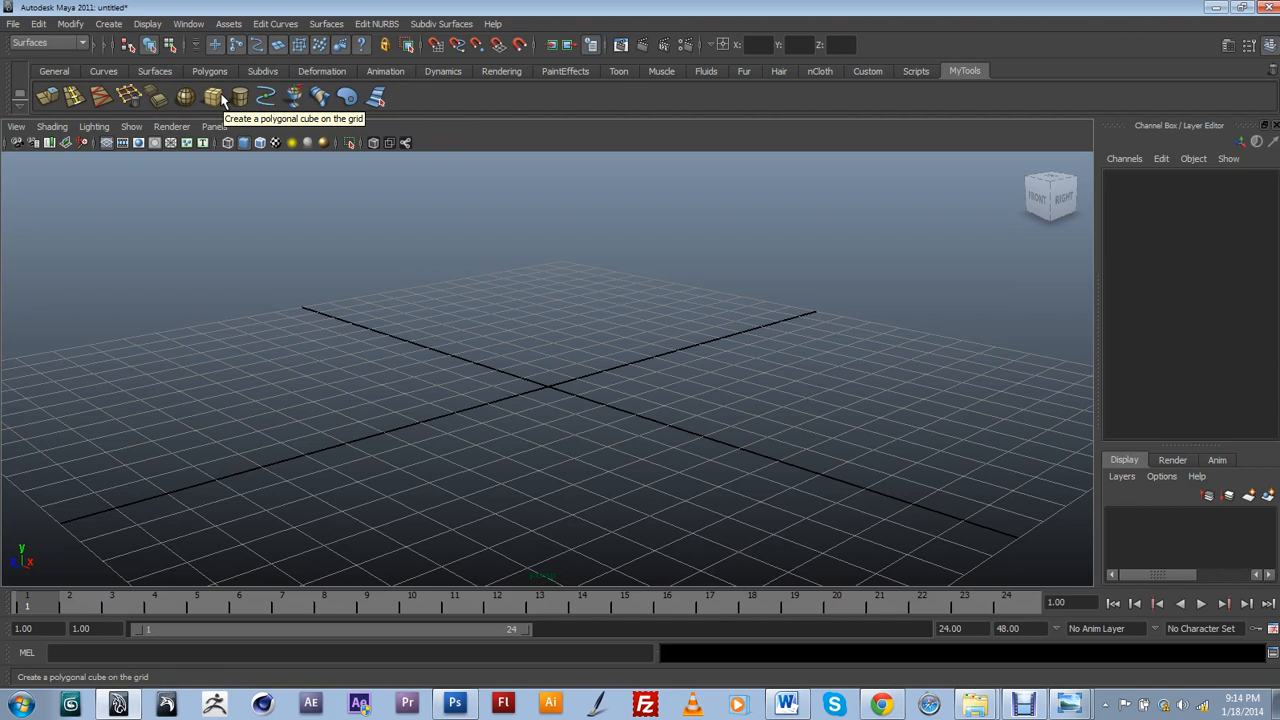
pyautogui.moveTo(360, 110)
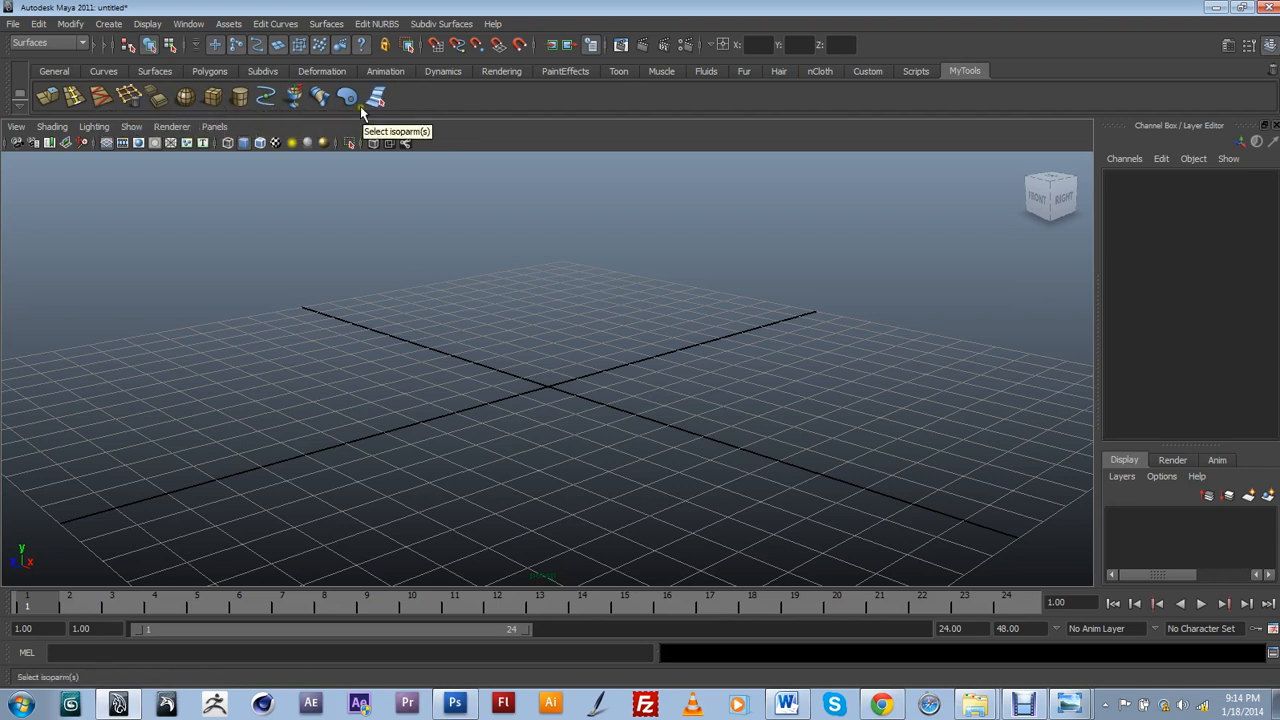
pyautogui.moveTo(137, 100)
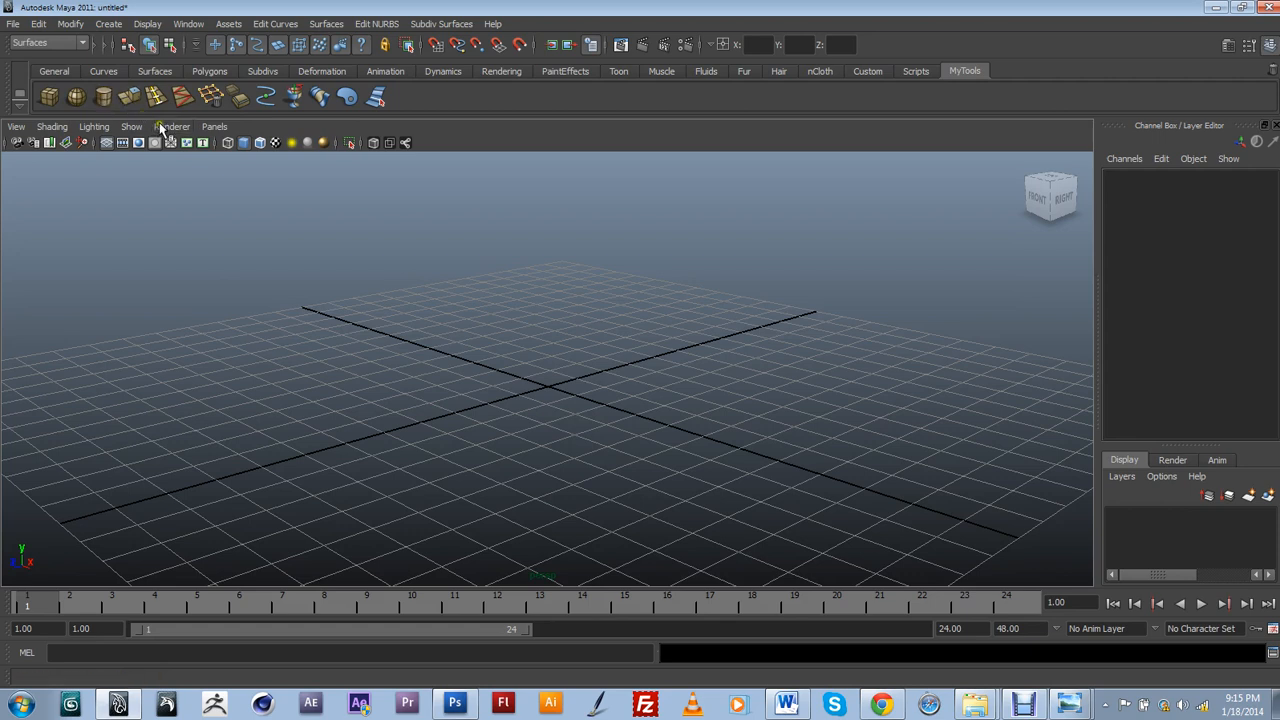
pyautogui.moveTo(195, 110)
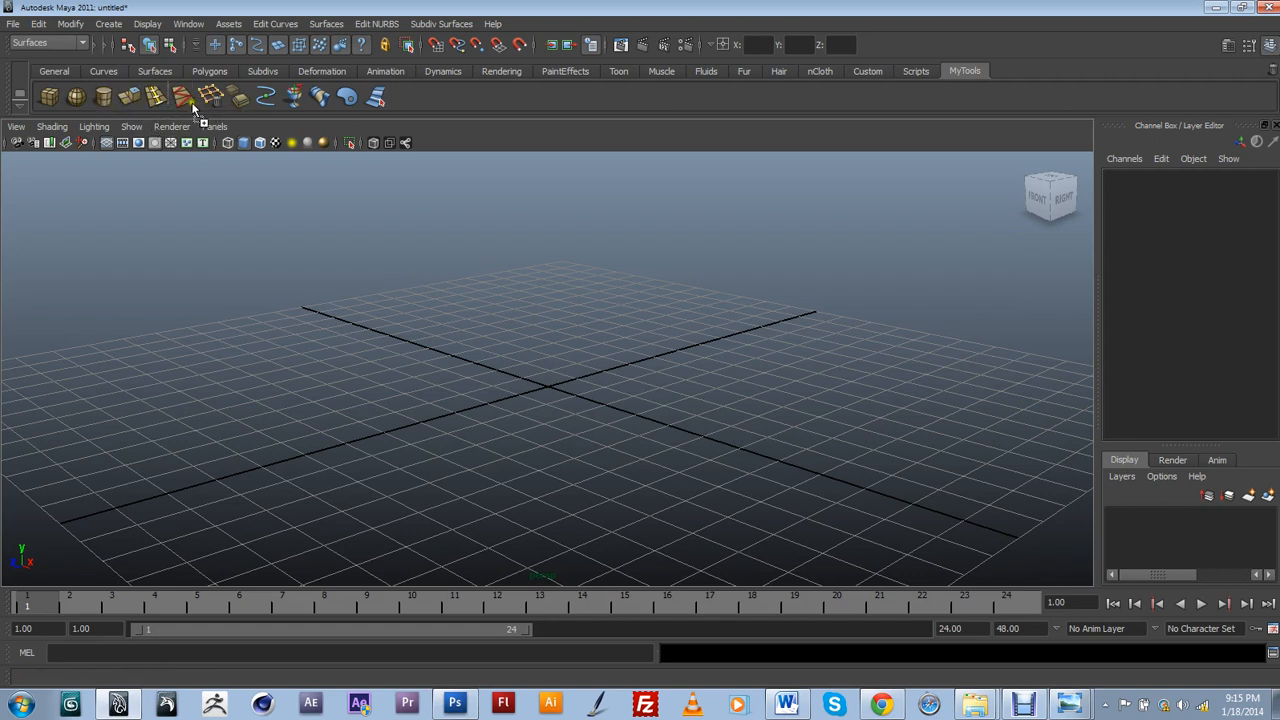
pyautogui.moveTo(228, 112)
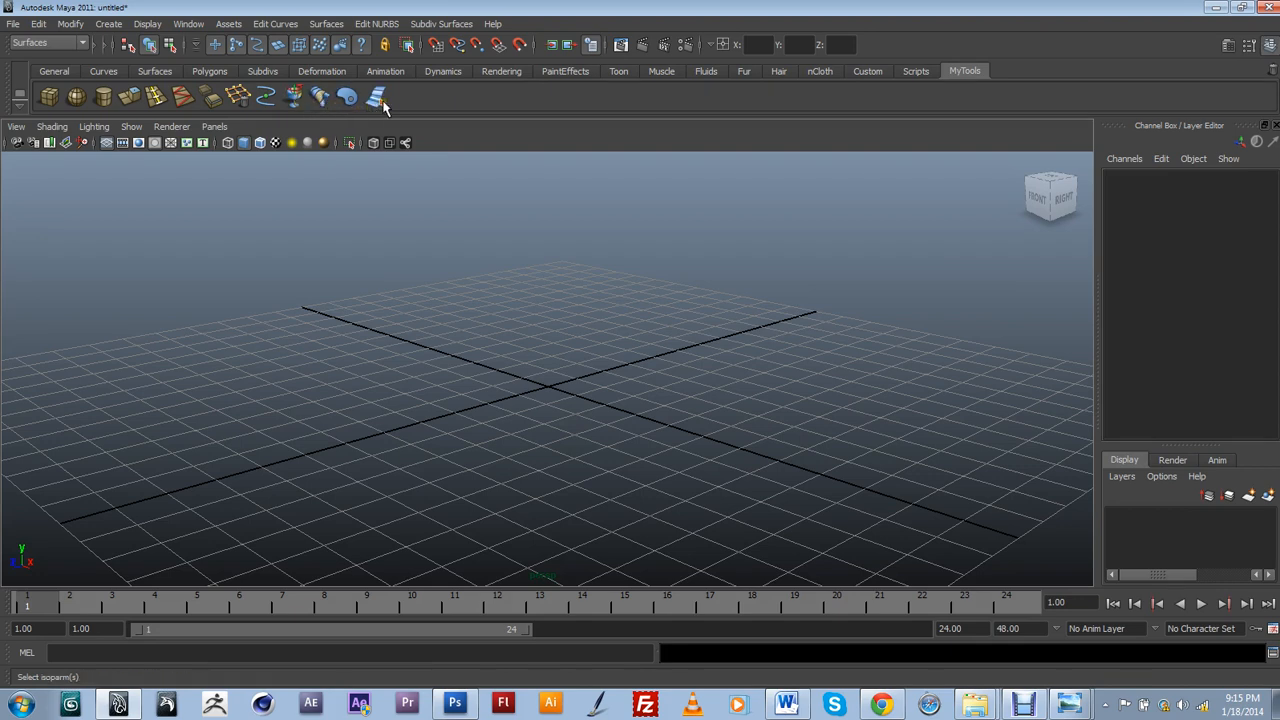
pyautogui.moveTo(377, 96)
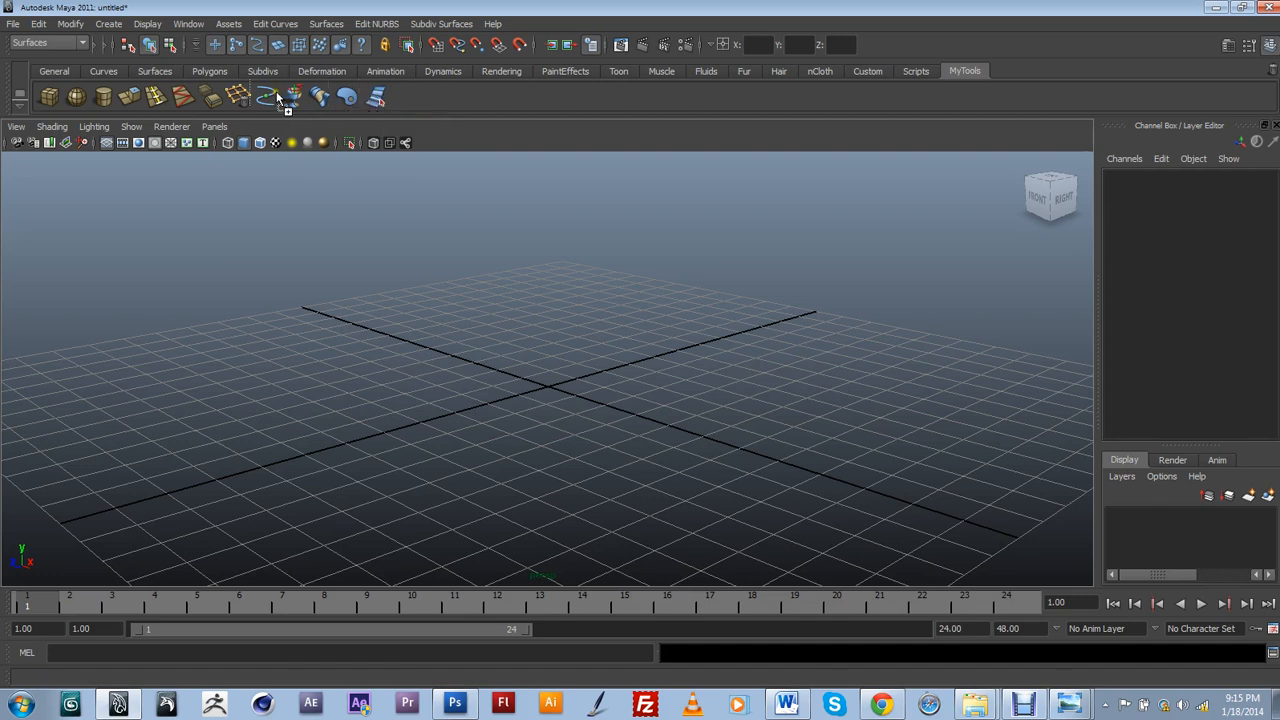
# Step: Move the Insert Isoparms icon beside the curve tools on MyTools
pyautogui.click(266, 95)
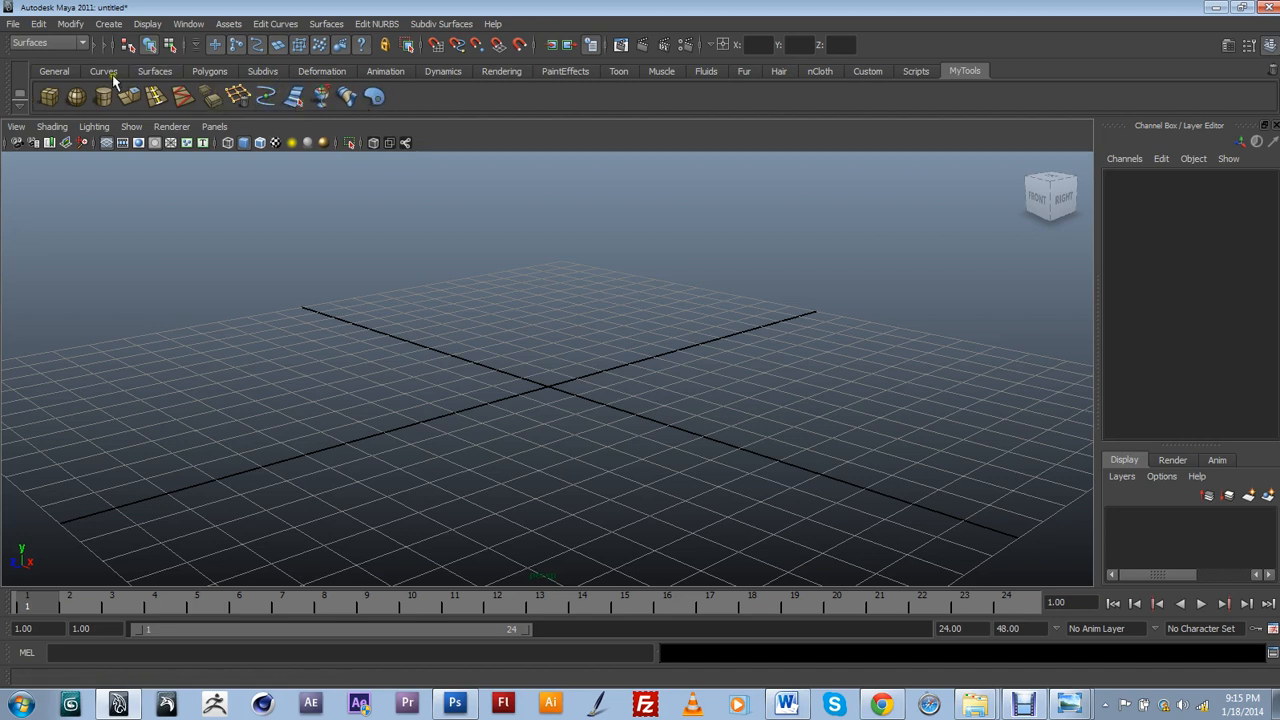
pyautogui.moveTo(373, 96)
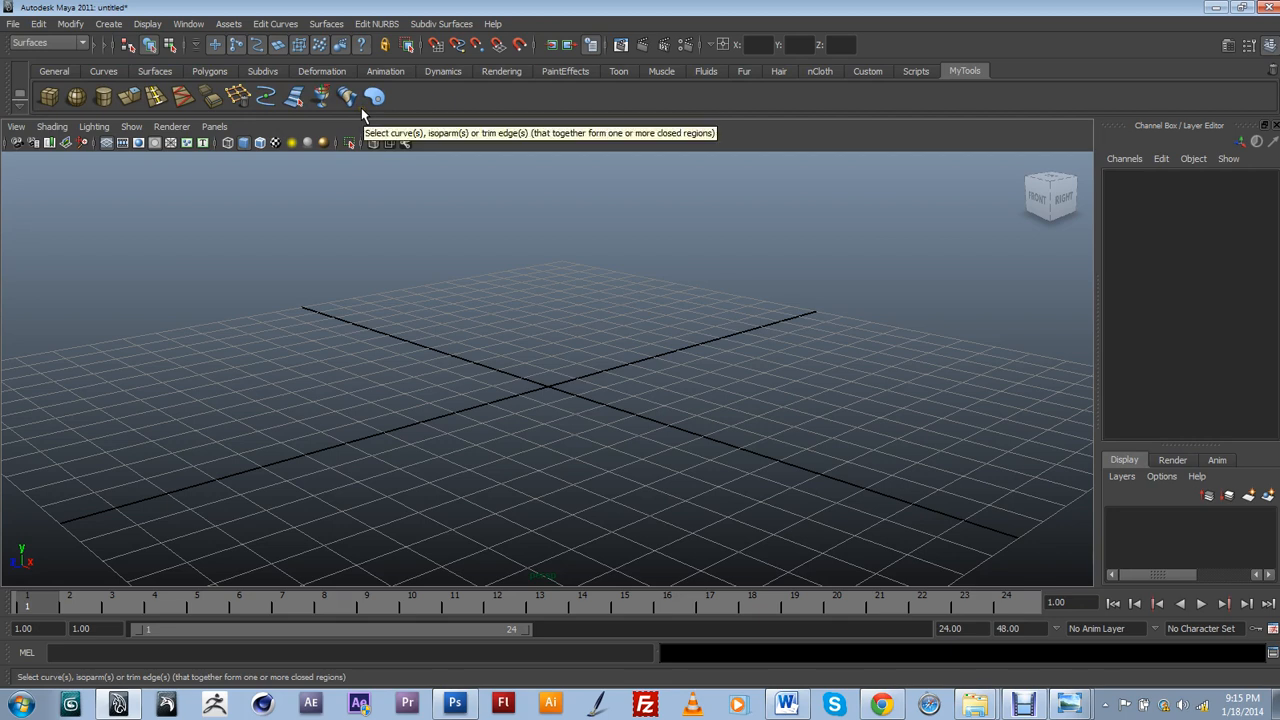
pyautogui.moveTo(403, 90)
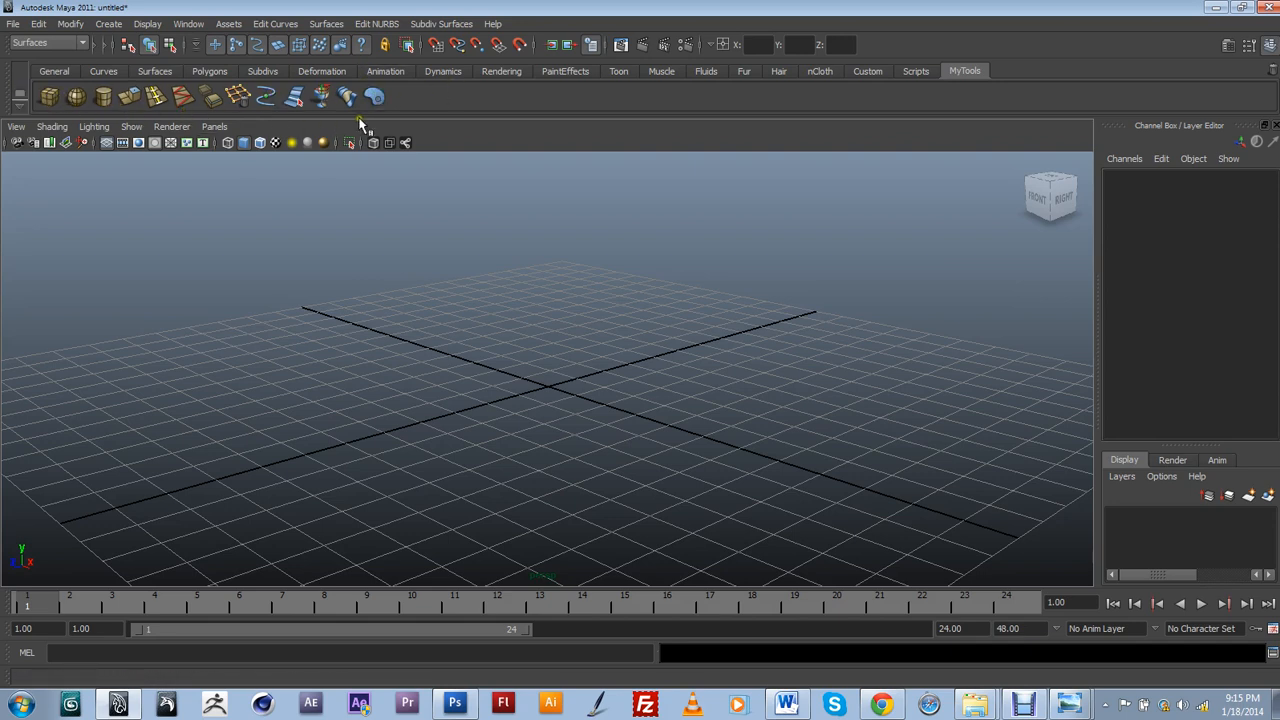
pyautogui.moveTo(923, 103)
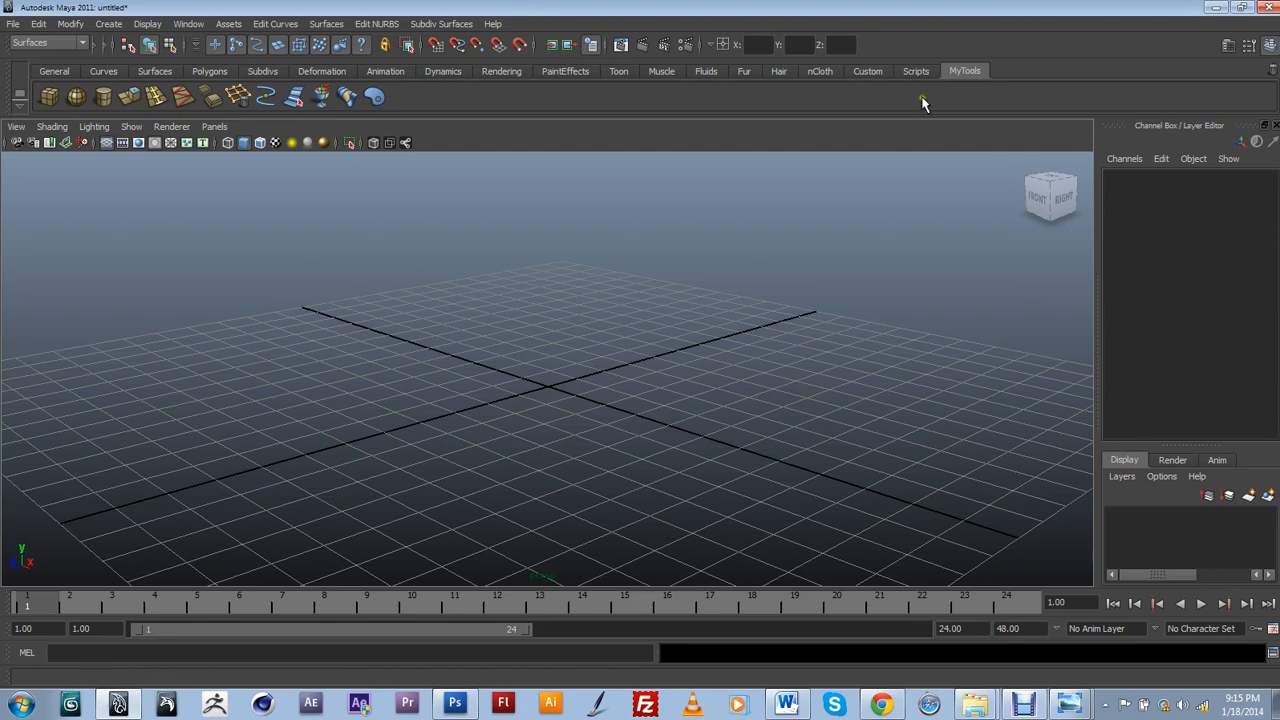
pyautogui.moveTo(443, 71)
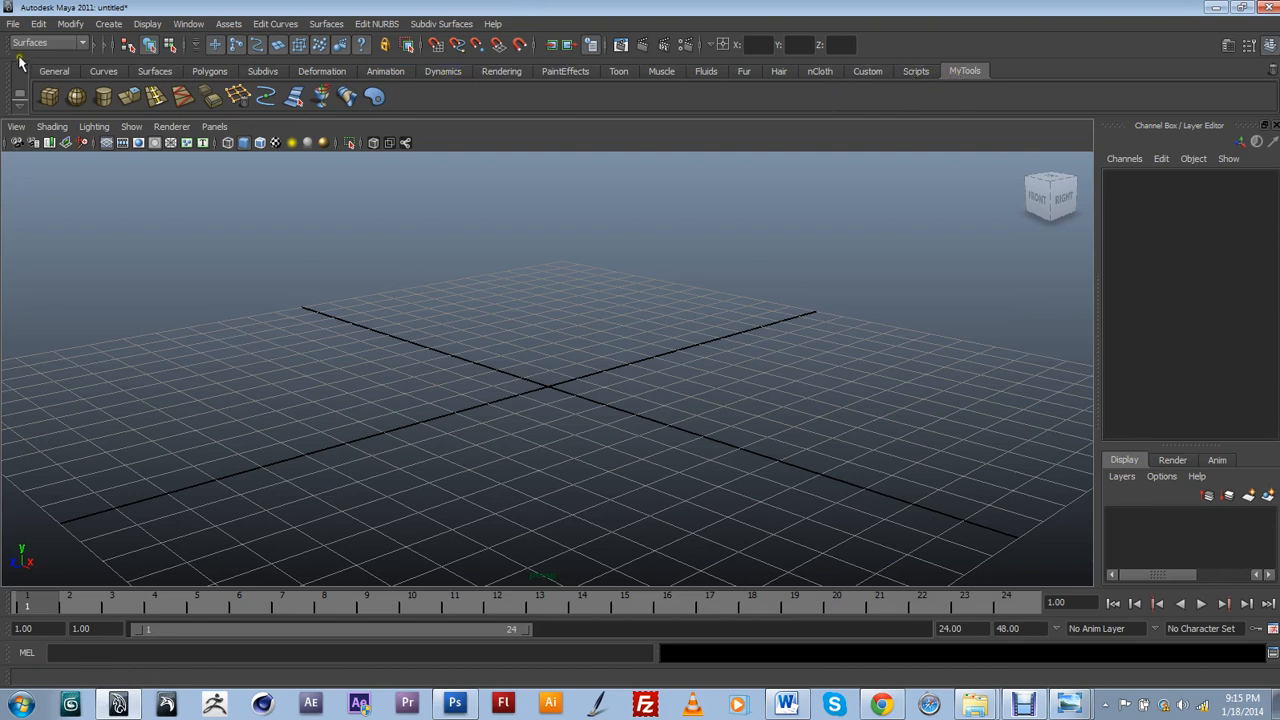
pyautogui.moveTo(983, 94)
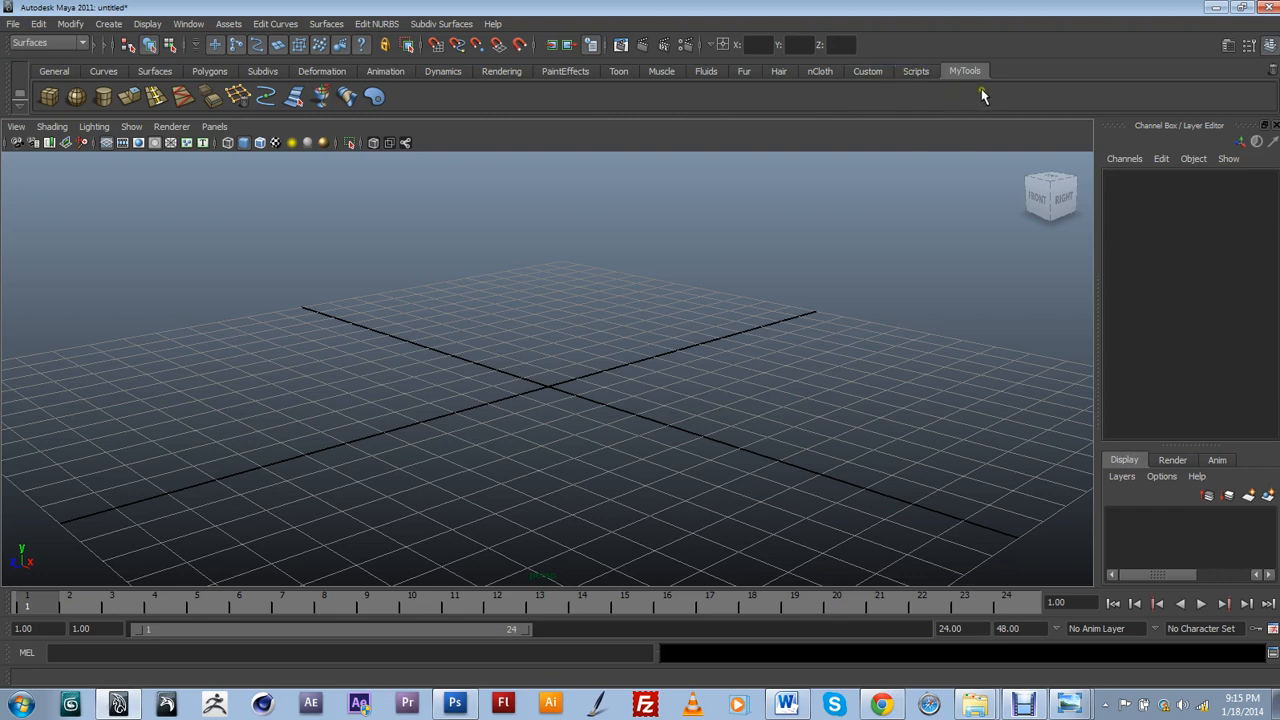
pyautogui.moveTo(8, 105)
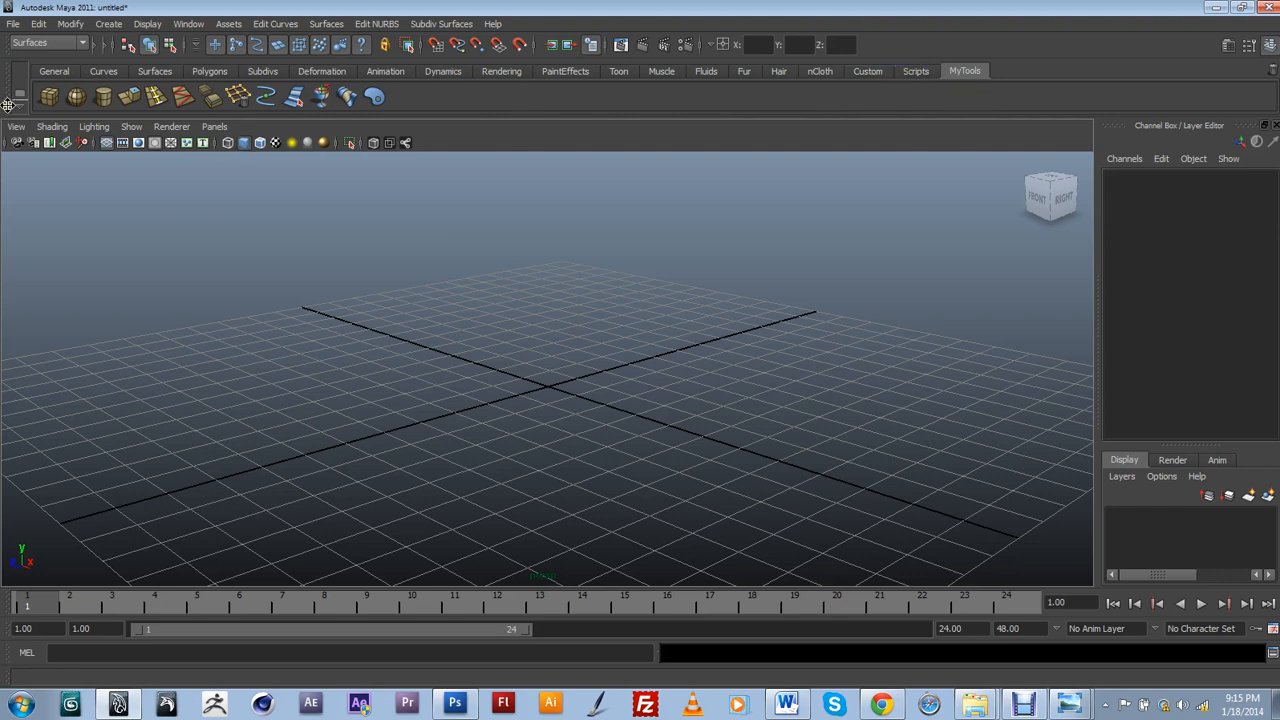
# Step: Open the shelf options menu from the arrow at the shelf's left end
pyautogui.click(19, 95)
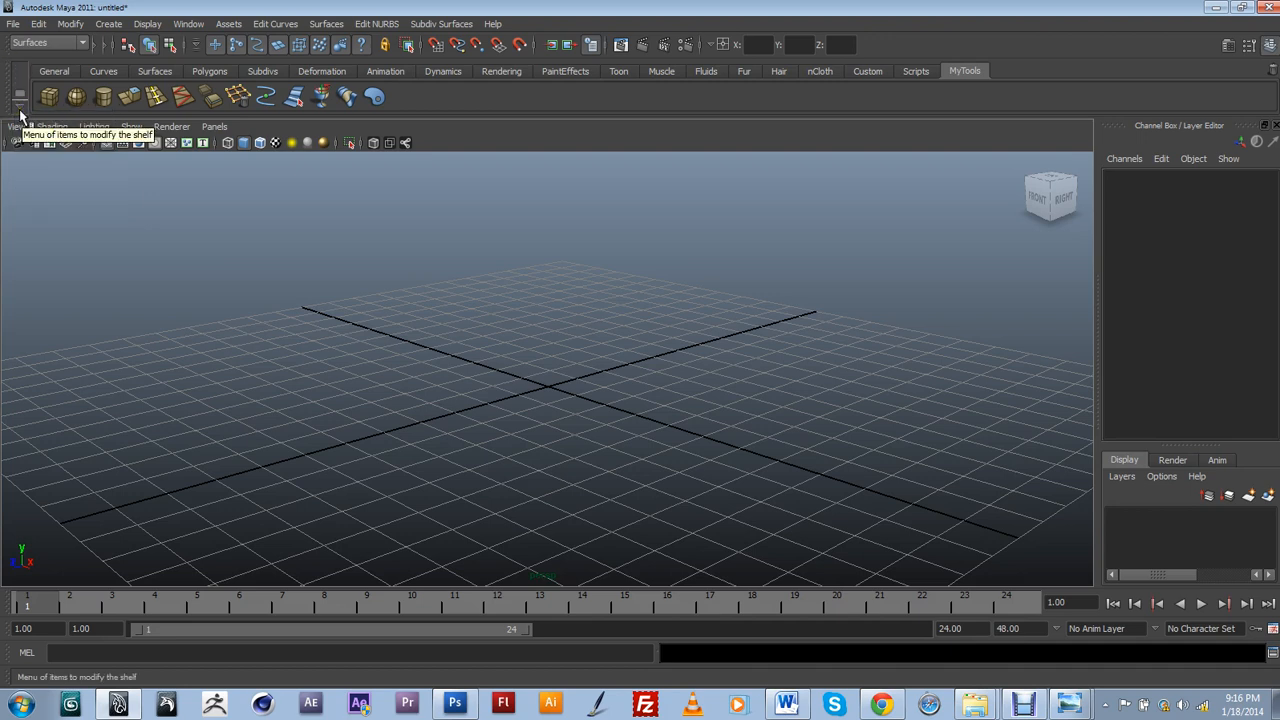
pyautogui.click(20, 113)
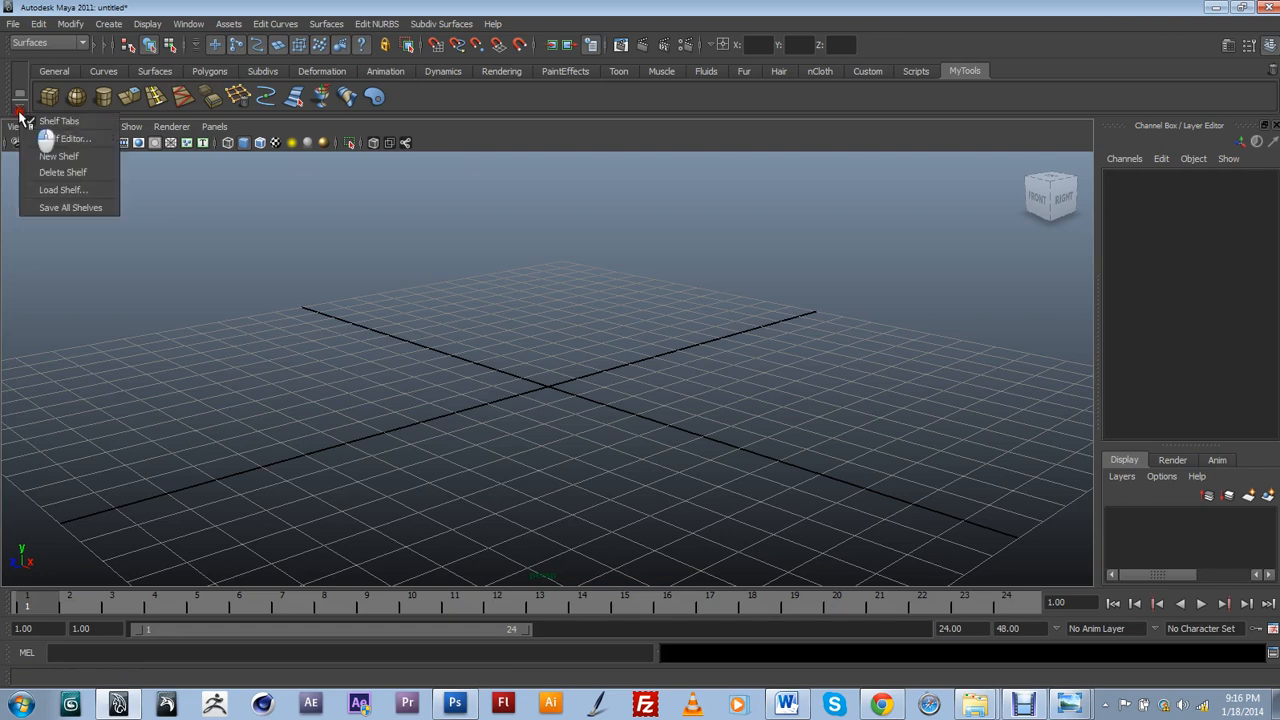
pyautogui.click(70, 138)
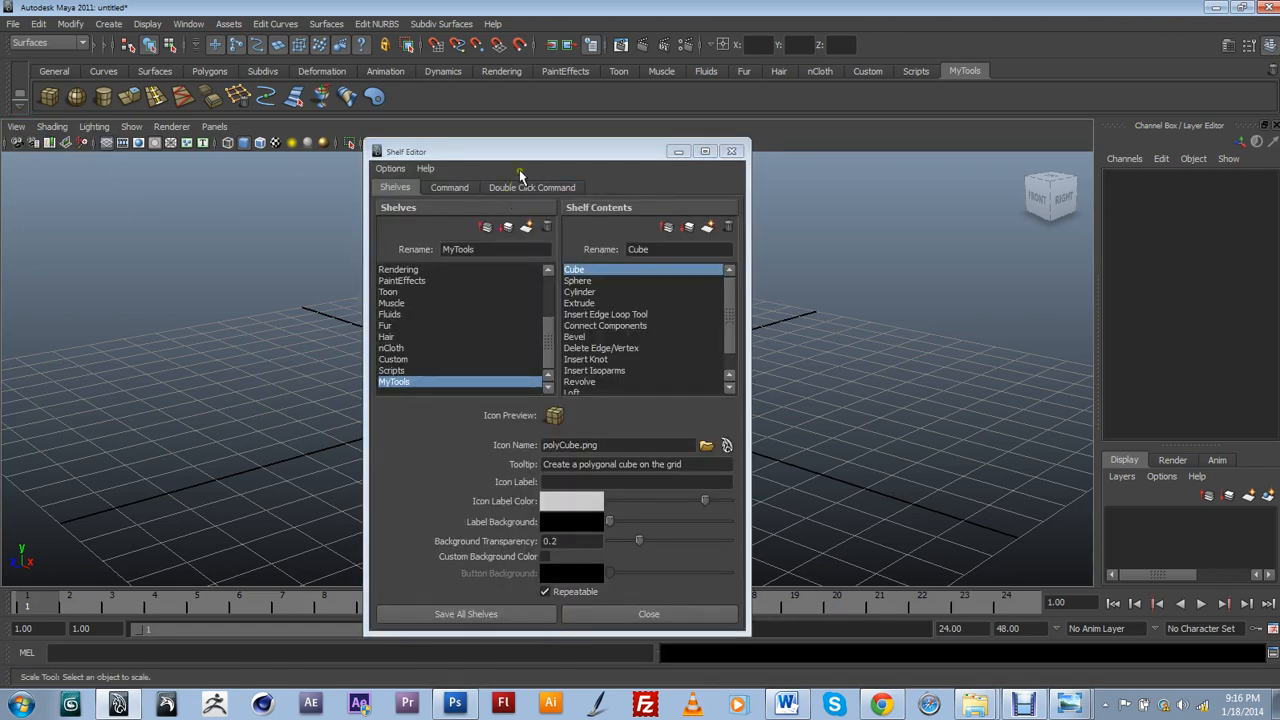
pyautogui.moveTo(520, 151); pyautogui.dragTo(590, 99)
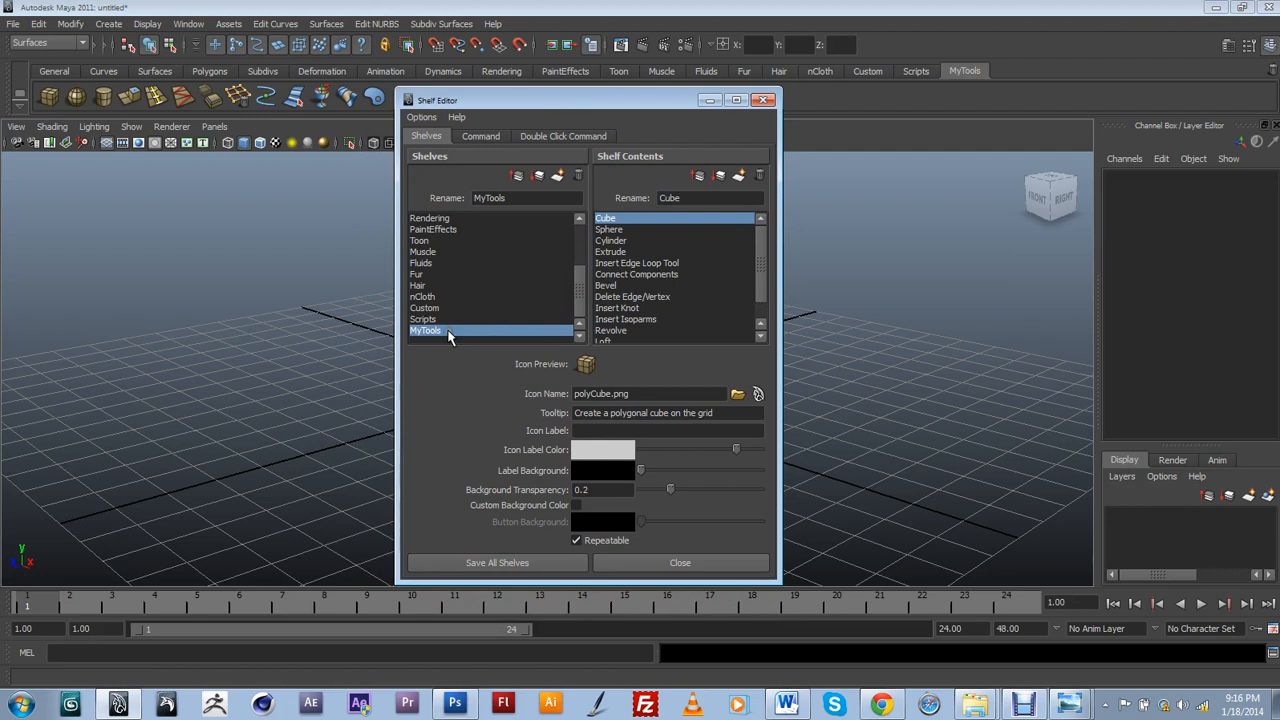
pyautogui.moveTo(575, 378)
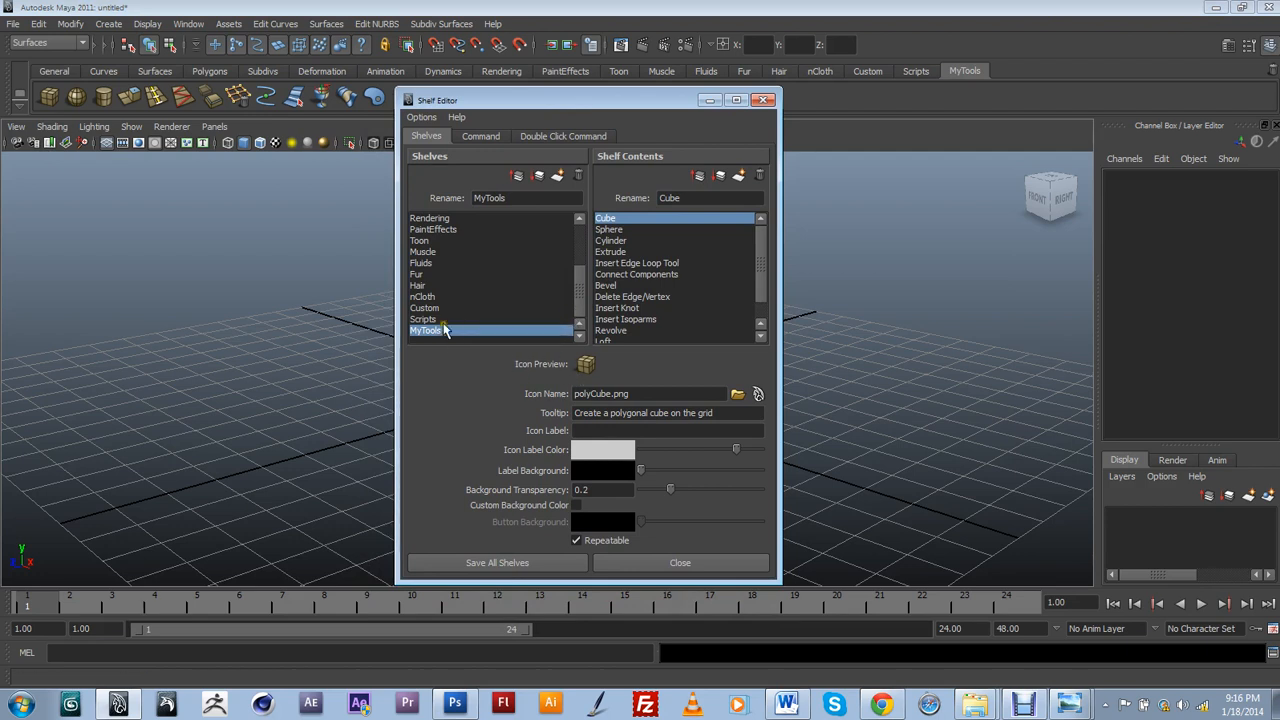
pyautogui.moveTo(640, 255)
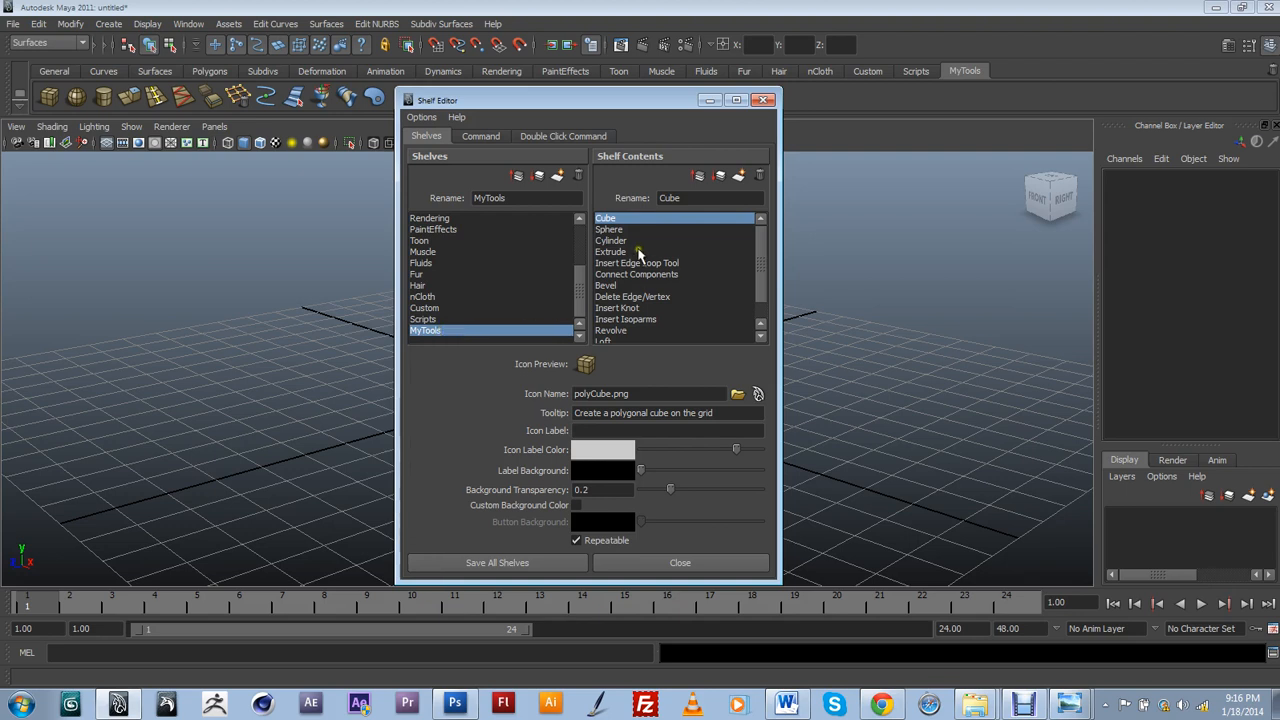
pyautogui.scroll(-3)
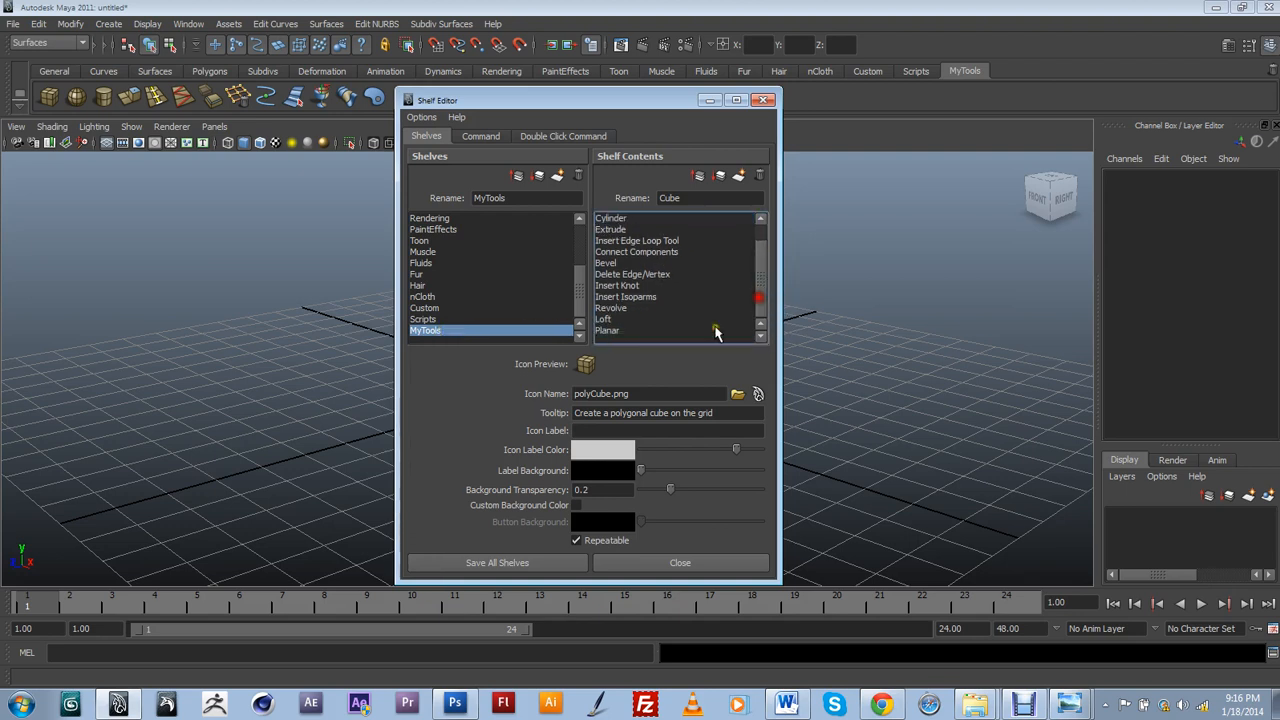
pyautogui.scroll(3)
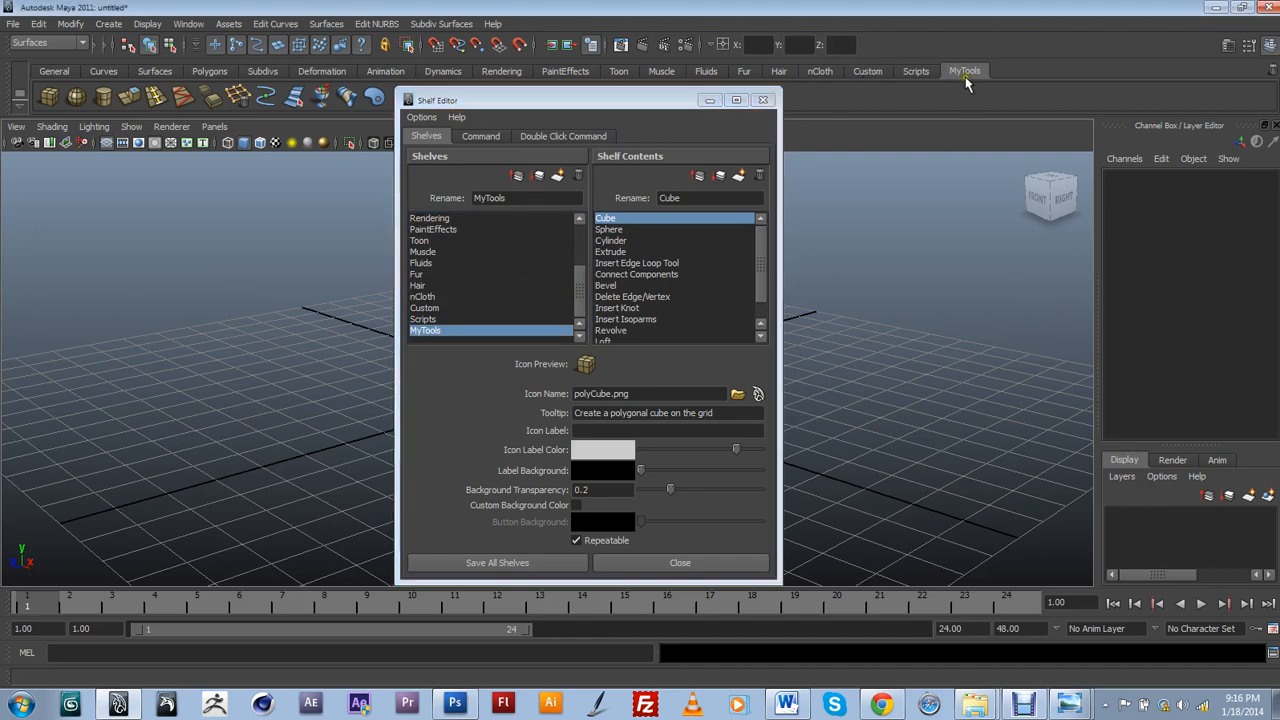
pyautogui.moveTo(943, 62)
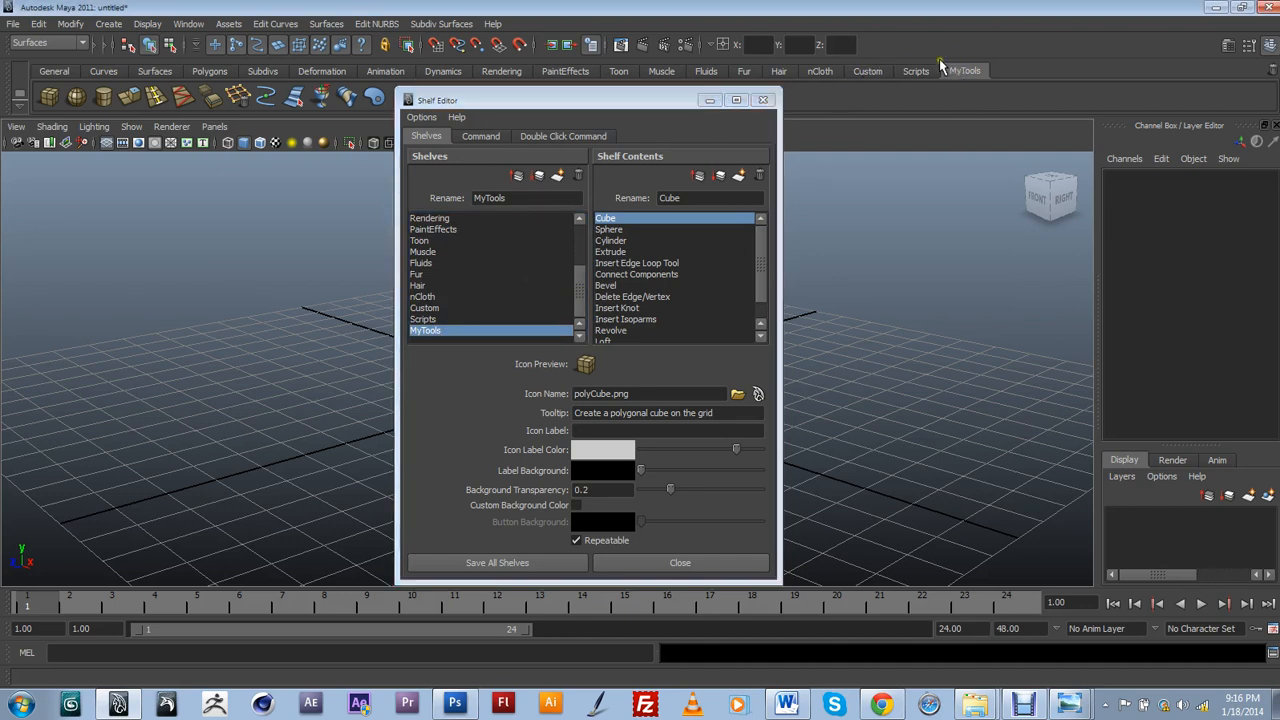
pyautogui.moveTo(928, 71)
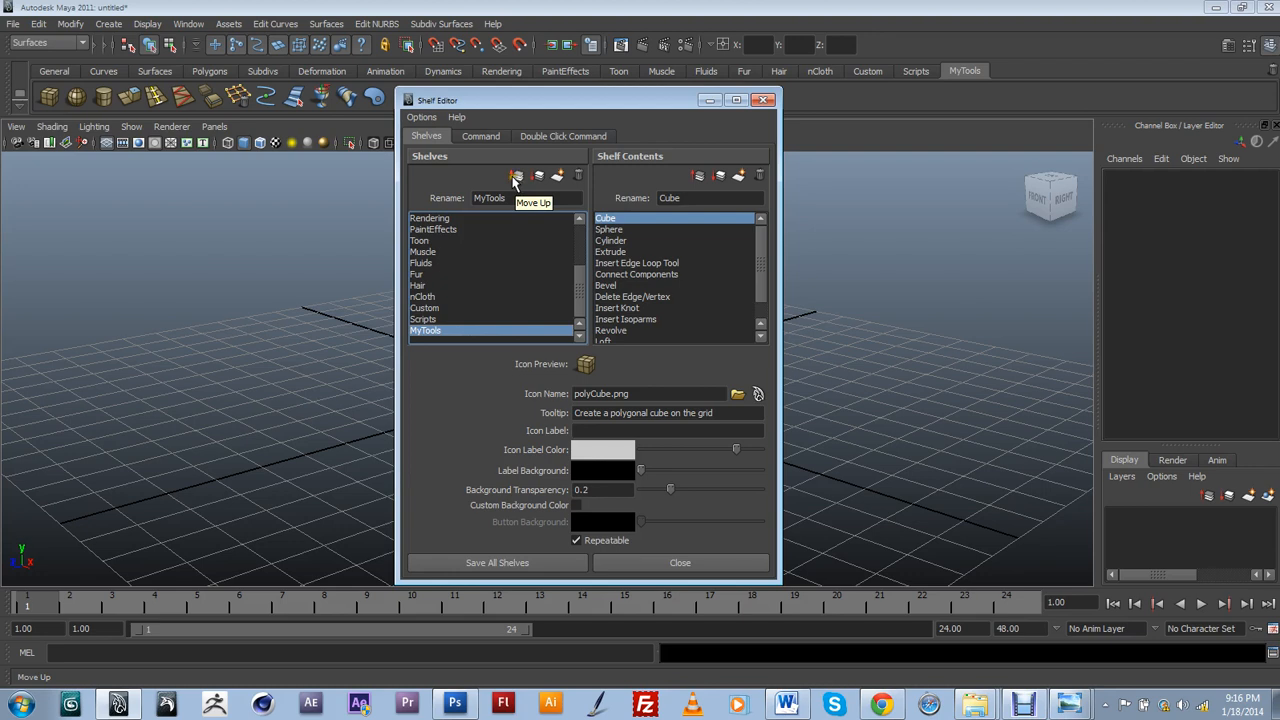
# Step: Click Move Up twice to put MyTools ahead of General
pyautogui.click(517, 175)
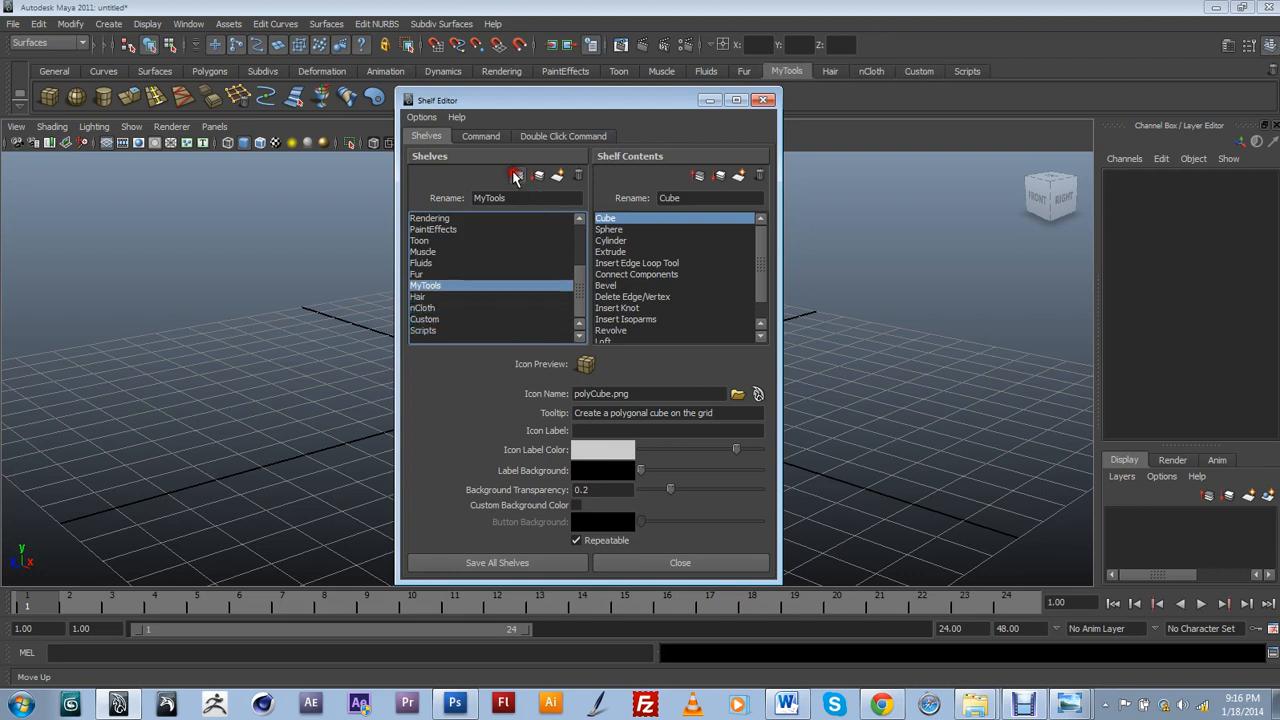
pyautogui.click(516, 175)
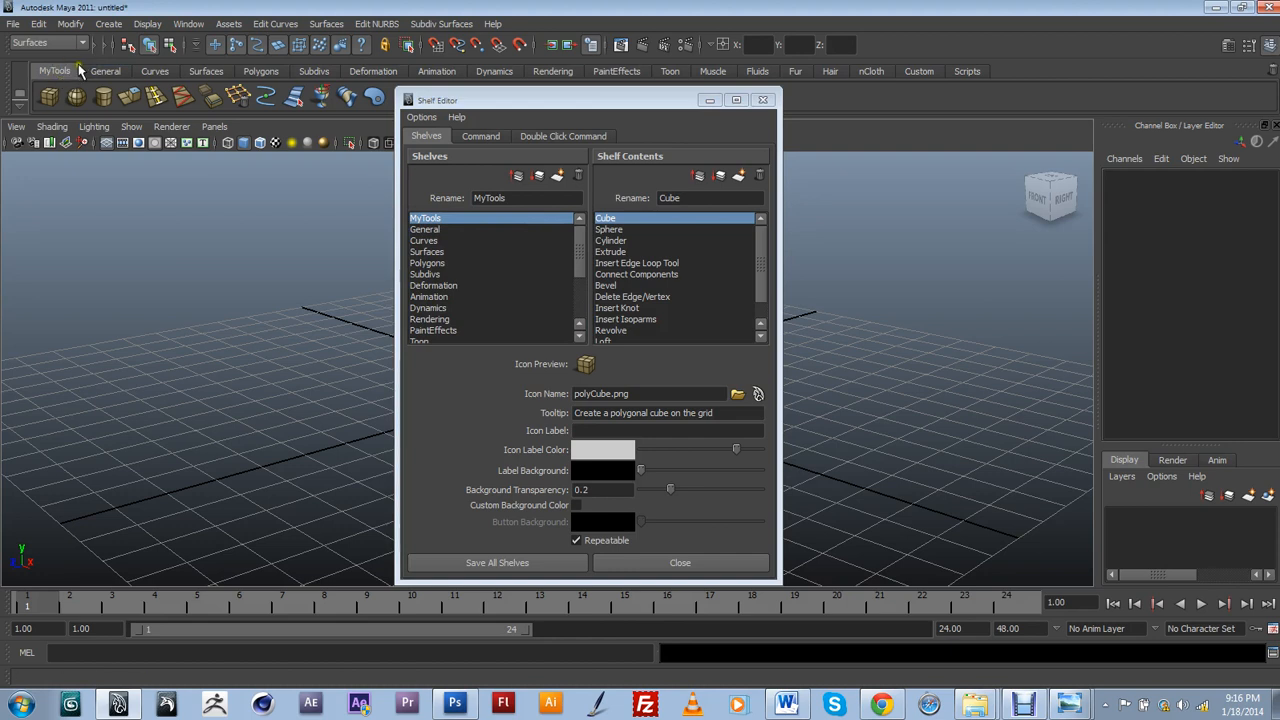
pyautogui.moveTo(998, 107)
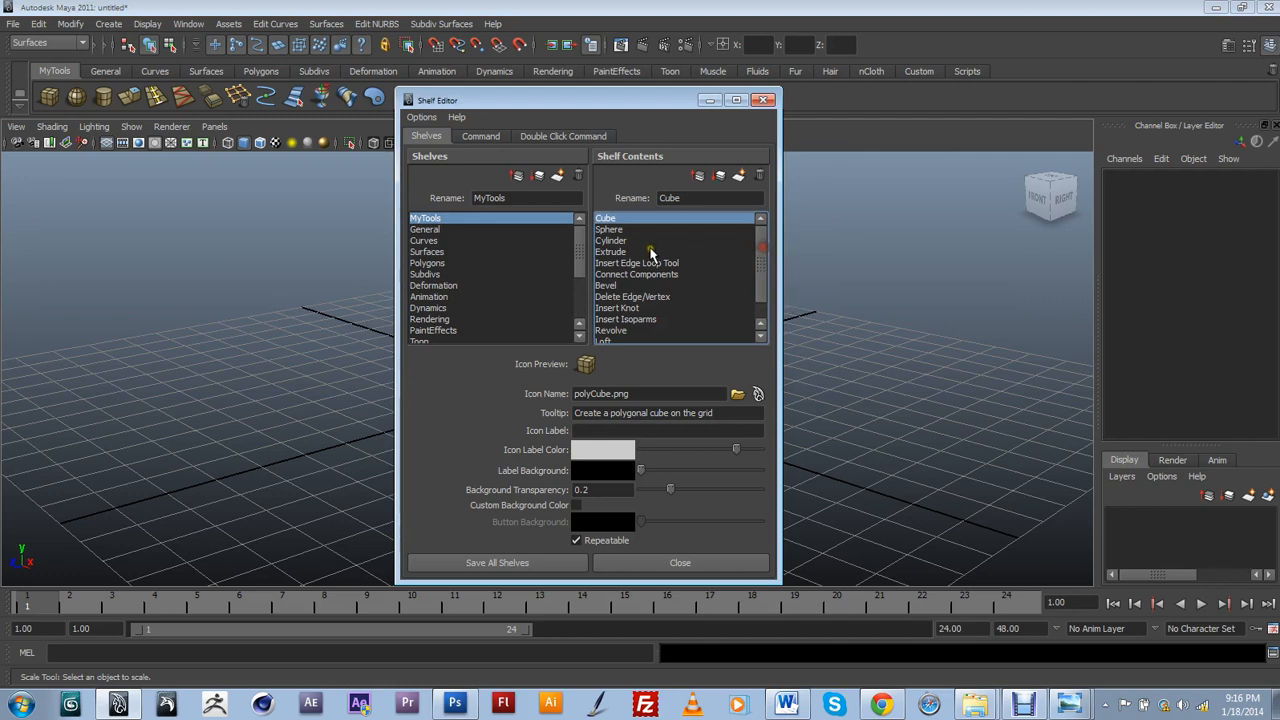
pyautogui.moveTo(640, 247)
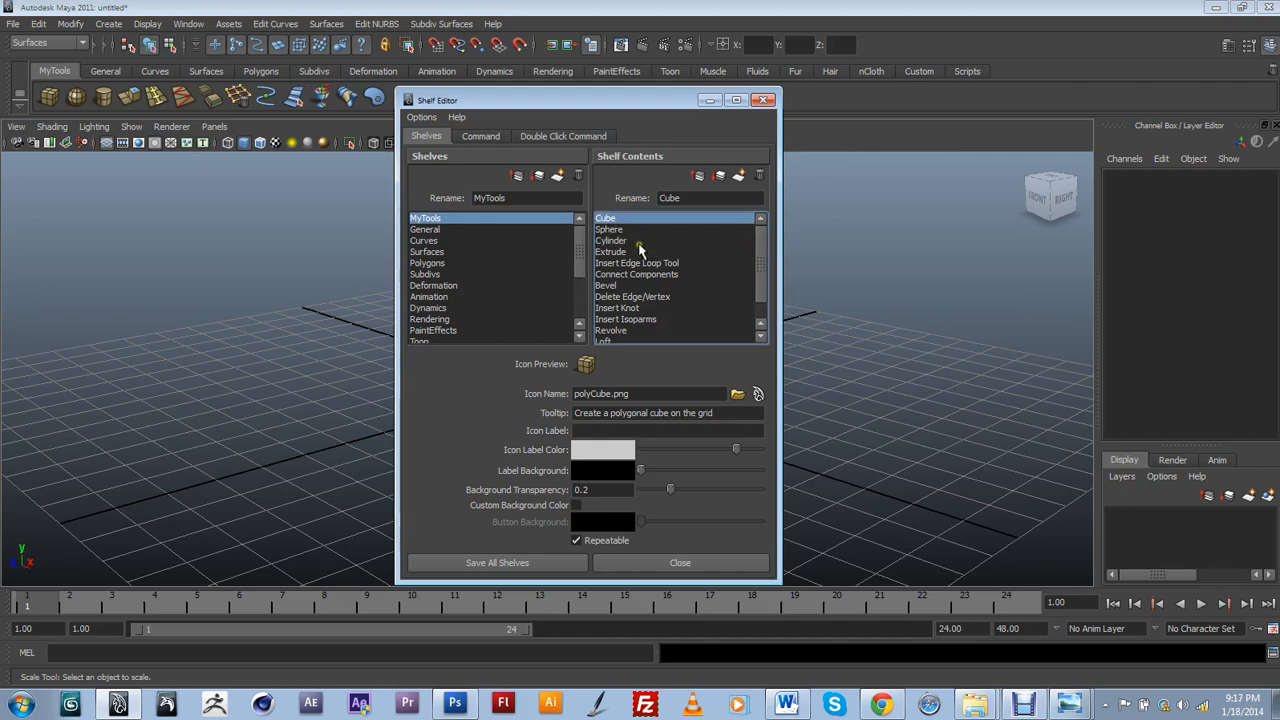
pyautogui.moveTo(528, 218)
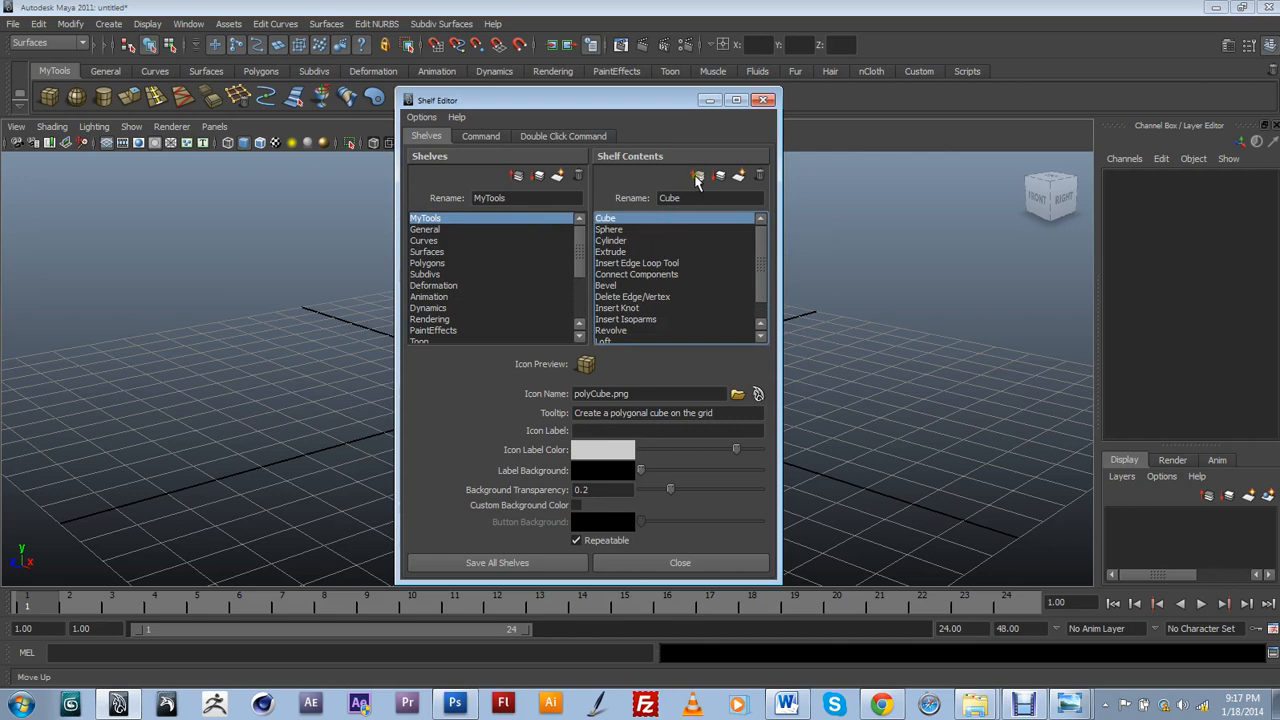
pyautogui.moveTo(697, 176)
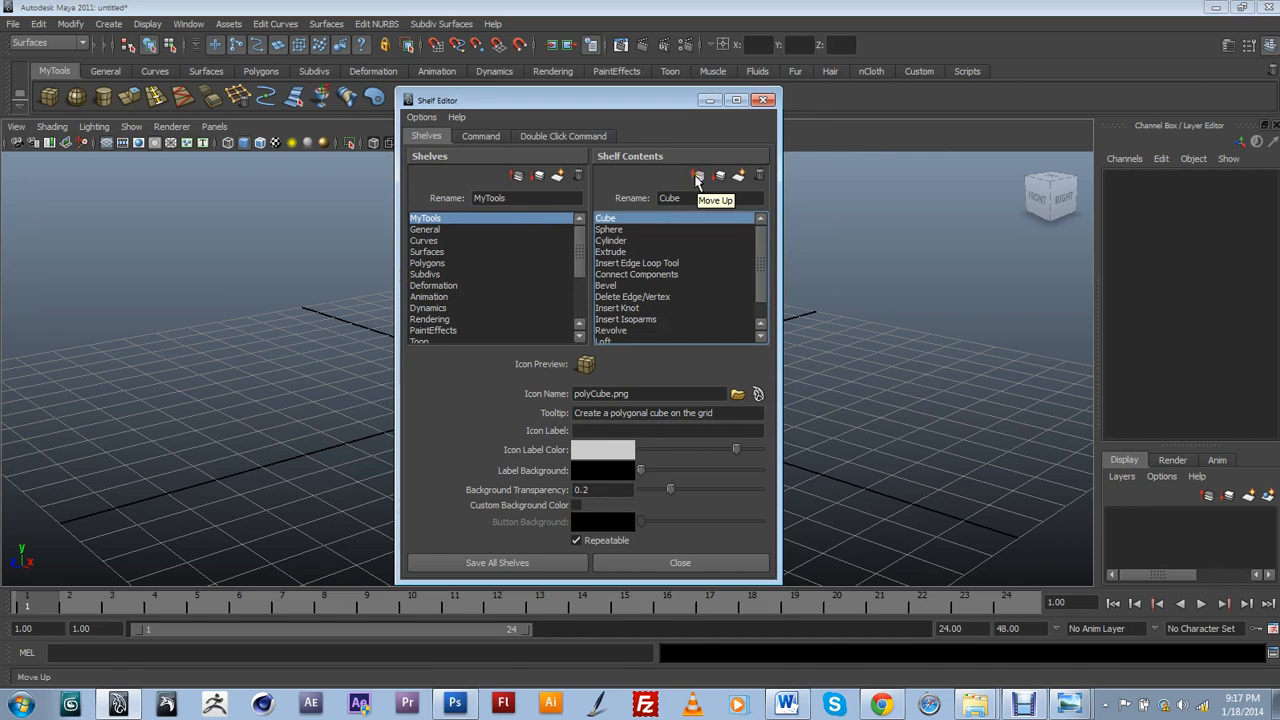
pyautogui.moveTo(640, 167)
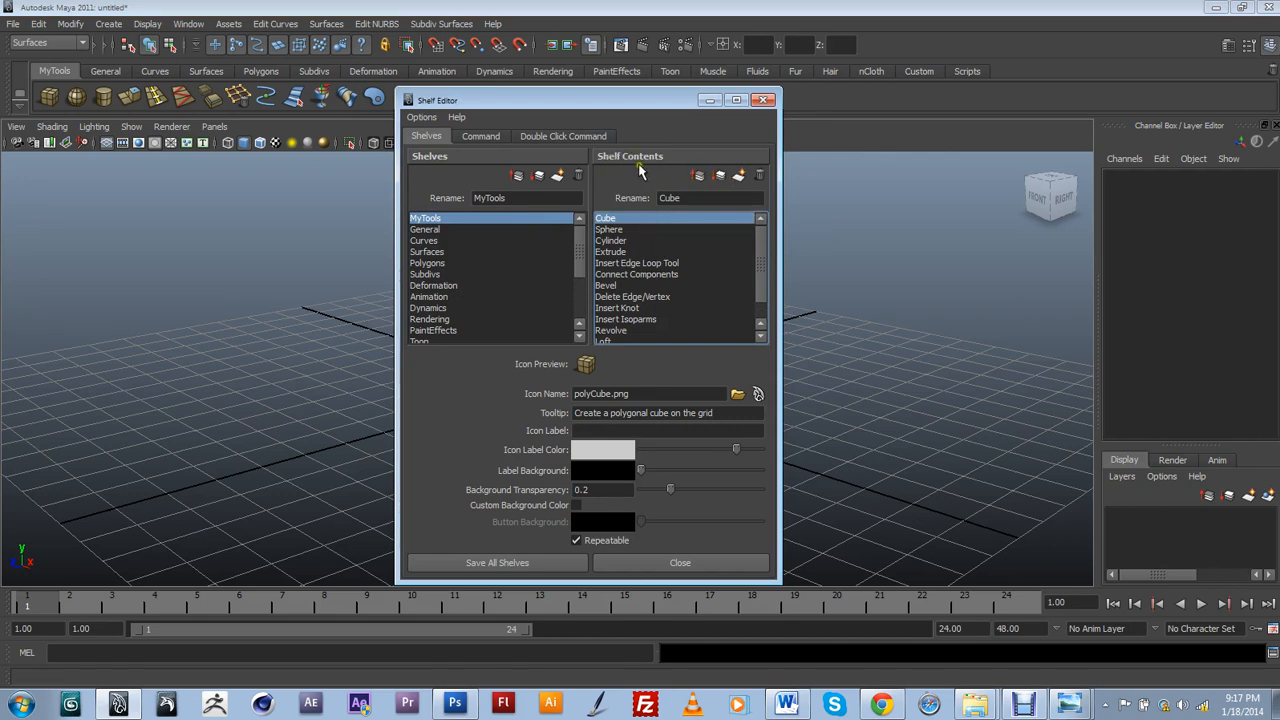
pyautogui.moveTo(698, 155)
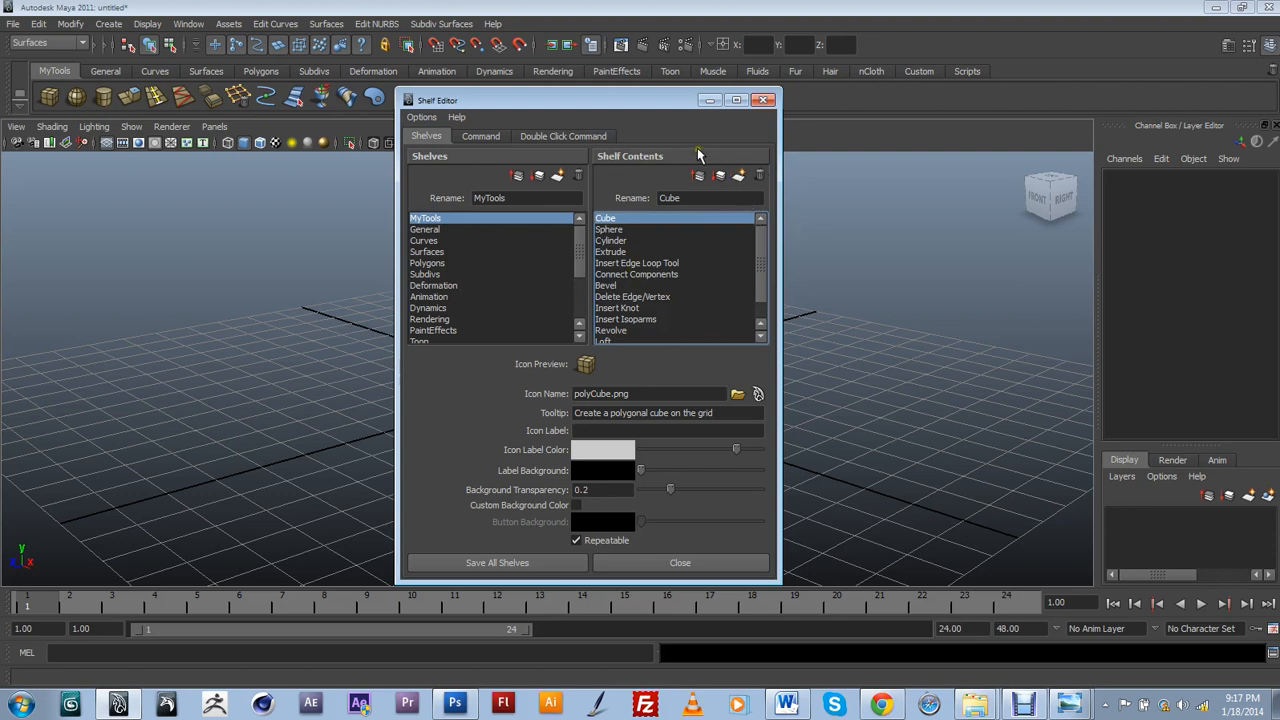
# Step: Select Planar in Shelf Contents and delete it from MyTools
pyautogui.click(609, 229)
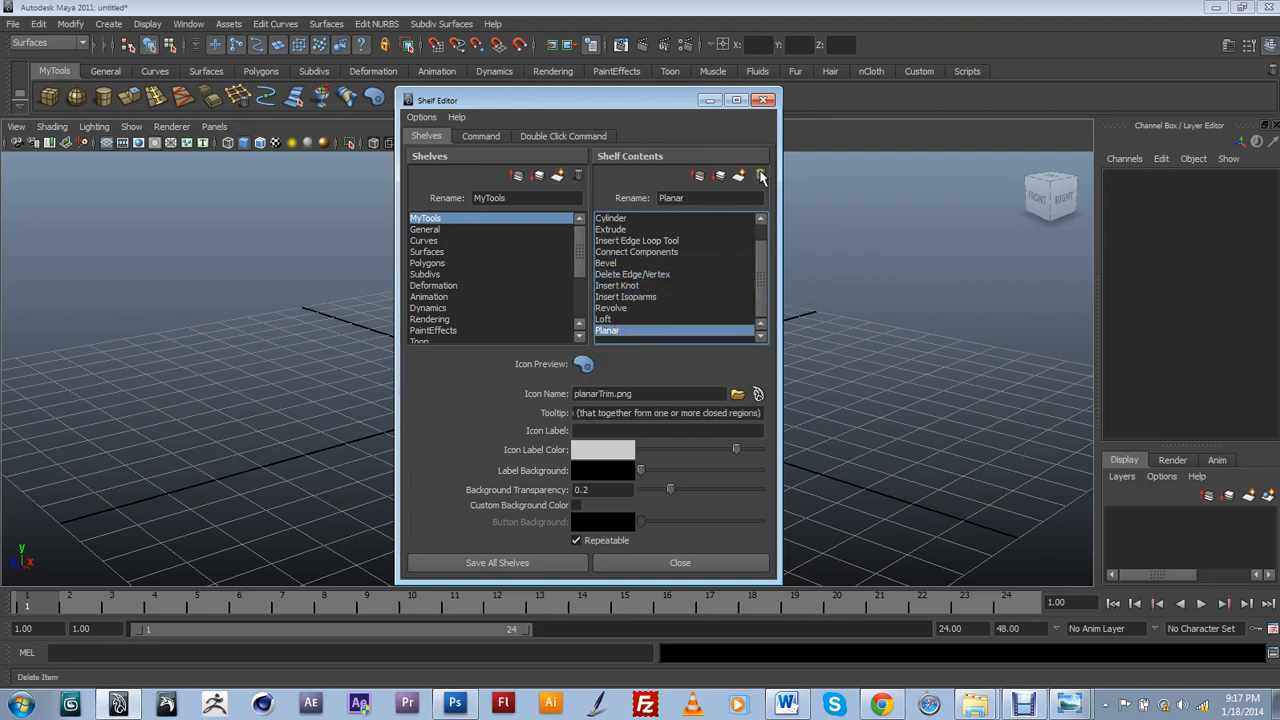
pyautogui.moveTo(760, 175)
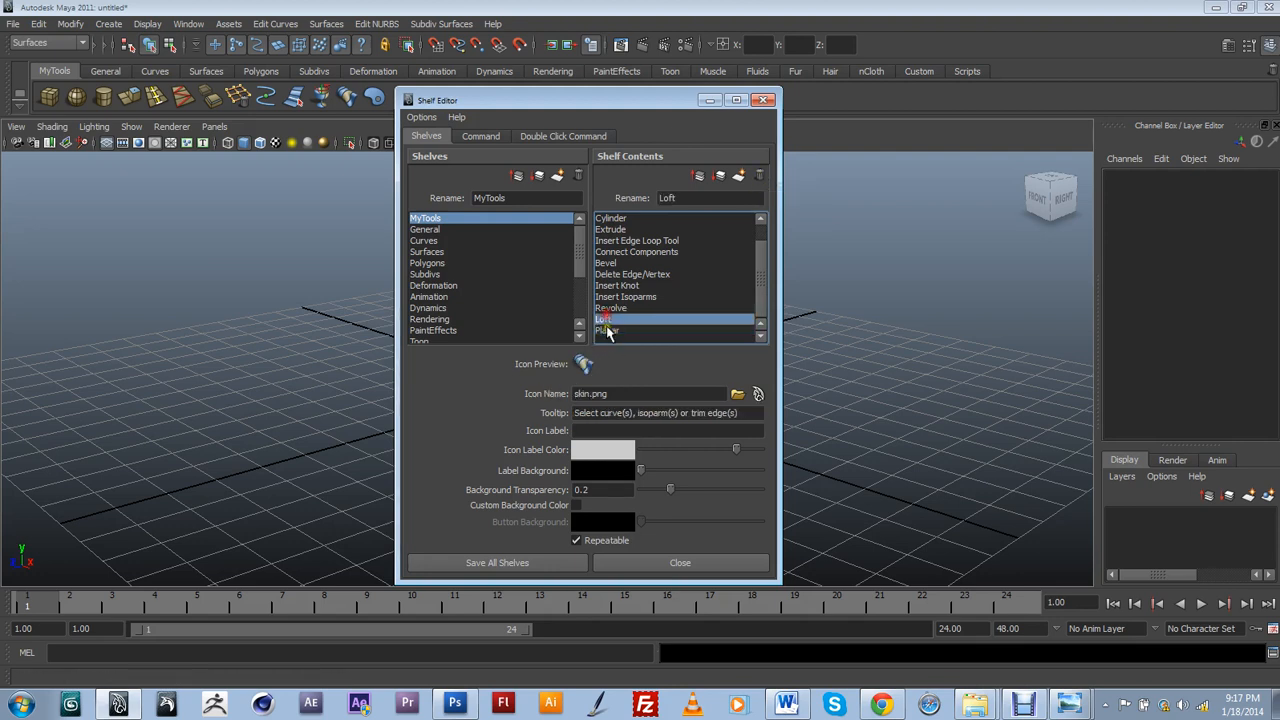
pyautogui.click(607, 330)
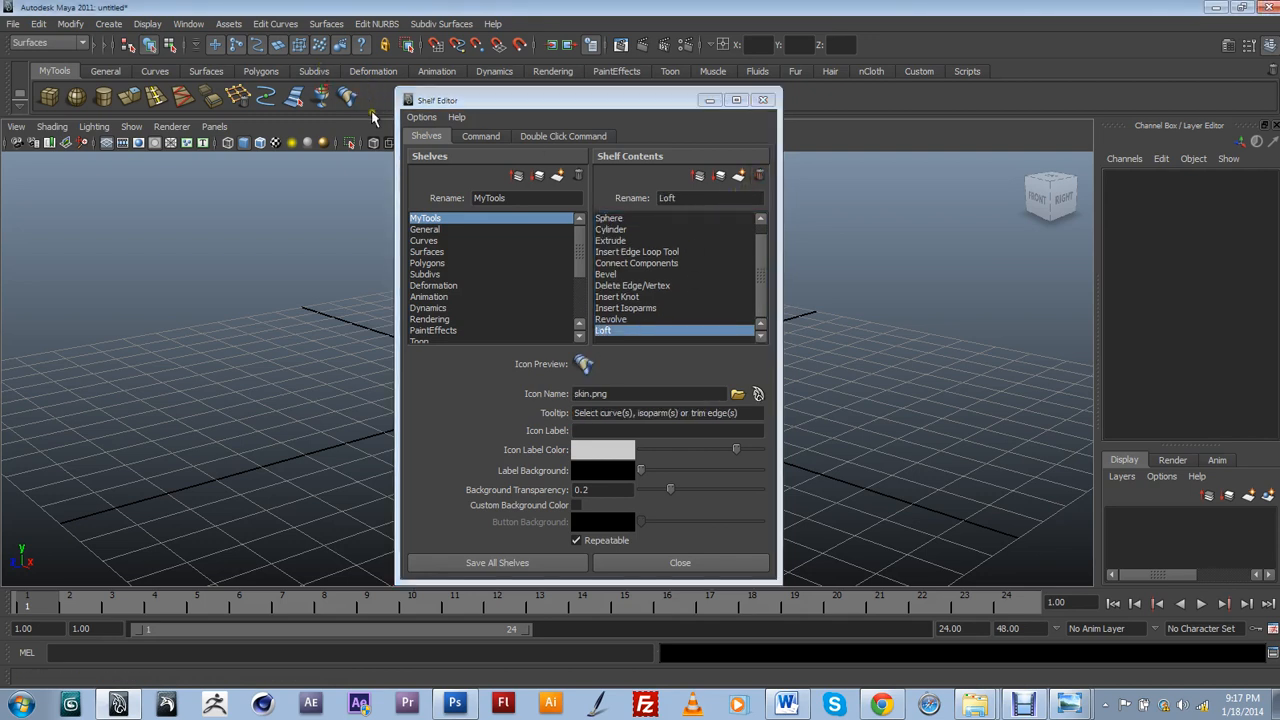
pyautogui.moveTo(370, 95)
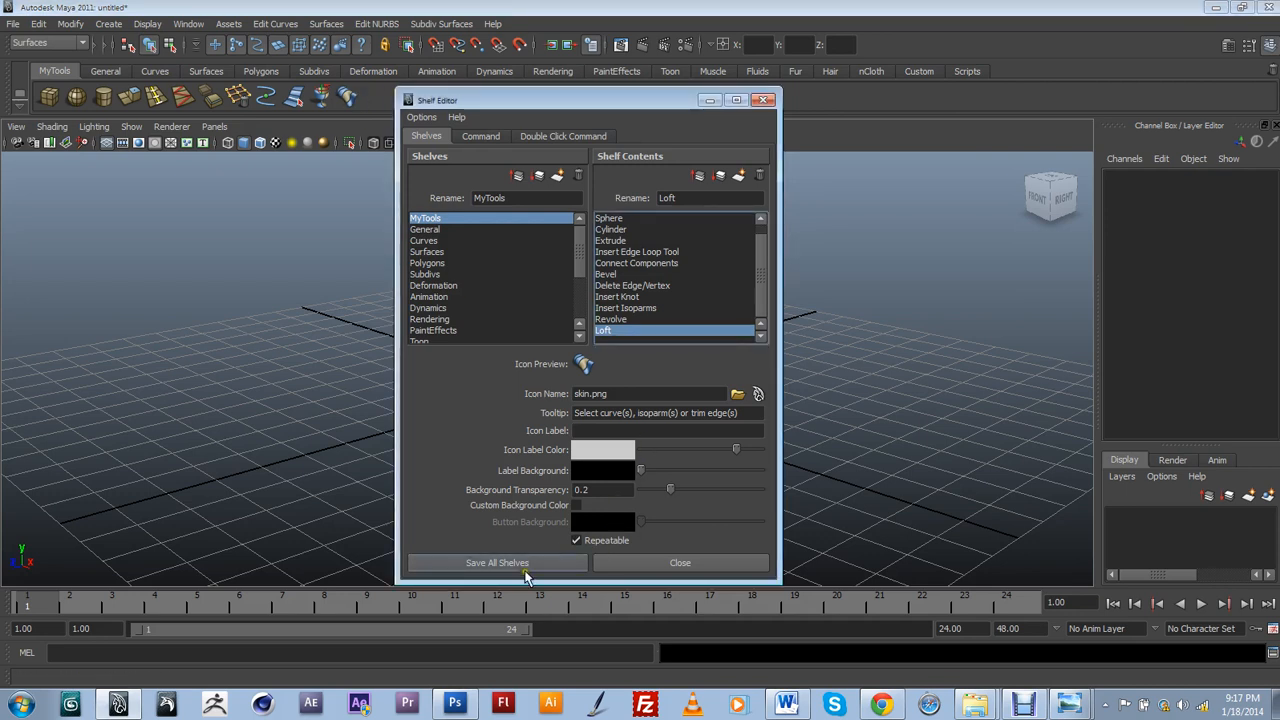
pyautogui.moveTo(537, 570)
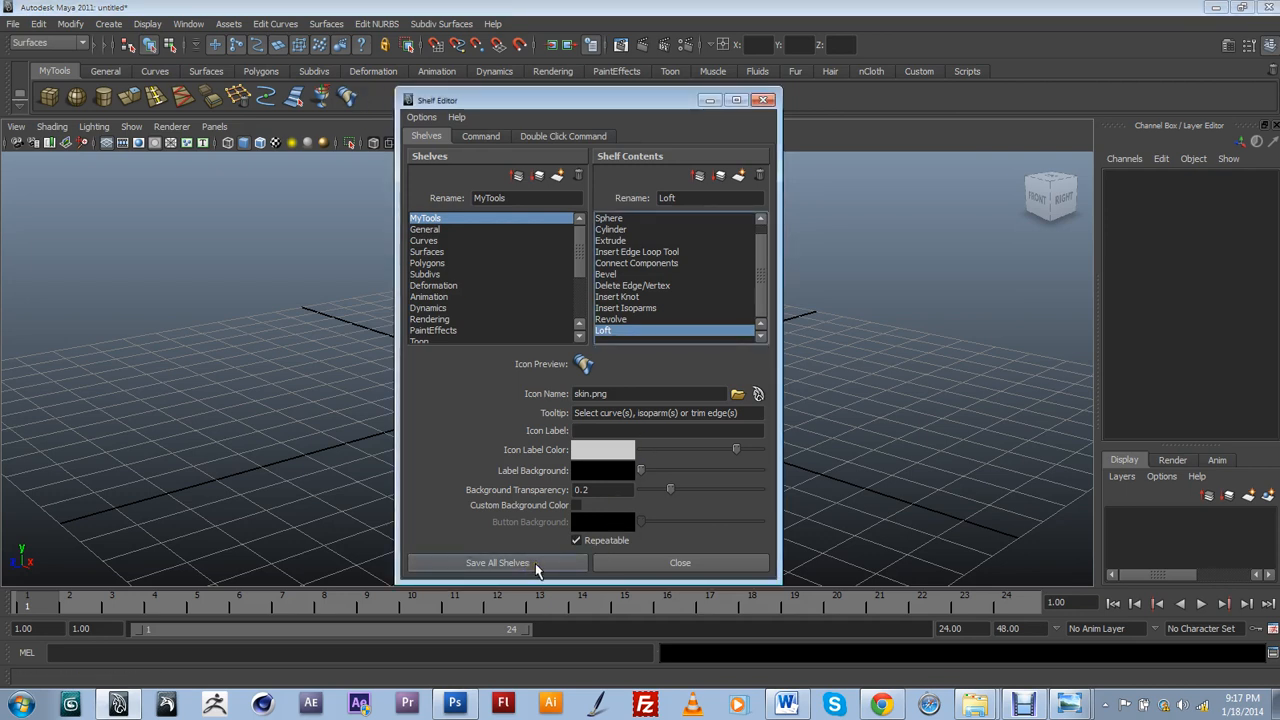
# Step: Save all shelves, close the Shelf Editor, and open the Surfaces menu
pyautogui.click(679, 562)
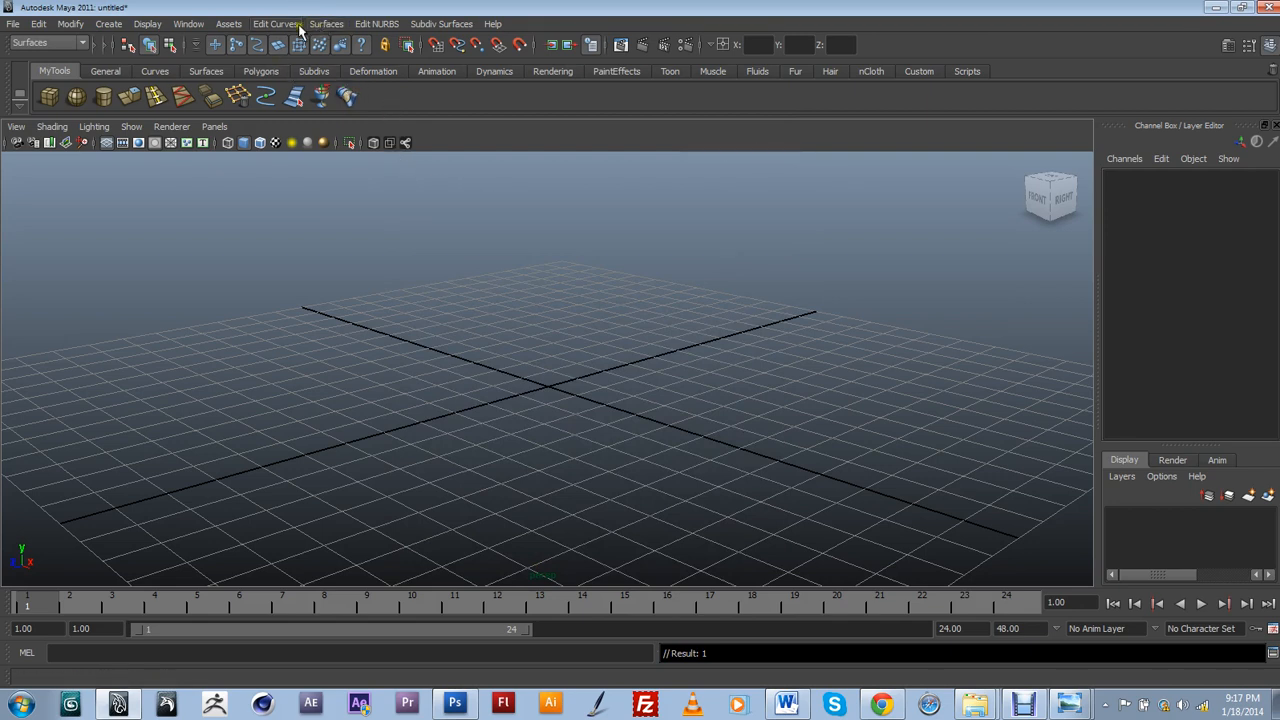
pyautogui.click(326, 23)
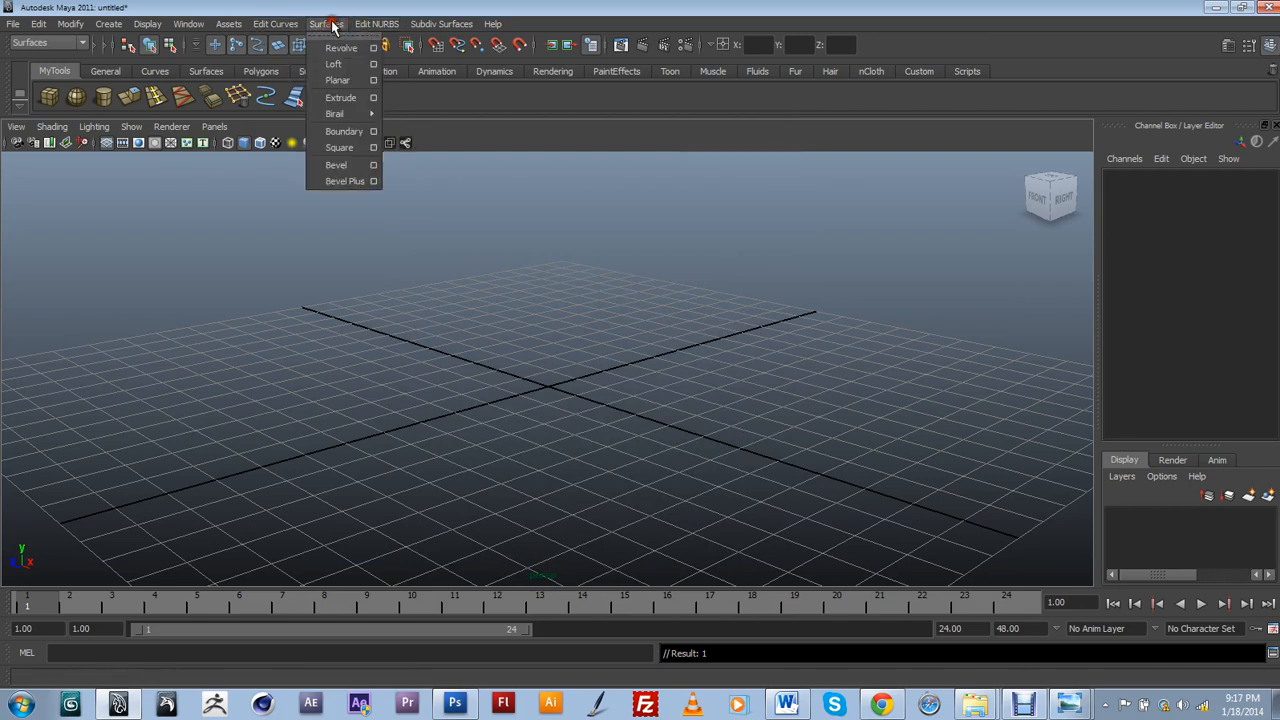
pyautogui.moveTo(337, 79)
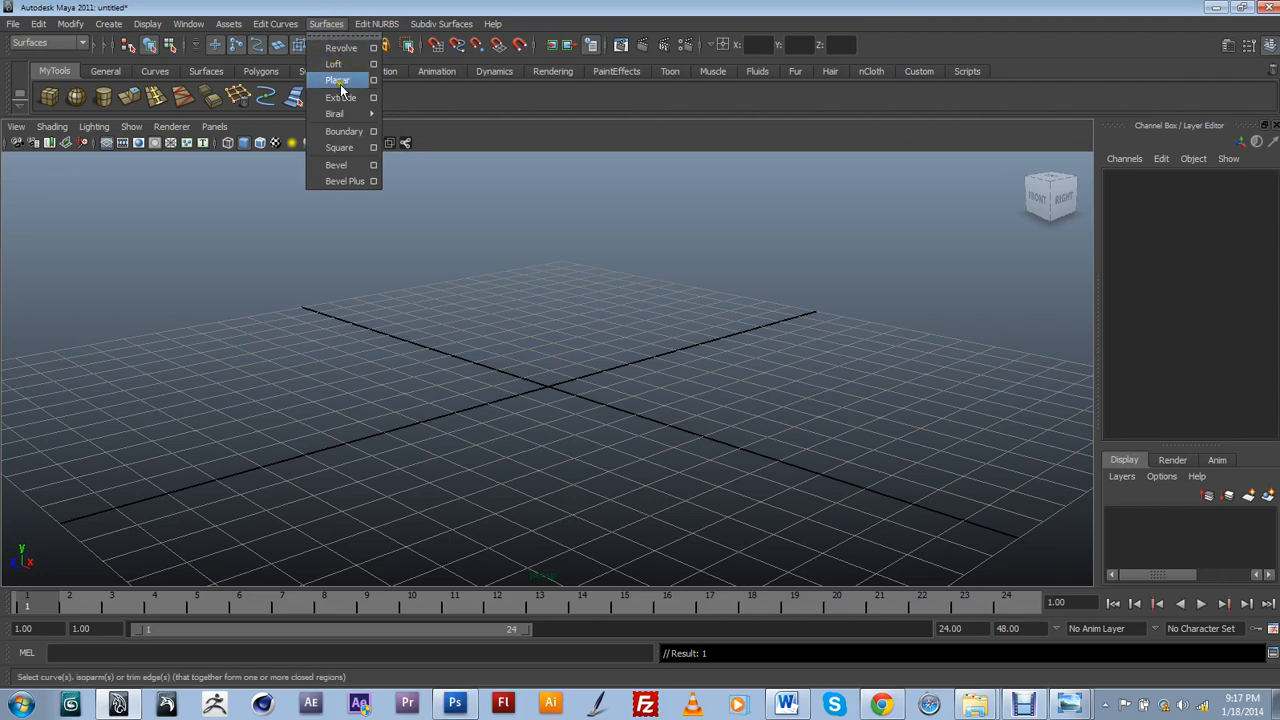
pyautogui.moveTo(340, 113)
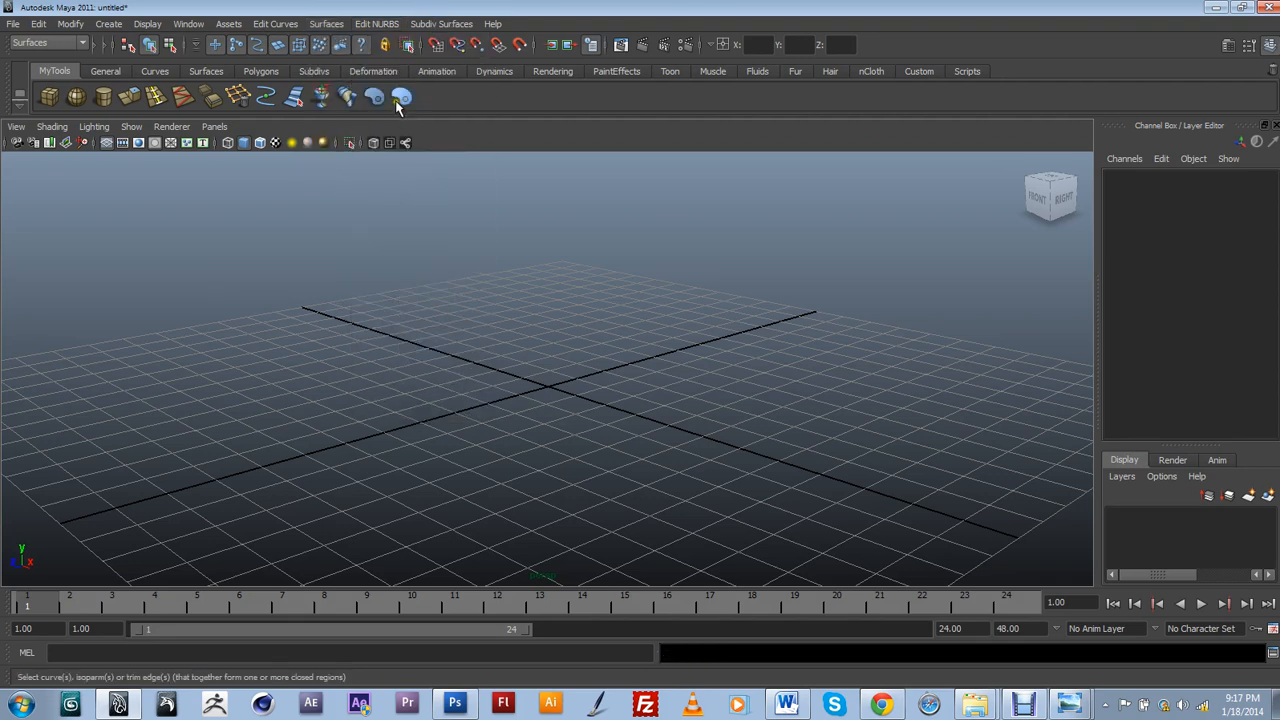
pyautogui.moveTo(374, 97)
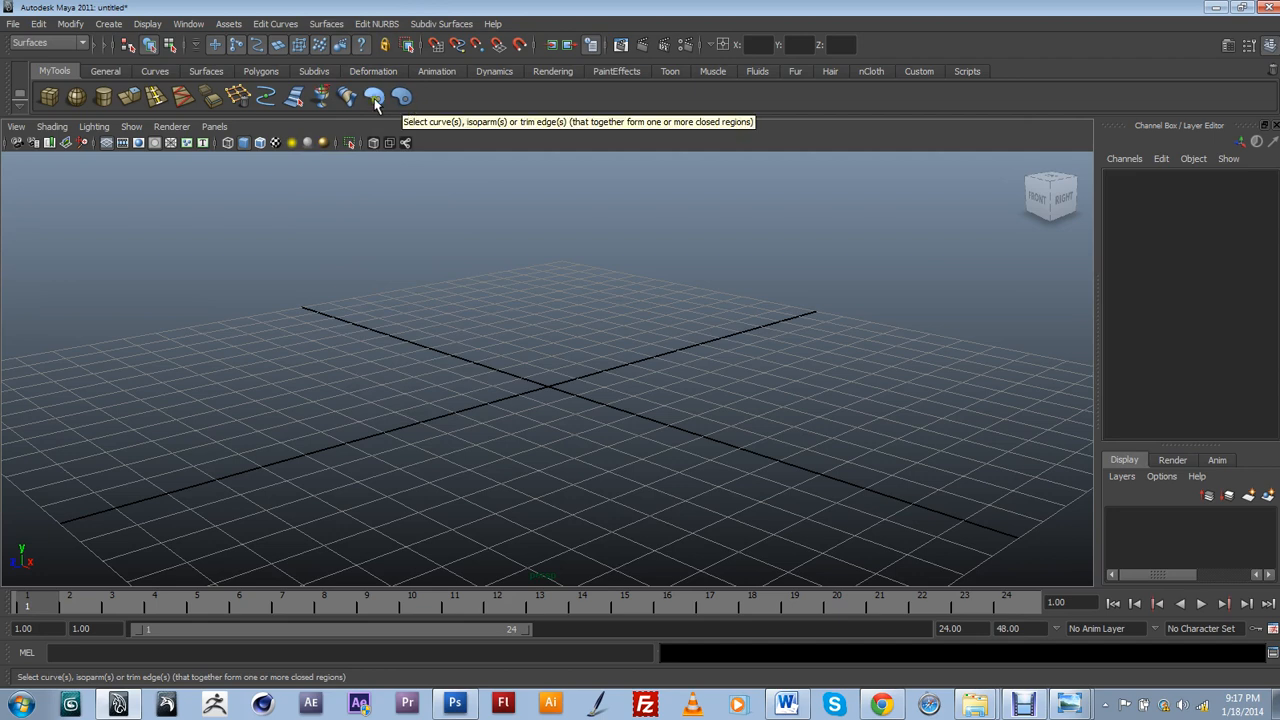
pyautogui.moveTo(401, 96)
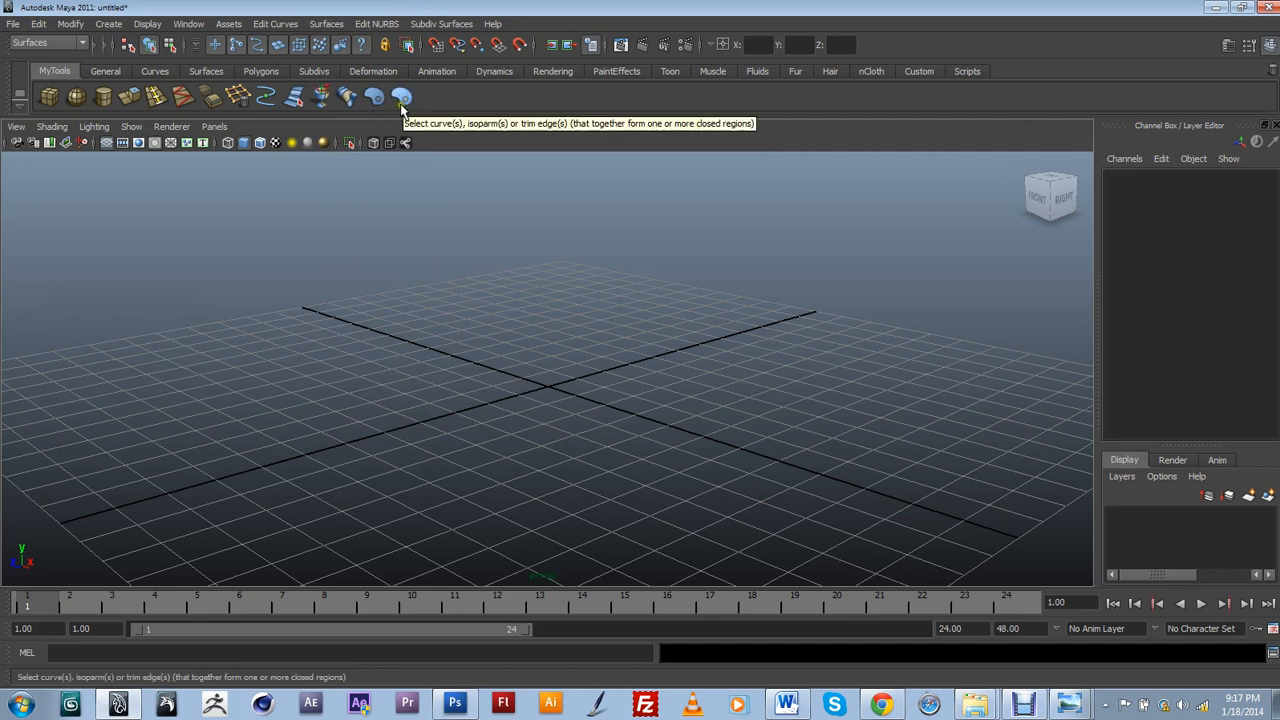
# Step: Drag the duplicate Planar icon off the MyTools shelf, leaving one Planar tool
pyautogui.click(20, 96)
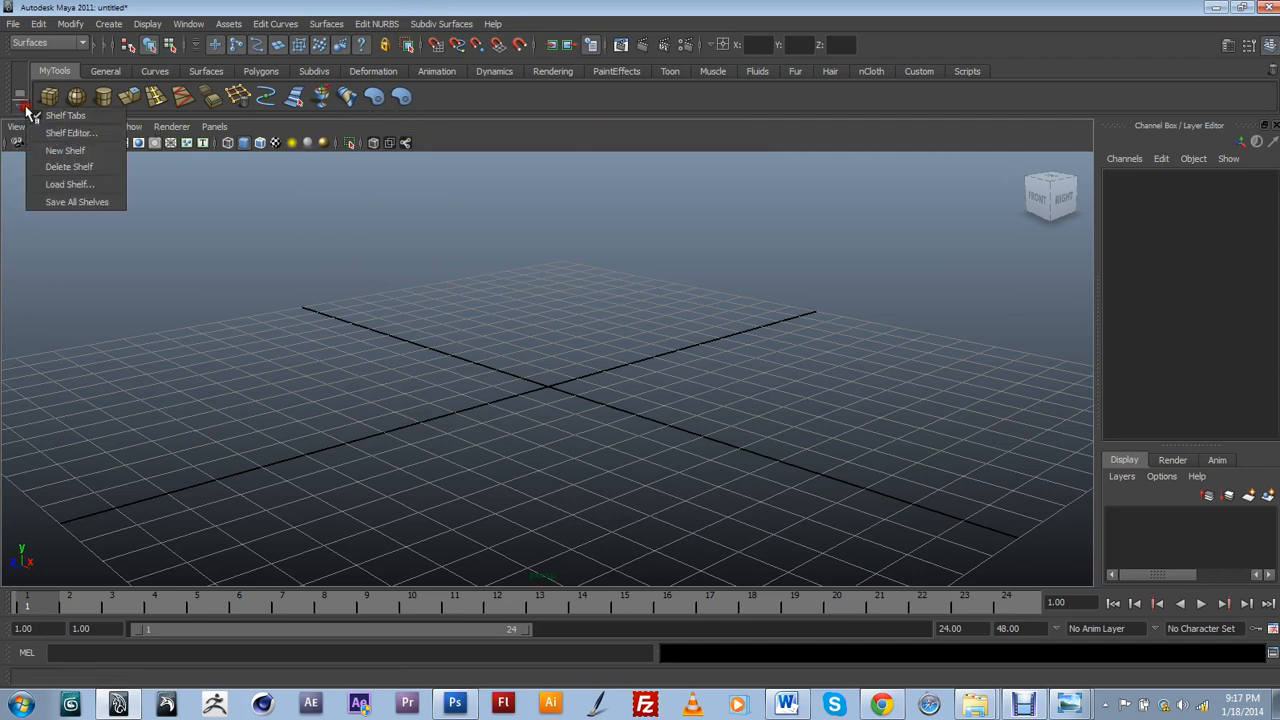
pyautogui.moveTo(65, 115)
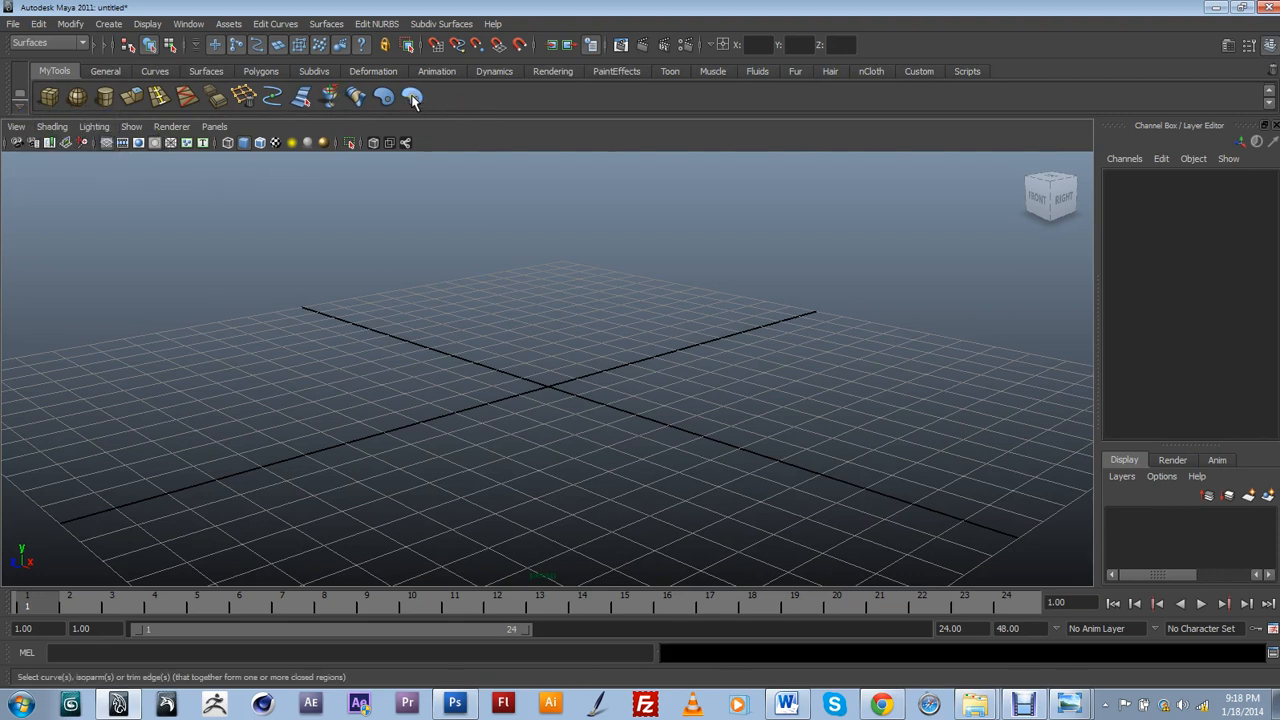
pyautogui.moveTo(443, 105)
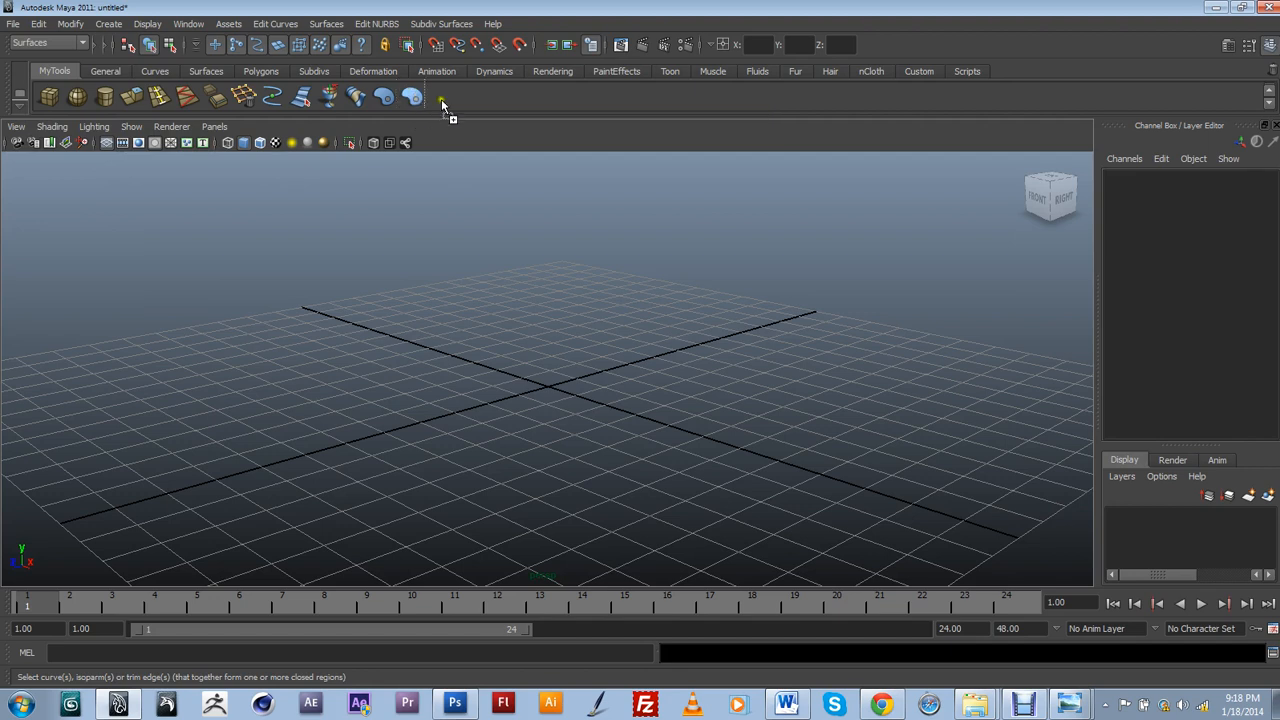
pyautogui.click(1271, 72)
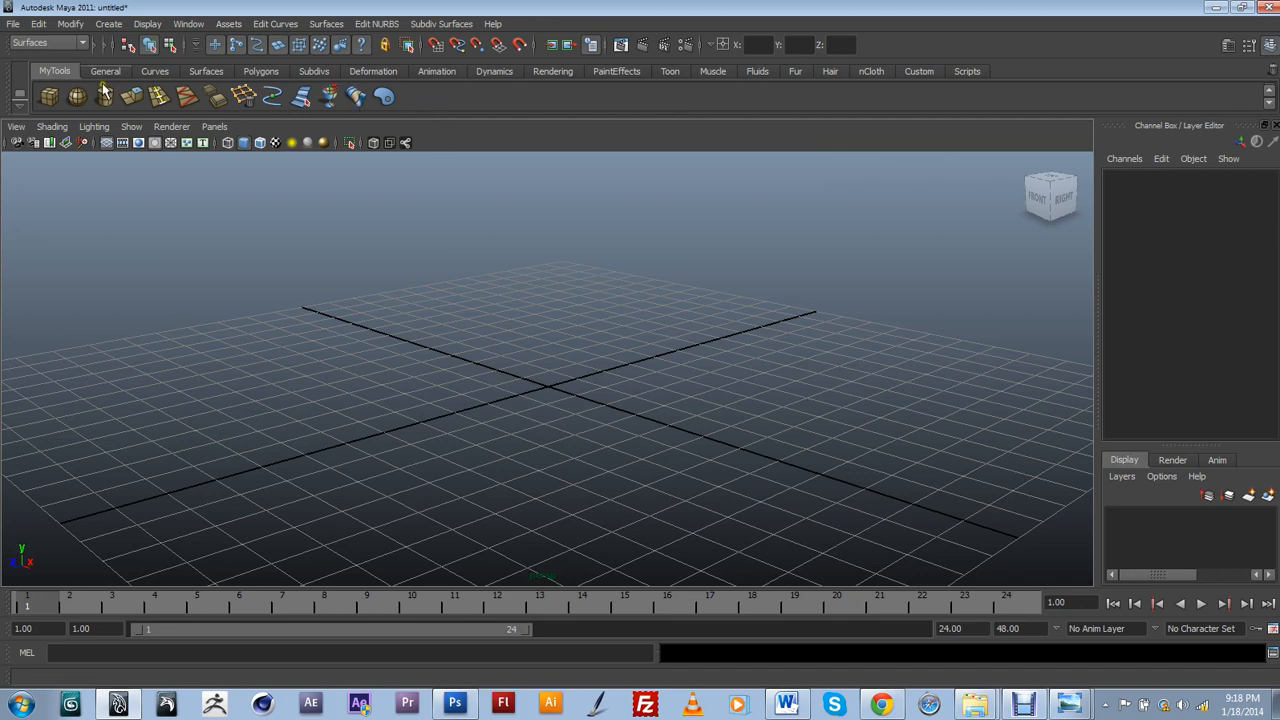
pyautogui.moveTo(473, 108)
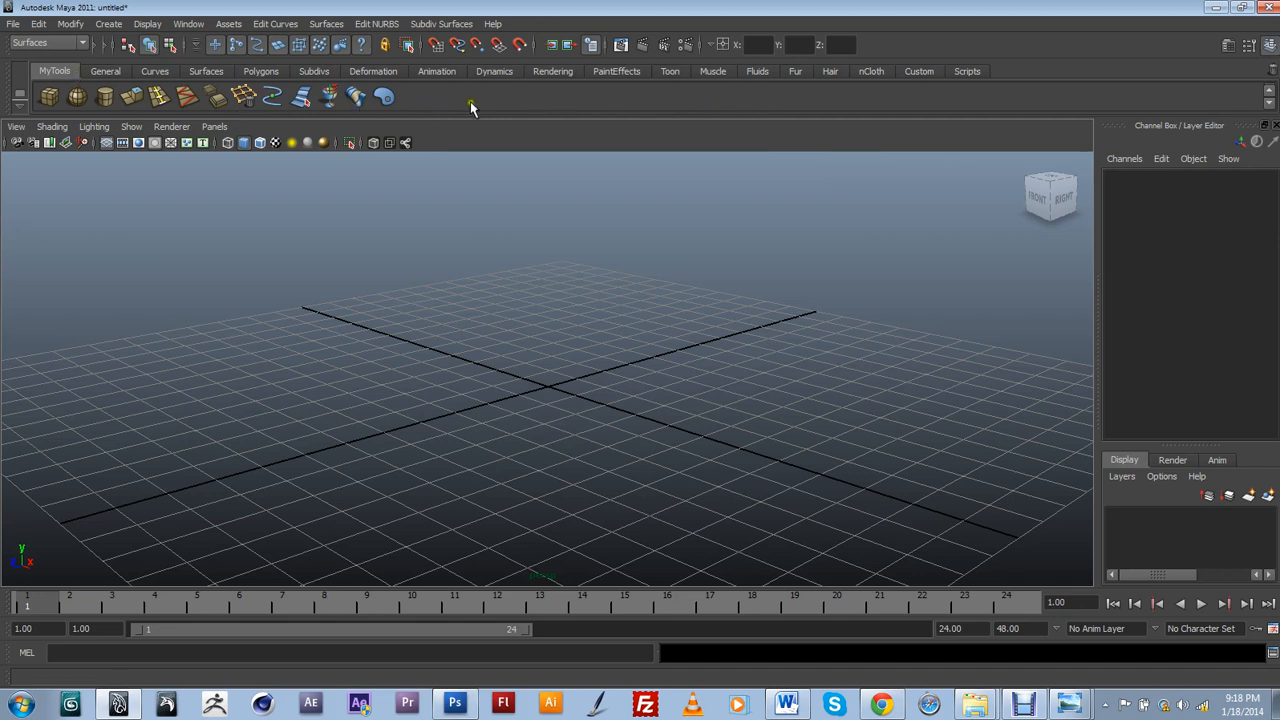
pyautogui.moveTo(52, 96)
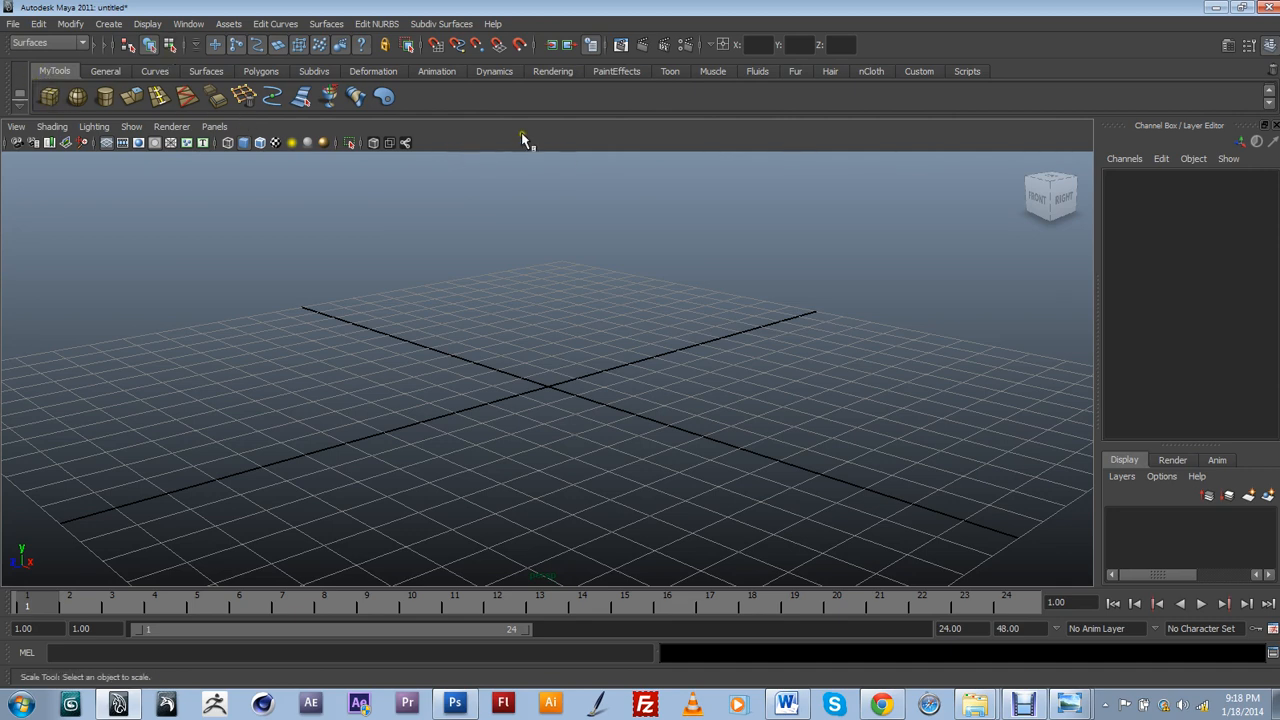
pyautogui.moveTo(473, 99)
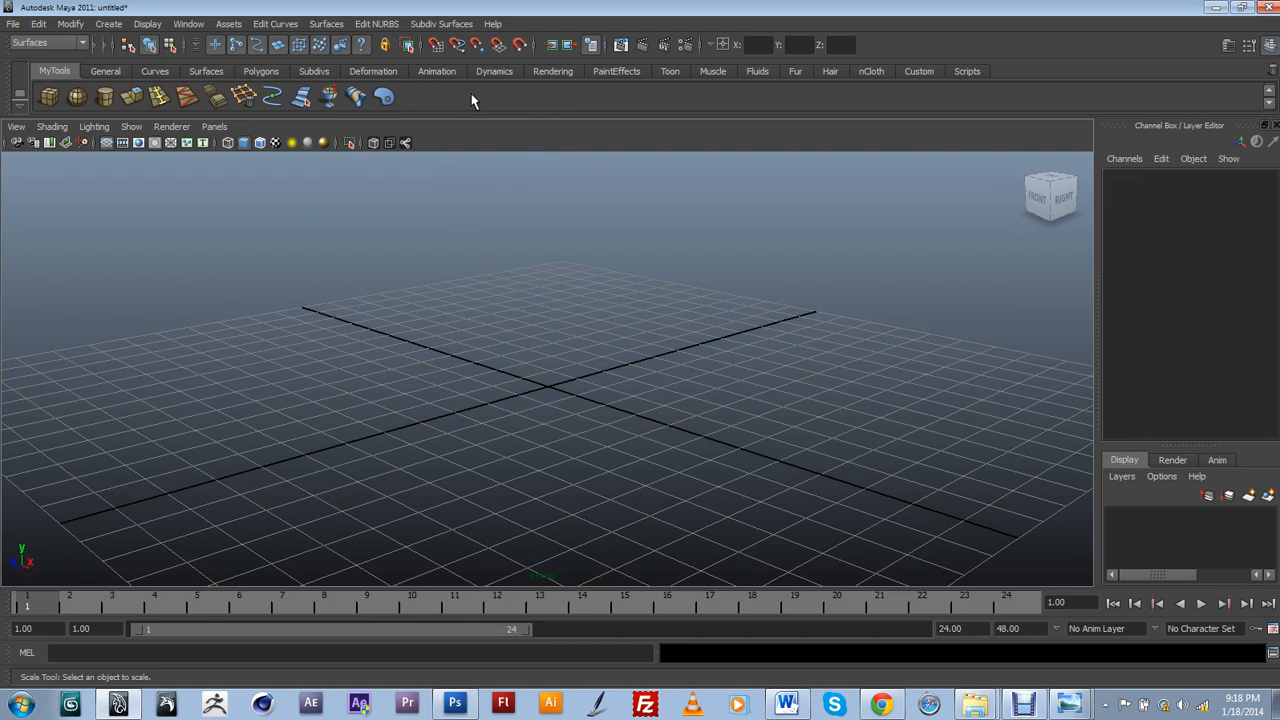
pyautogui.moveTo(381, 105)
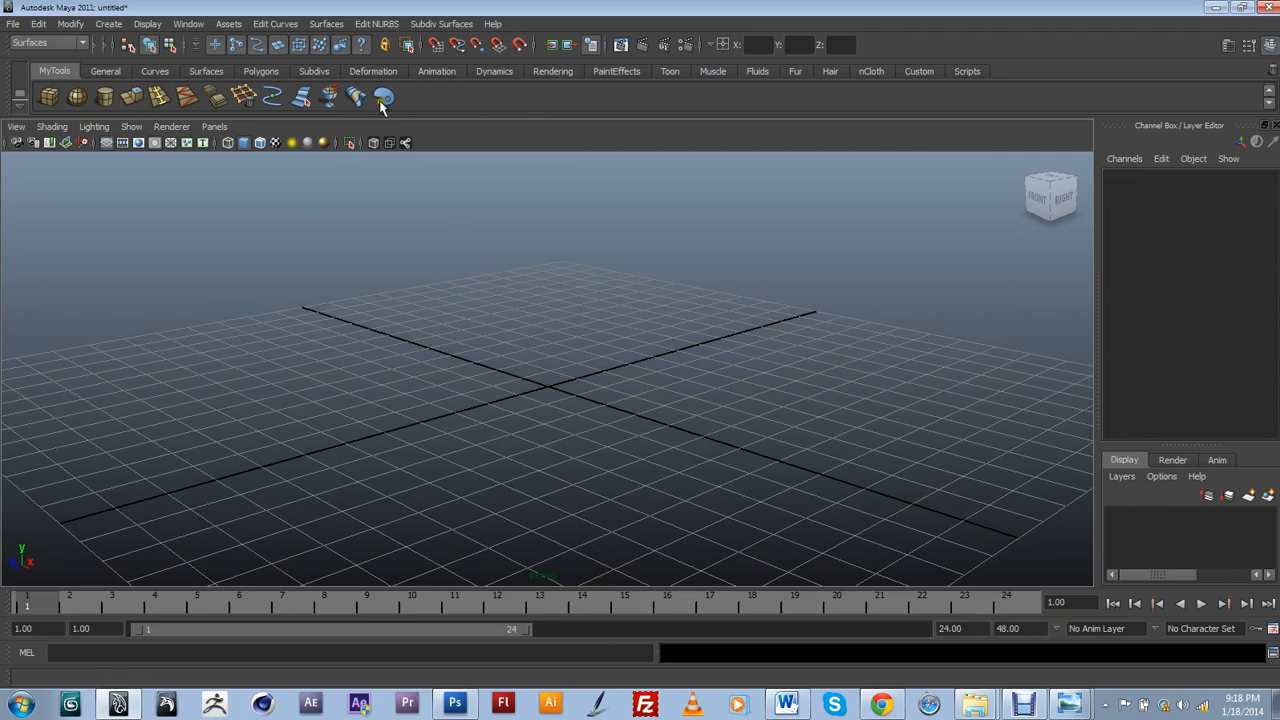
# Step: Save All Shelves from the shelf options menu to keep the trimmed MyTools shelf
pyautogui.click(20, 100)
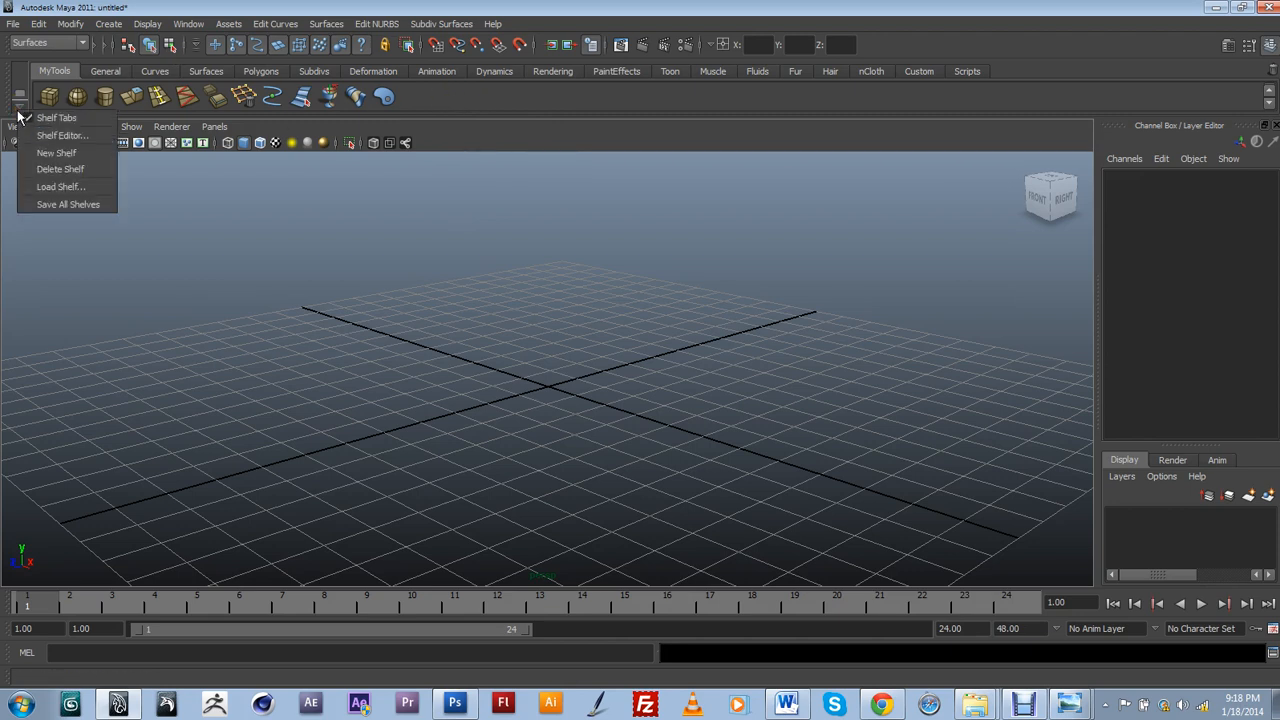
pyautogui.moveTo(68, 204)
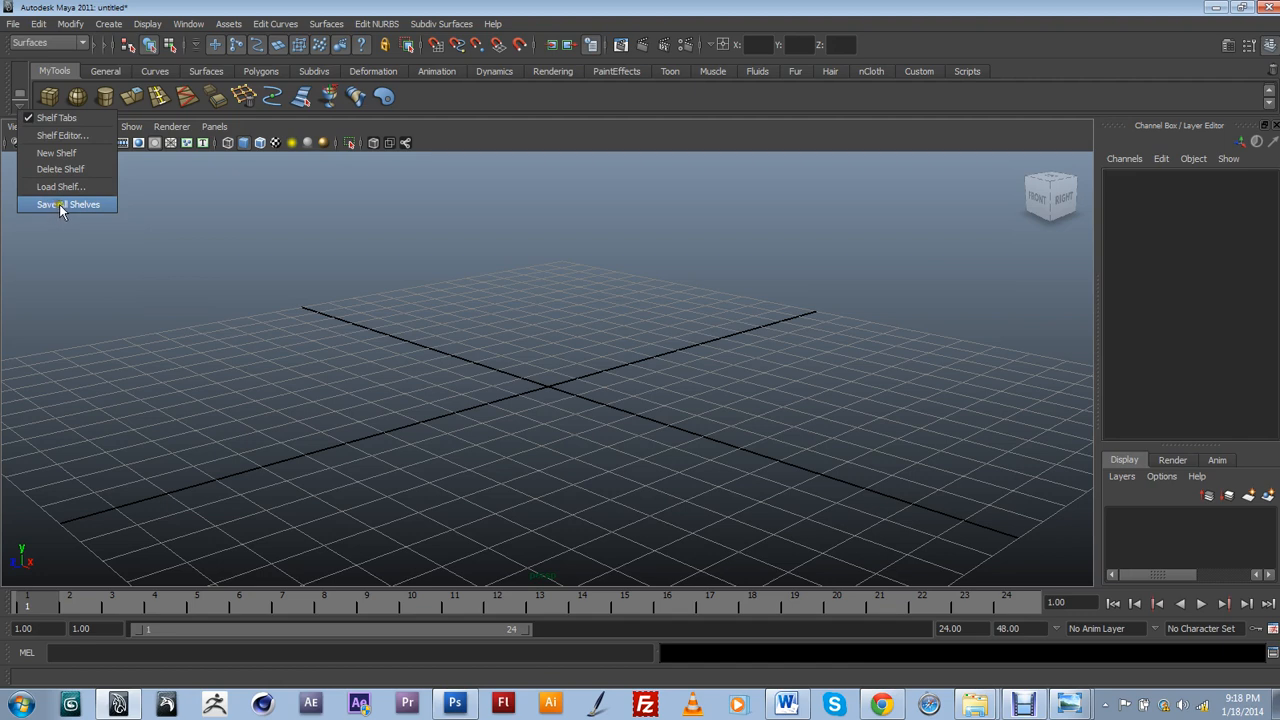
pyautogui.click(68, 204)
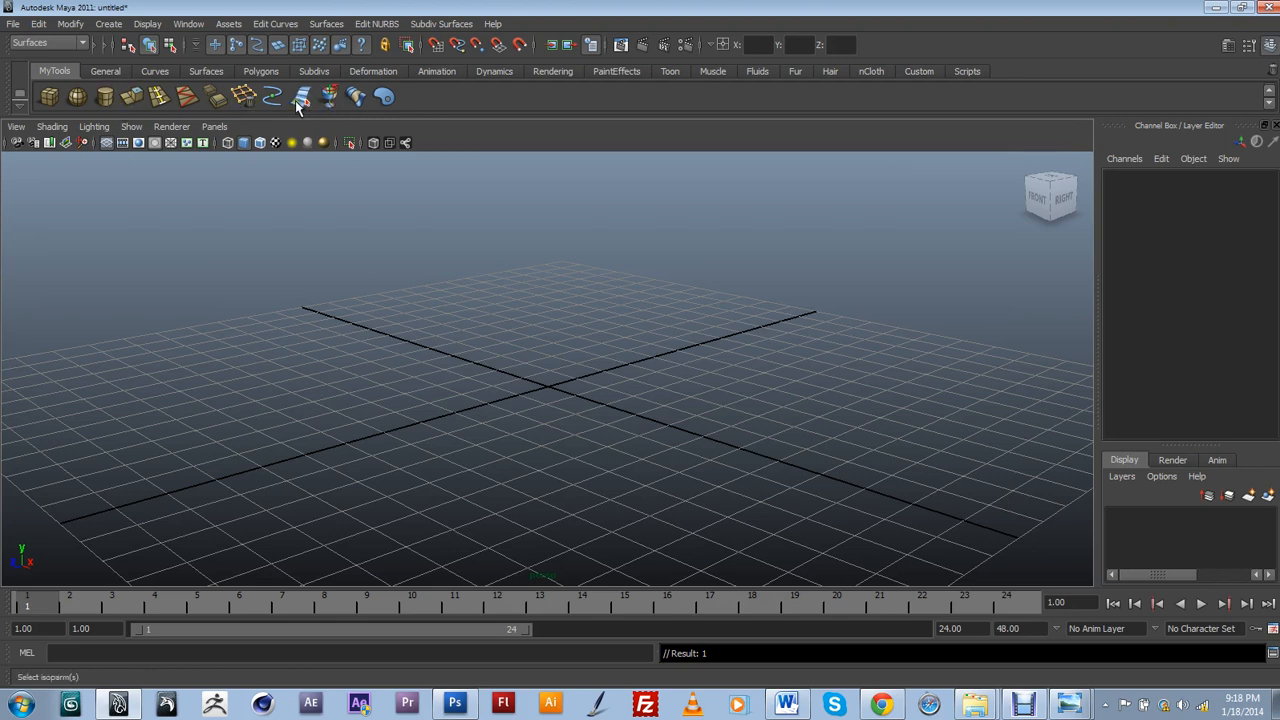
pyautogui.moveTo(408, 105)
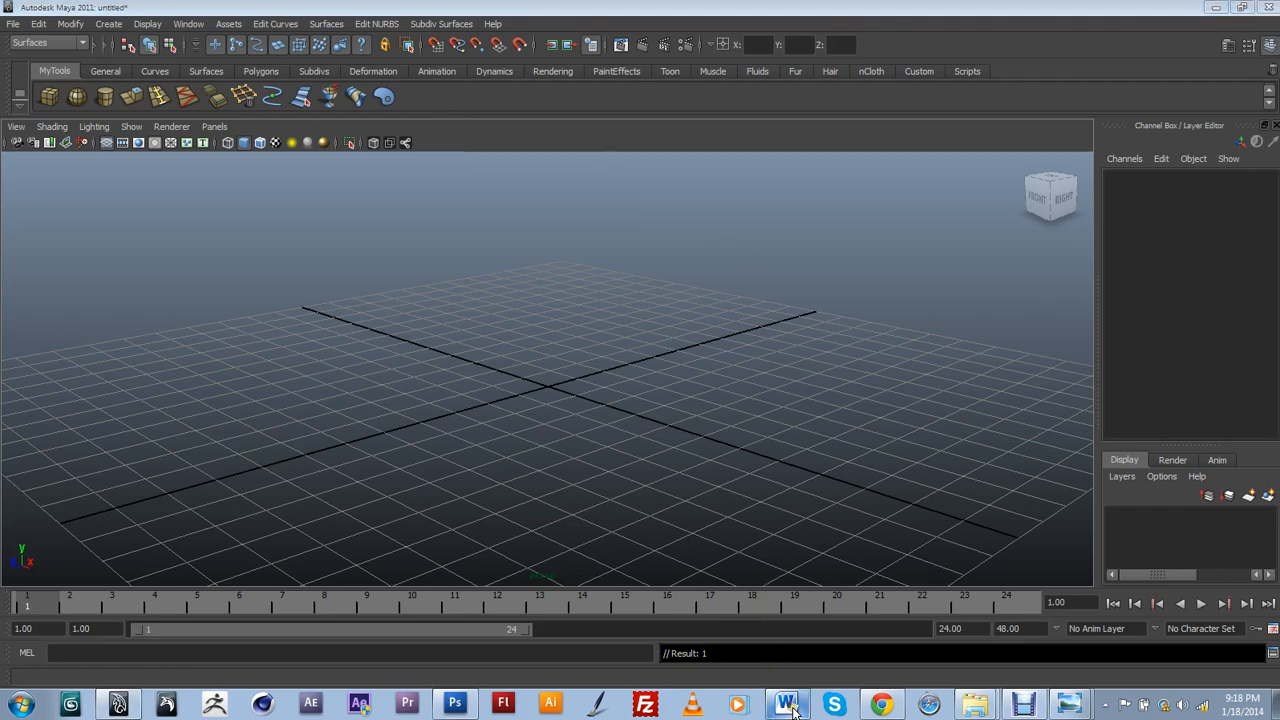
pyautogui.click(786, 704)
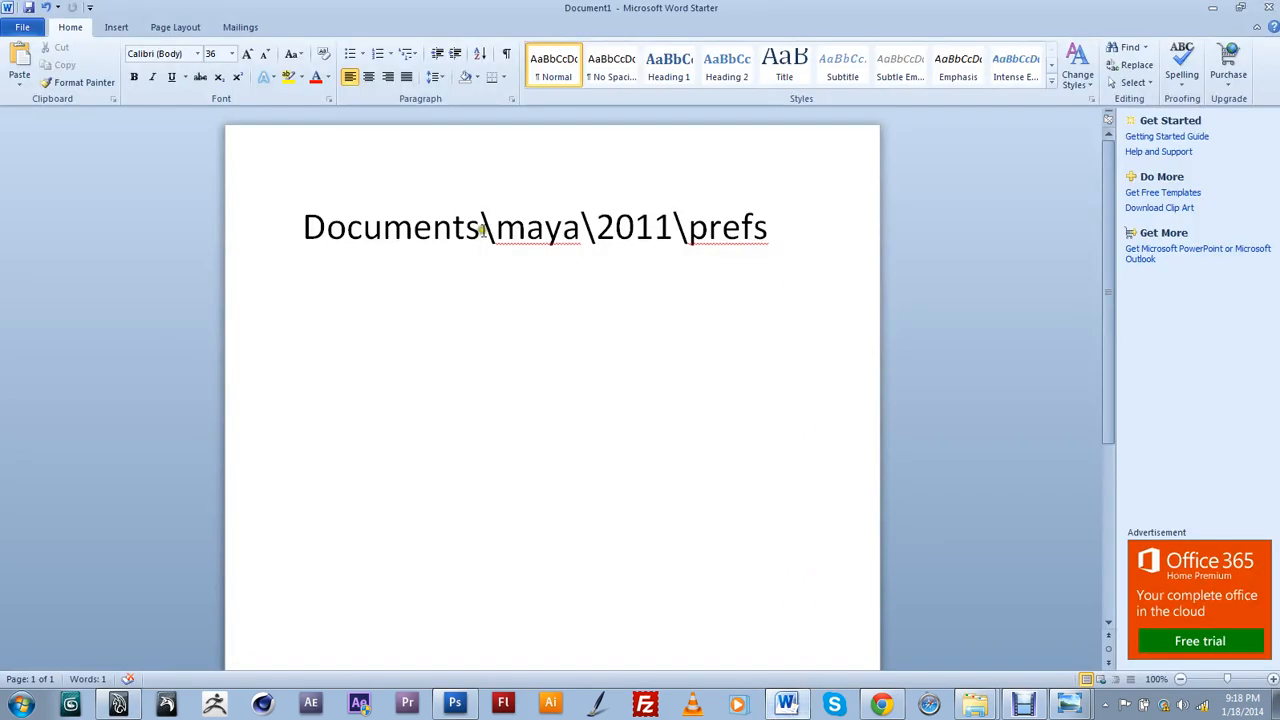
pyautogui.click(305, 227)
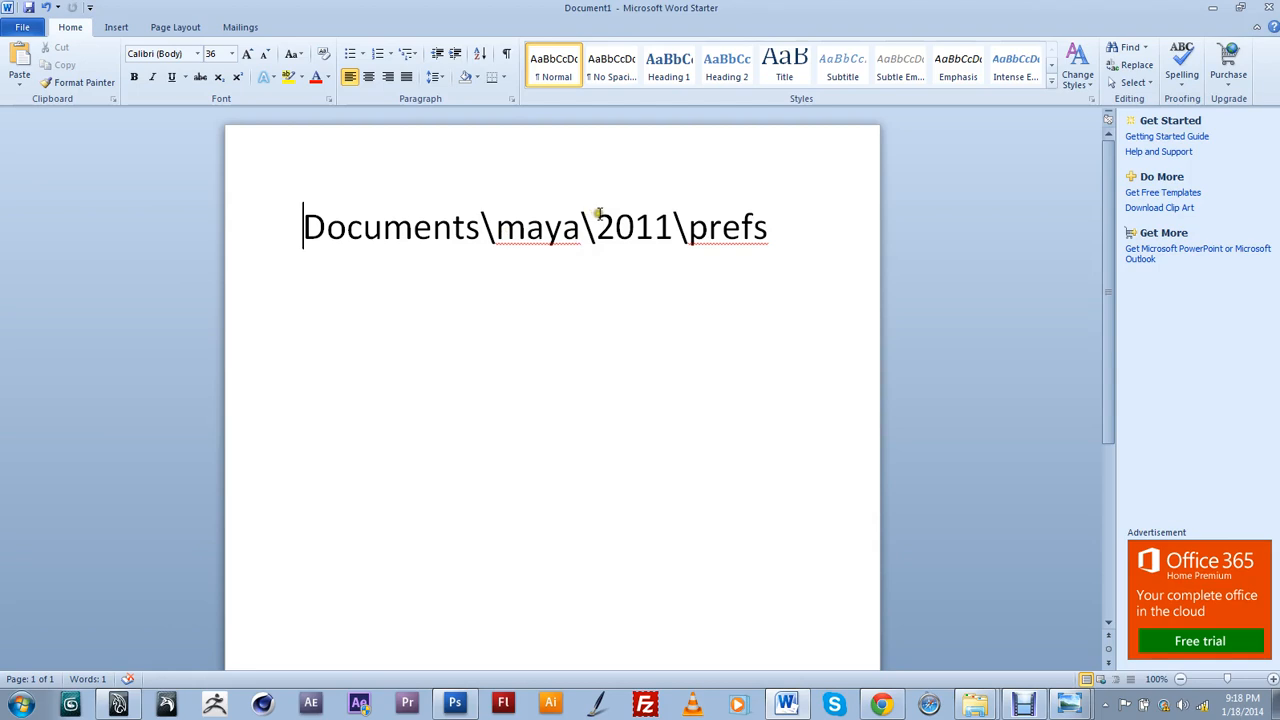
pyautogui.click(688, 227)
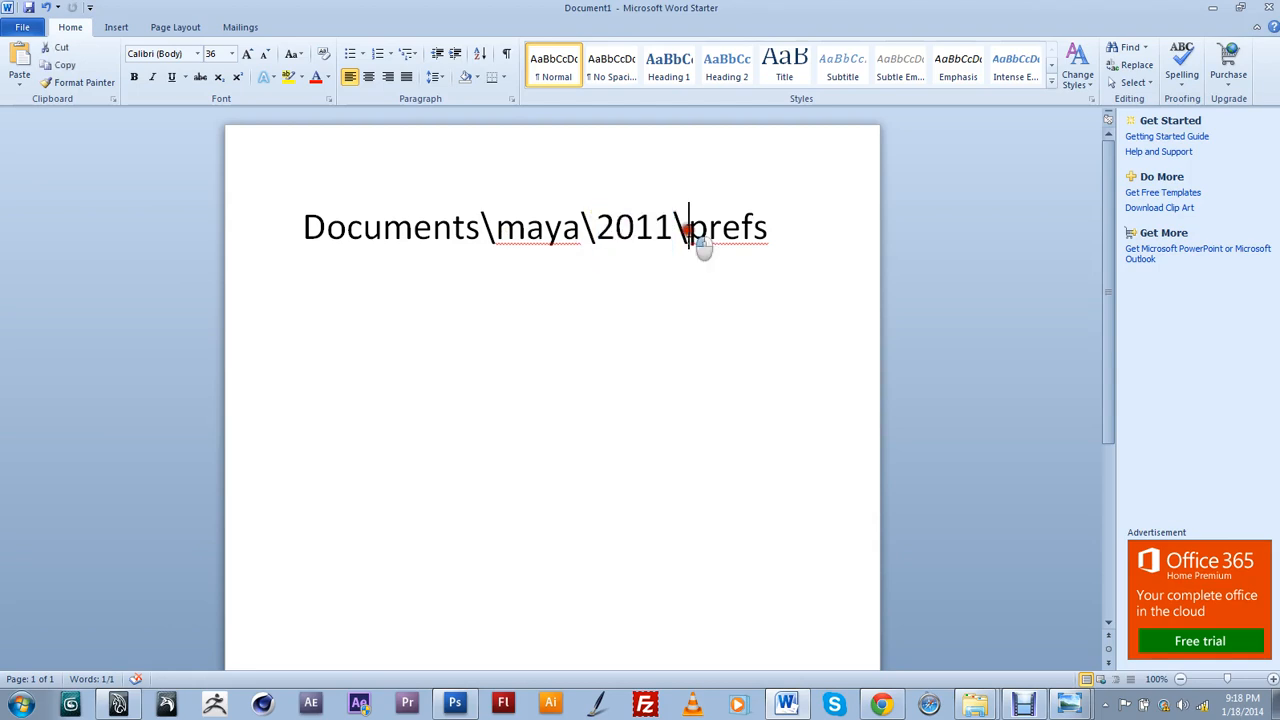
pyautogui.doubleClick(728, 227)
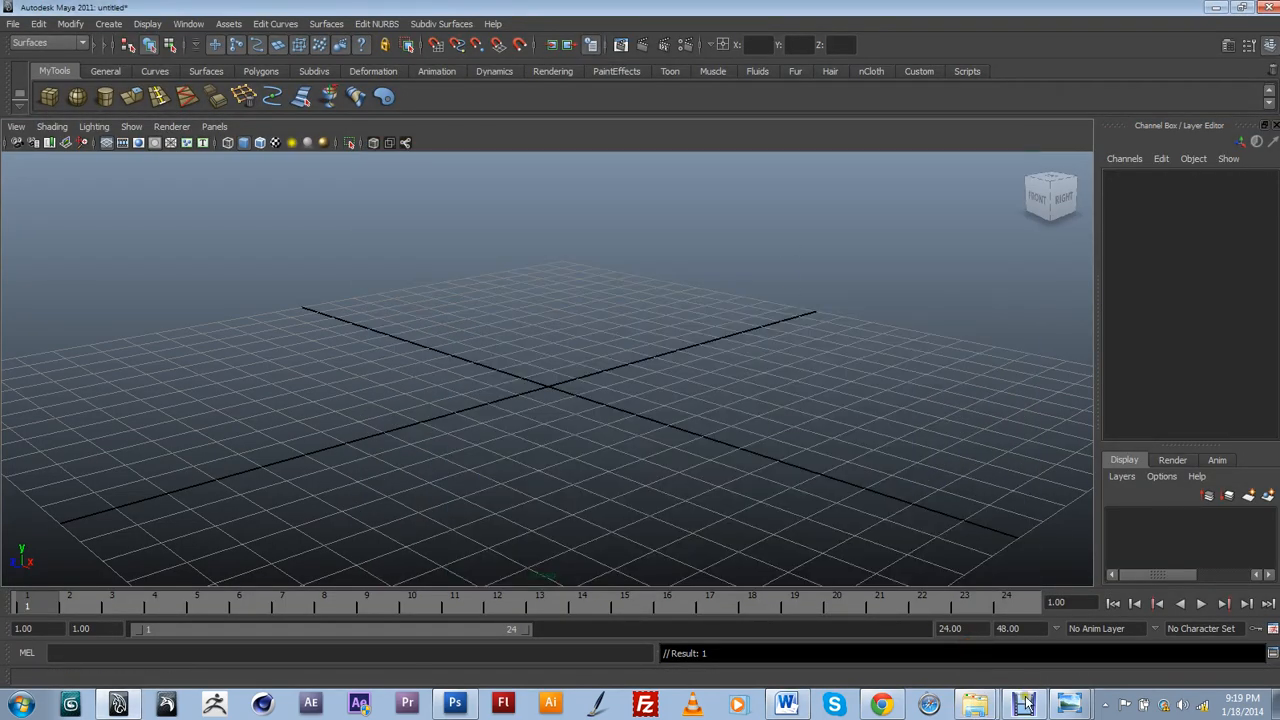
# Step: Open maya\2011\prefs\shelves in a maximized Explorer and select the shelf_MyTools file
pyautogui.click(1022, 703)
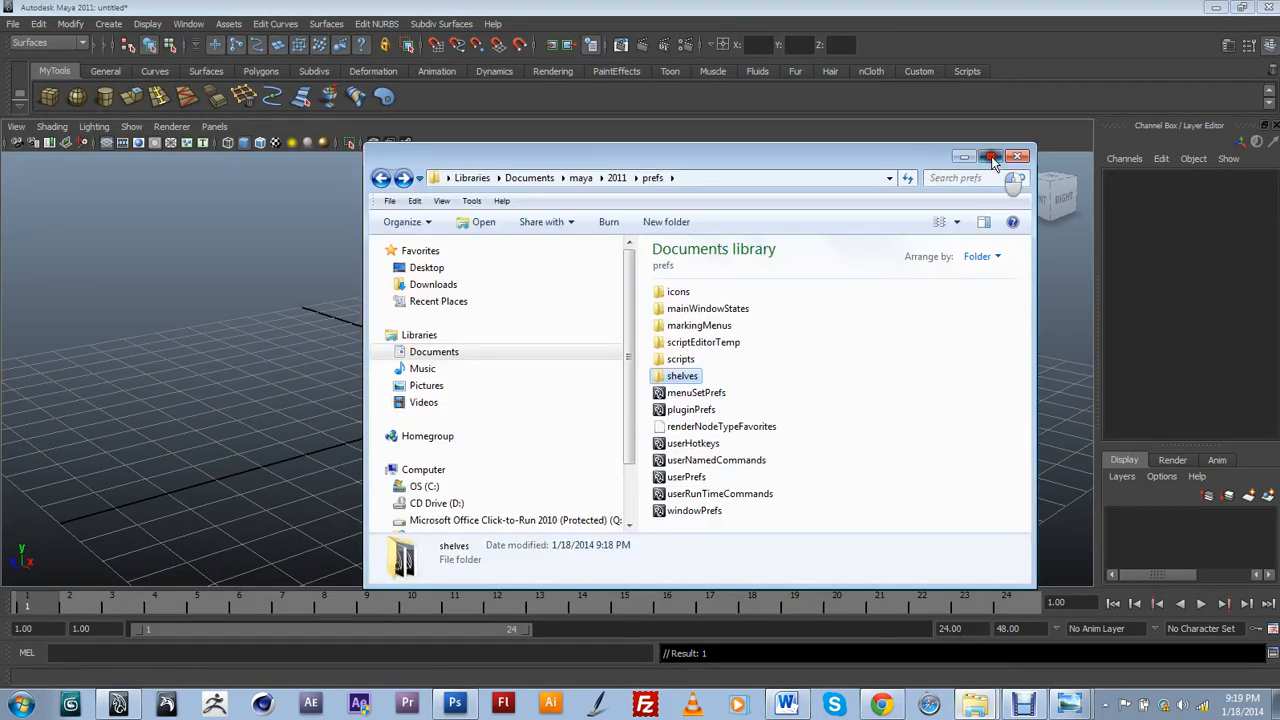
pyautogui.click(991, 157)
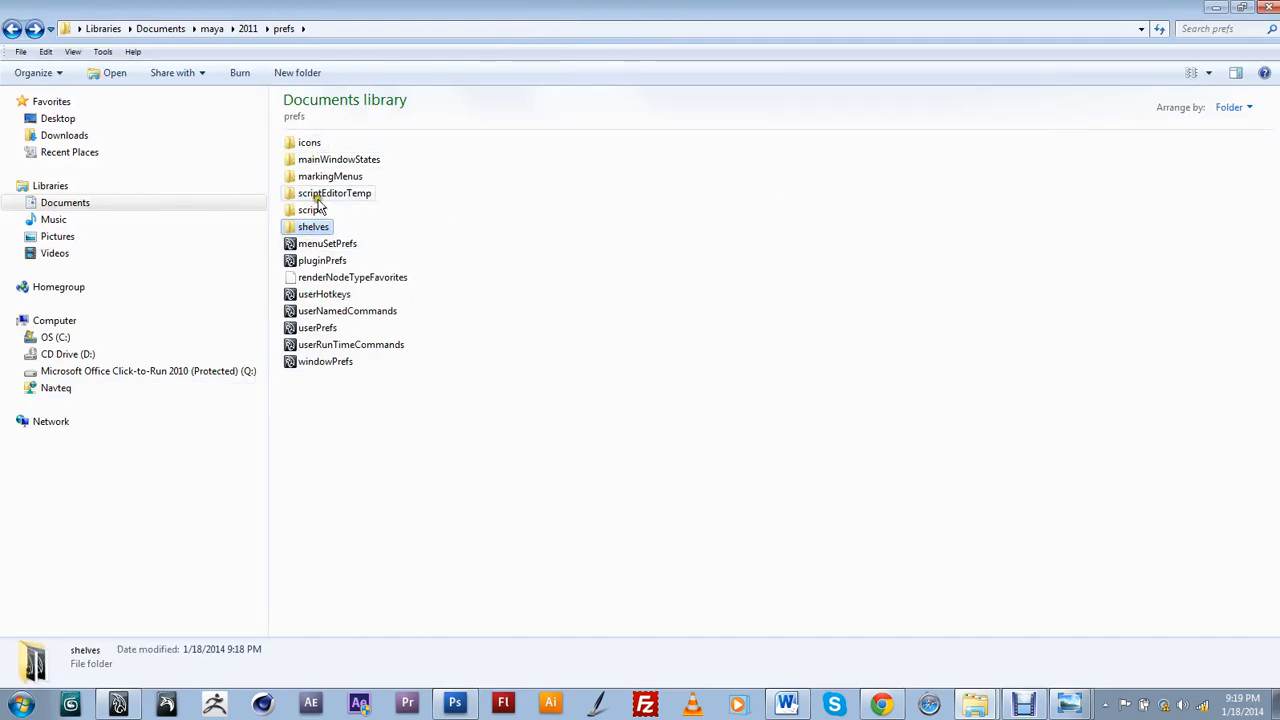
pyautogui.moveTo(320, 161)
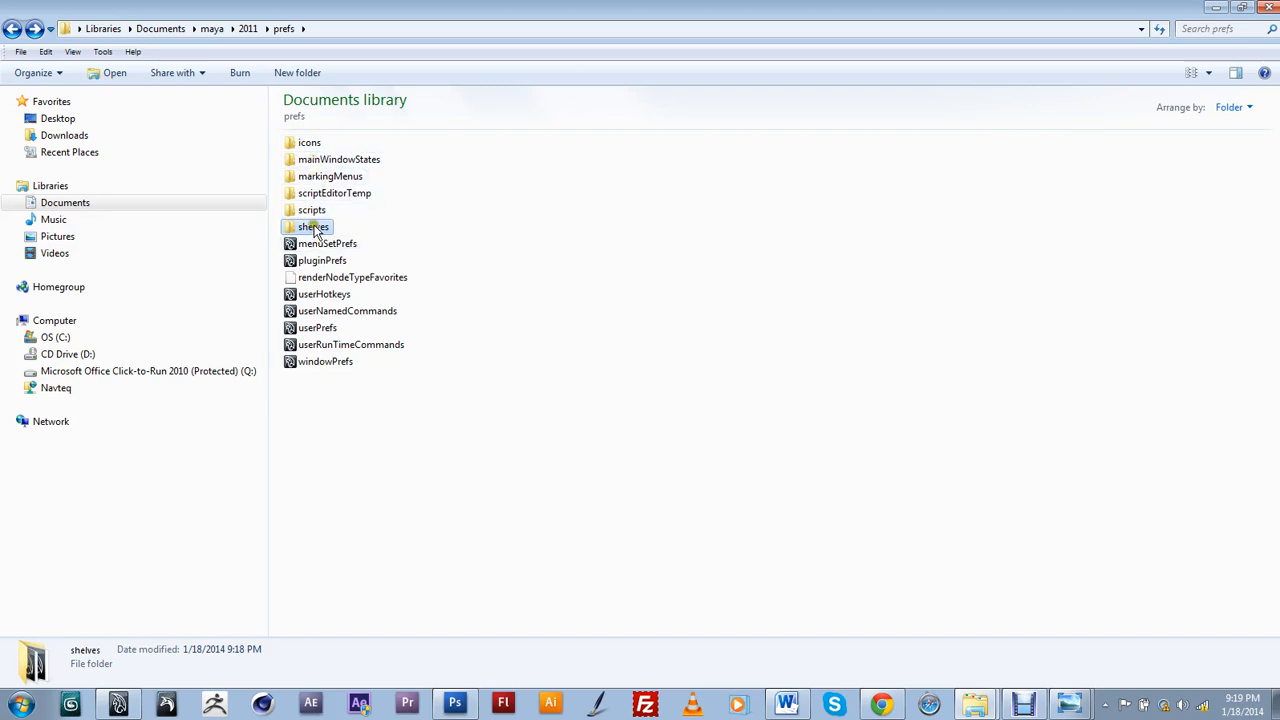
pyautogui.doubleClick(313, 226)
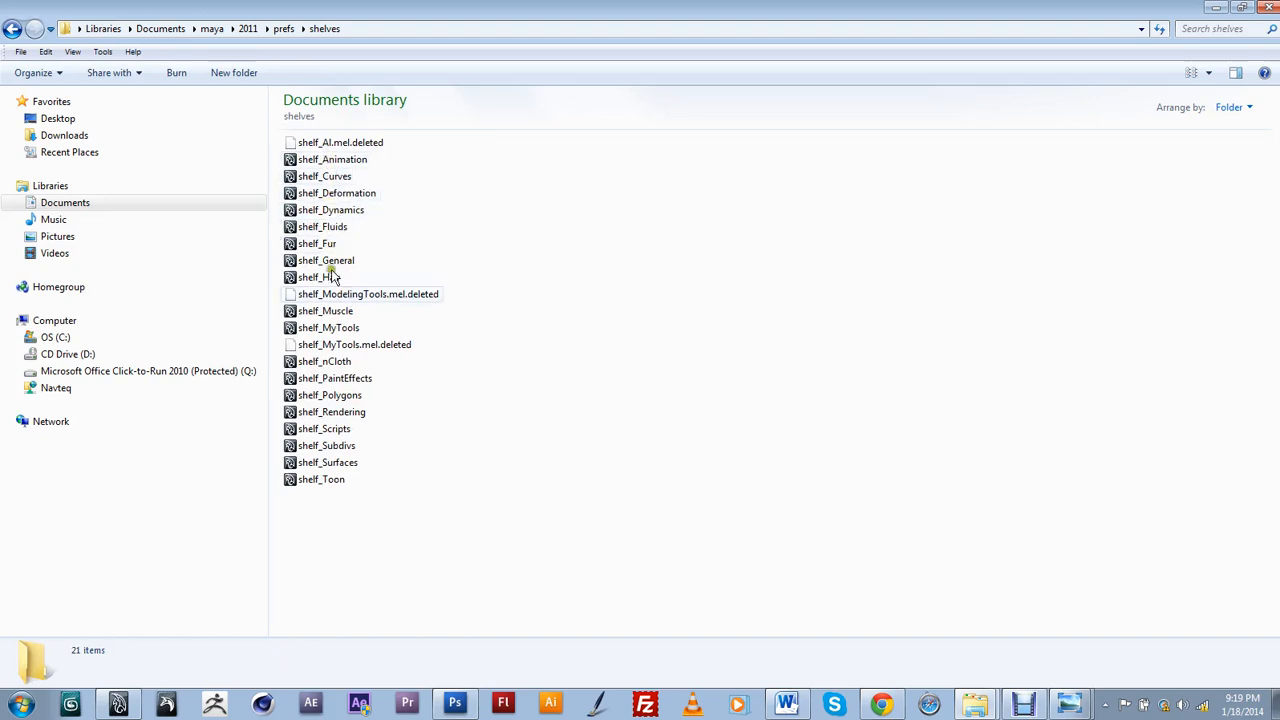
pyautogui.moveTo(343, 445)
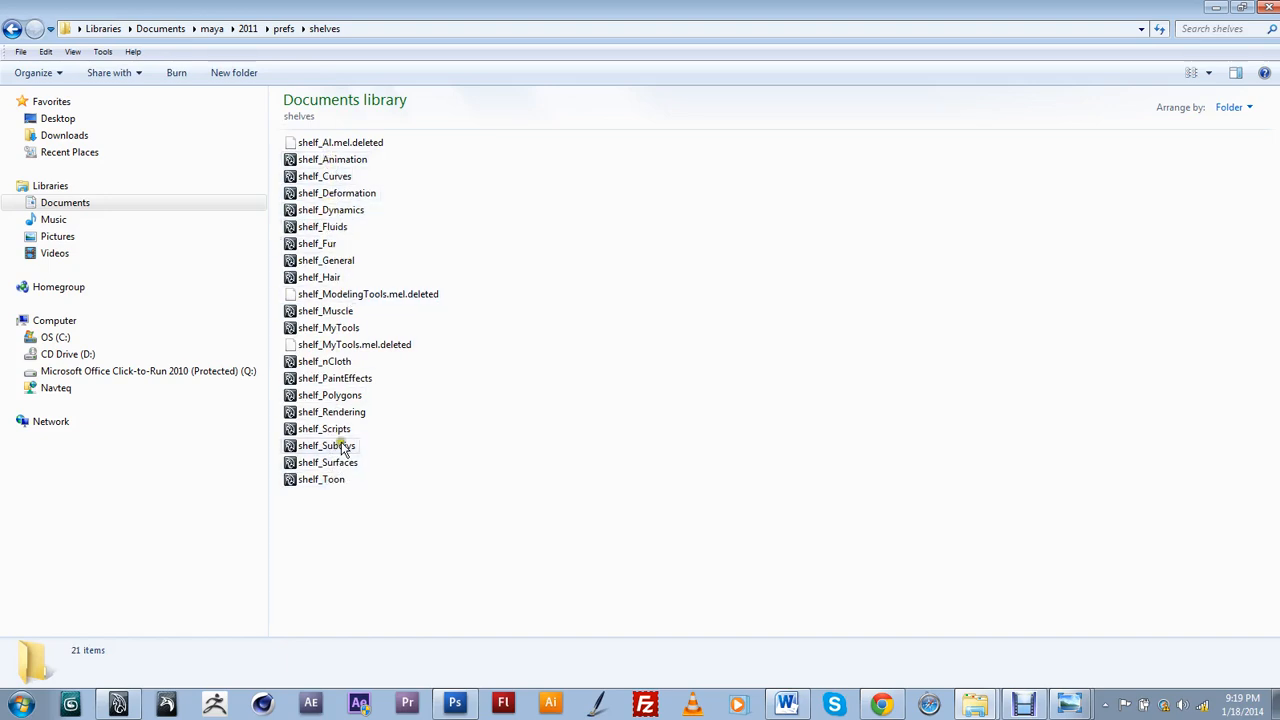
pyautogui.moveTo(349, 328)
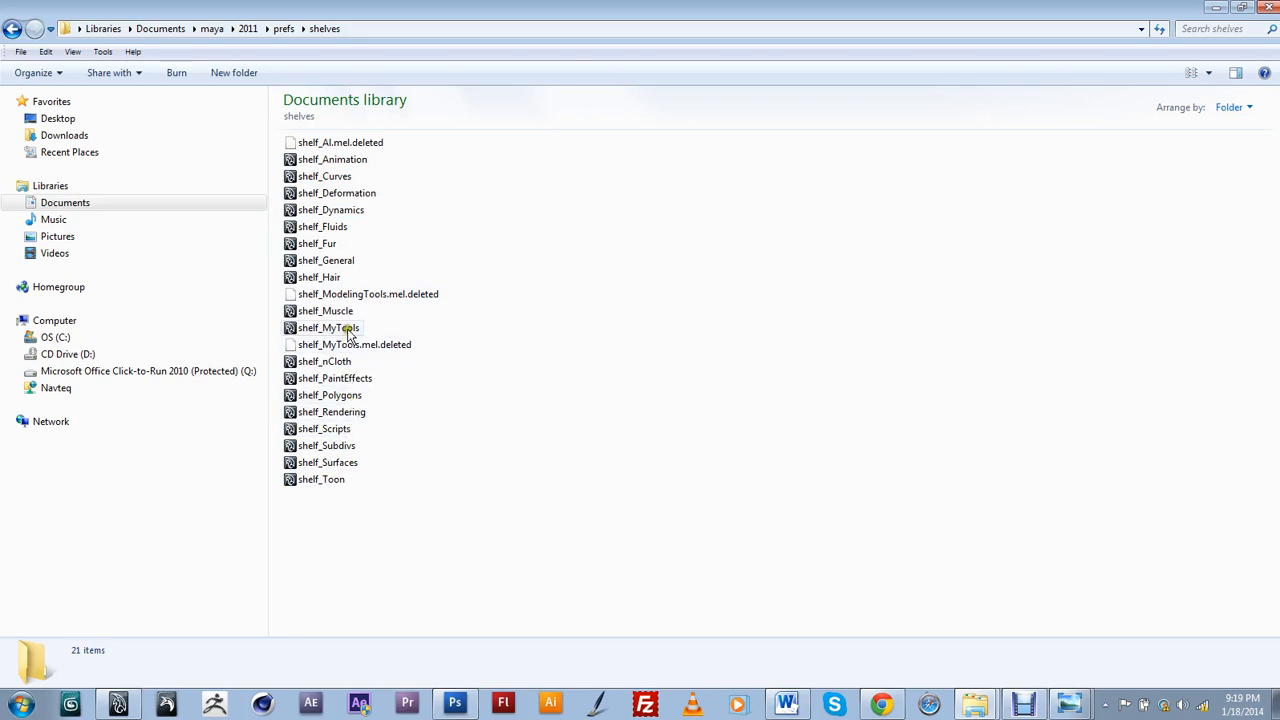
pyautogui.click(328, 327)
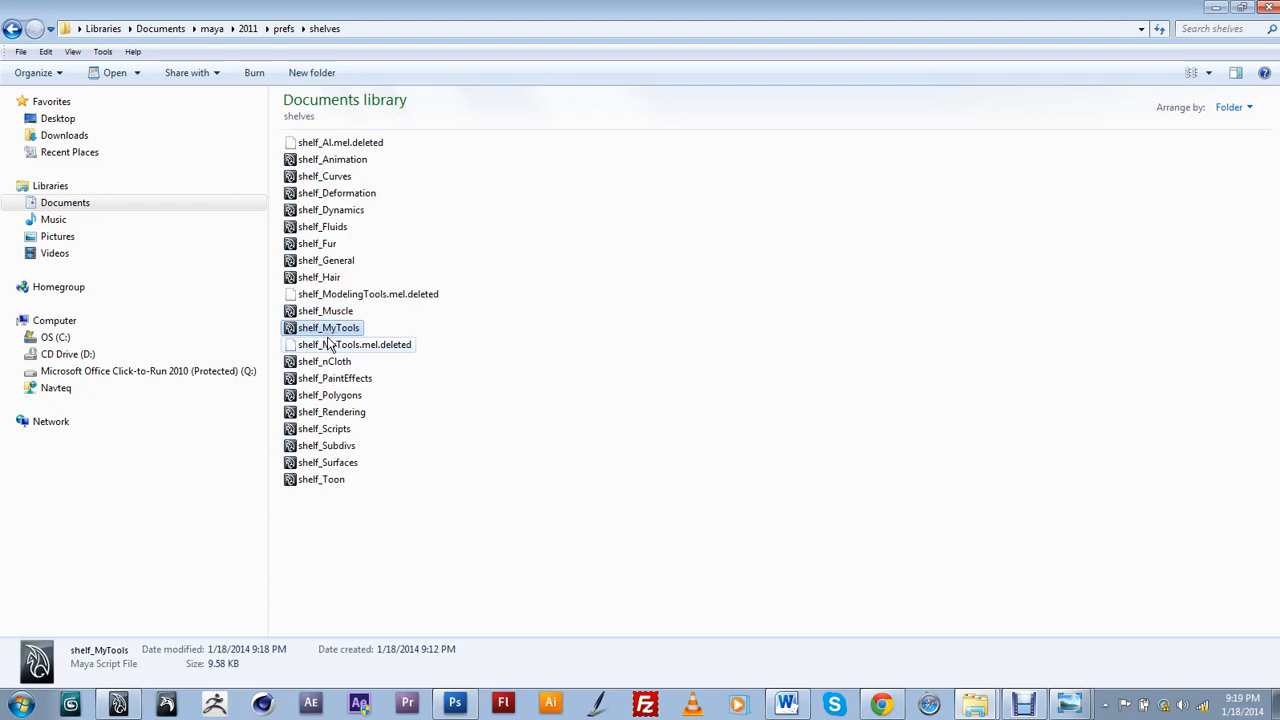
pyautogui.moveTo(355, 344)
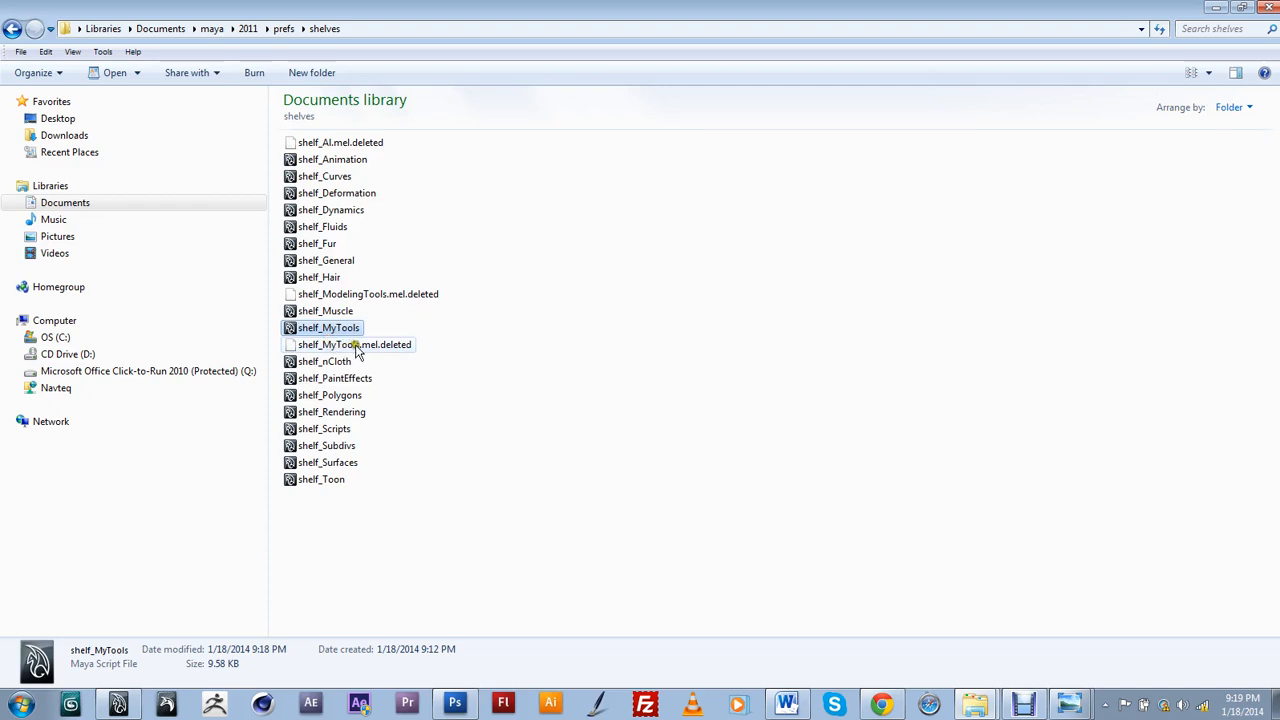
pyautogui.moveTo(374, 335)
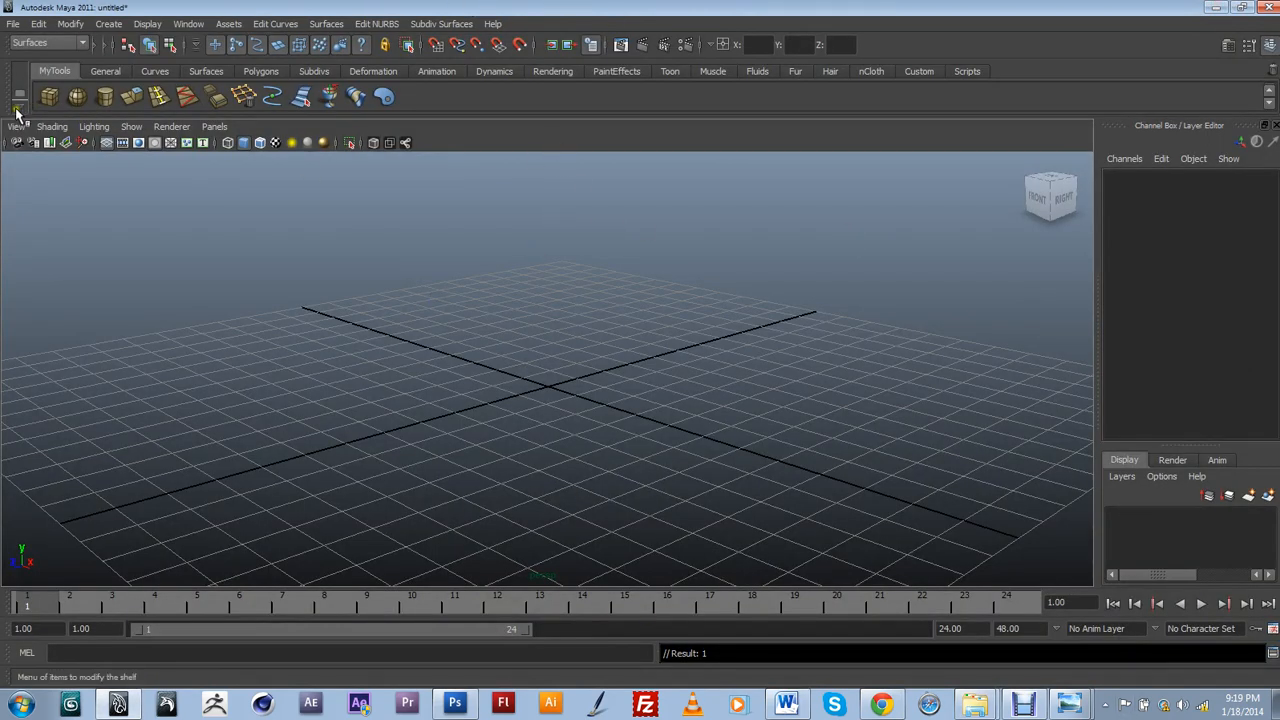
pyautogui.moveTo(18, 110)
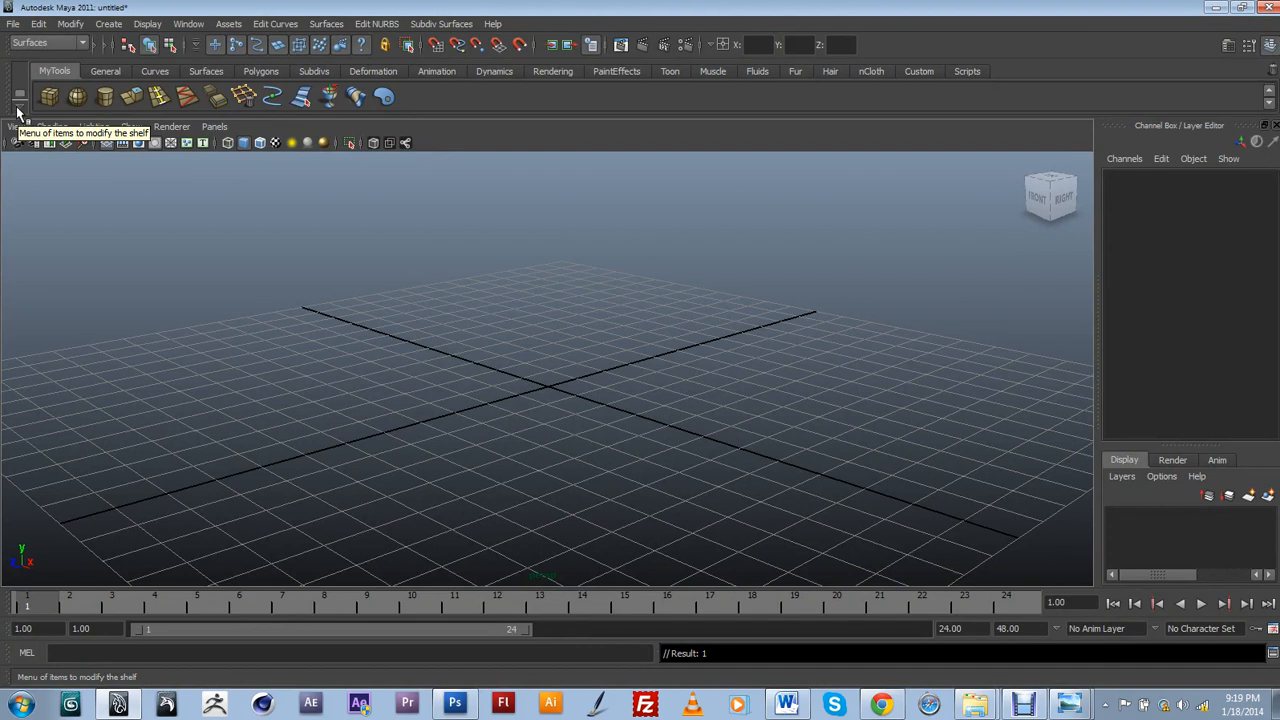
pyautogui.click(20, 95)
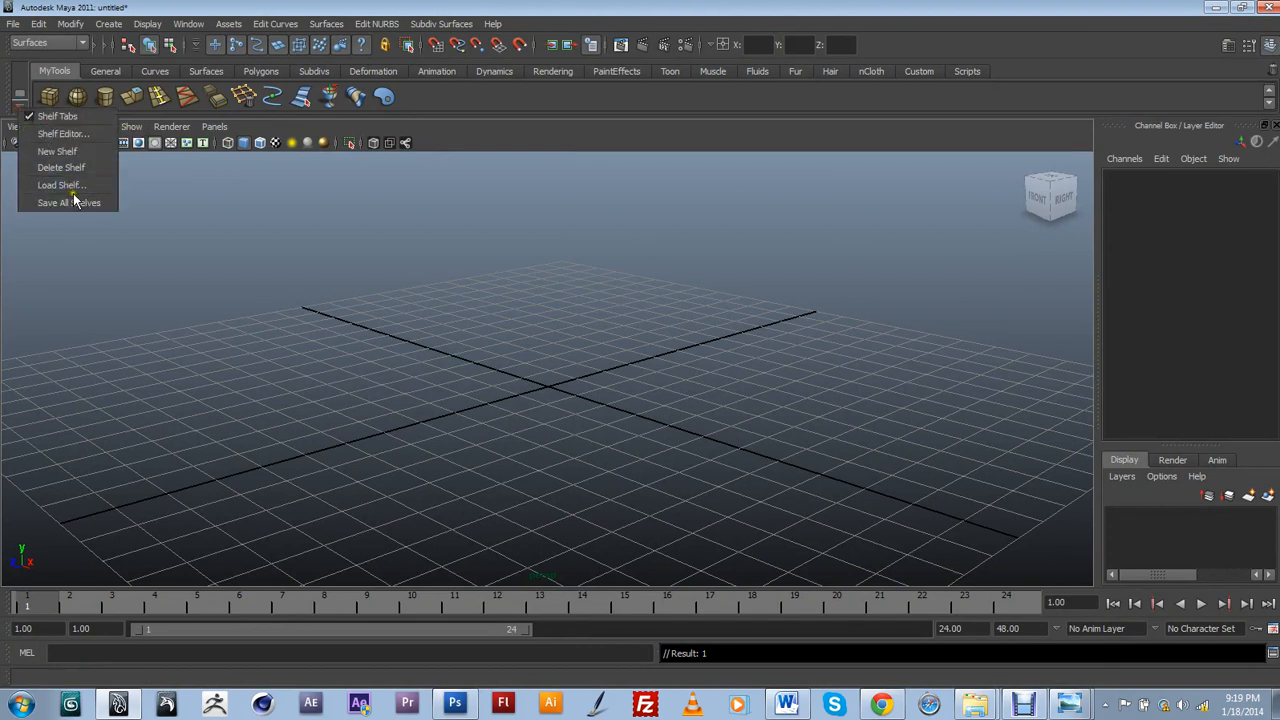
pyautogui.moveTo(62, 185)
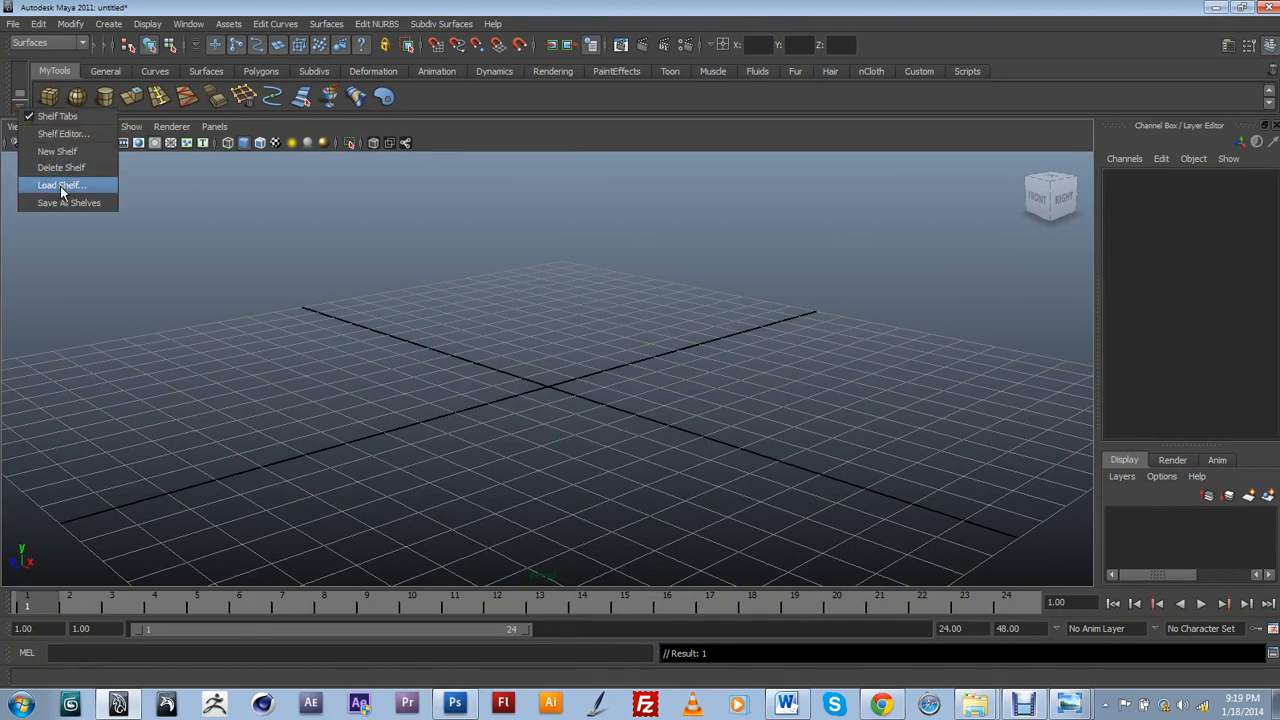
pyautogui.click(62, 185)
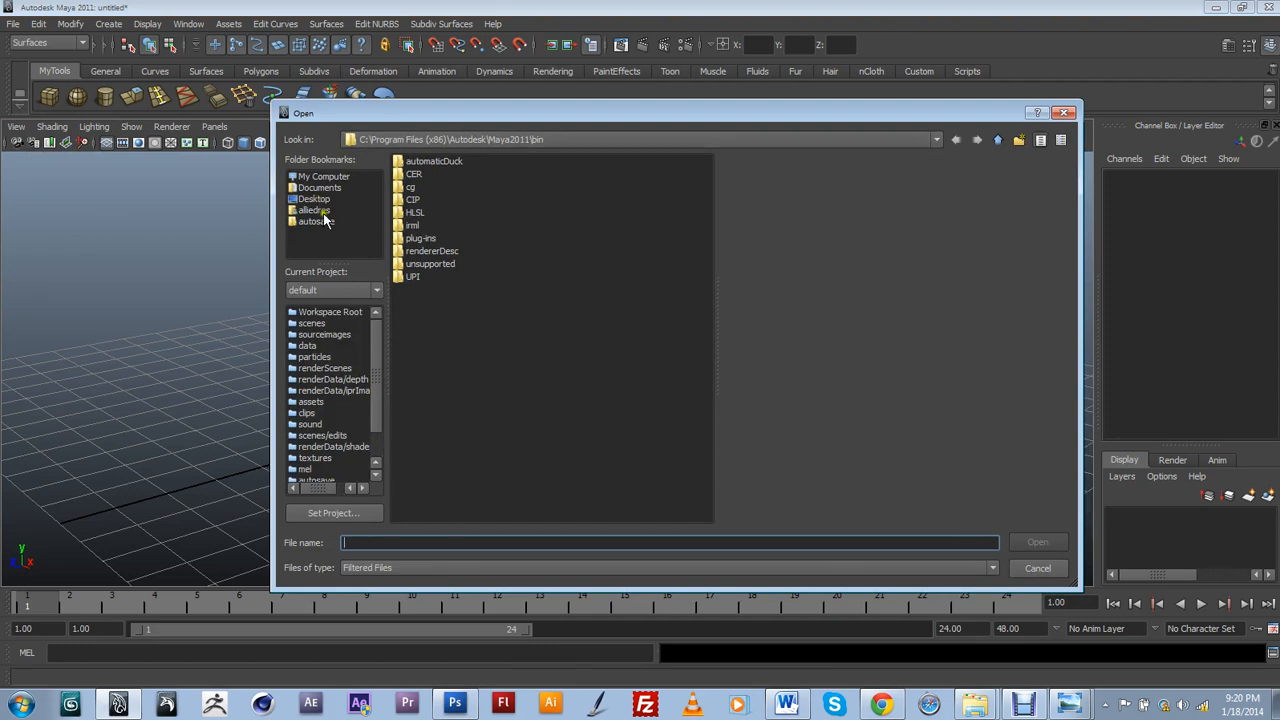
pyautogui.moveTo(367, 217)
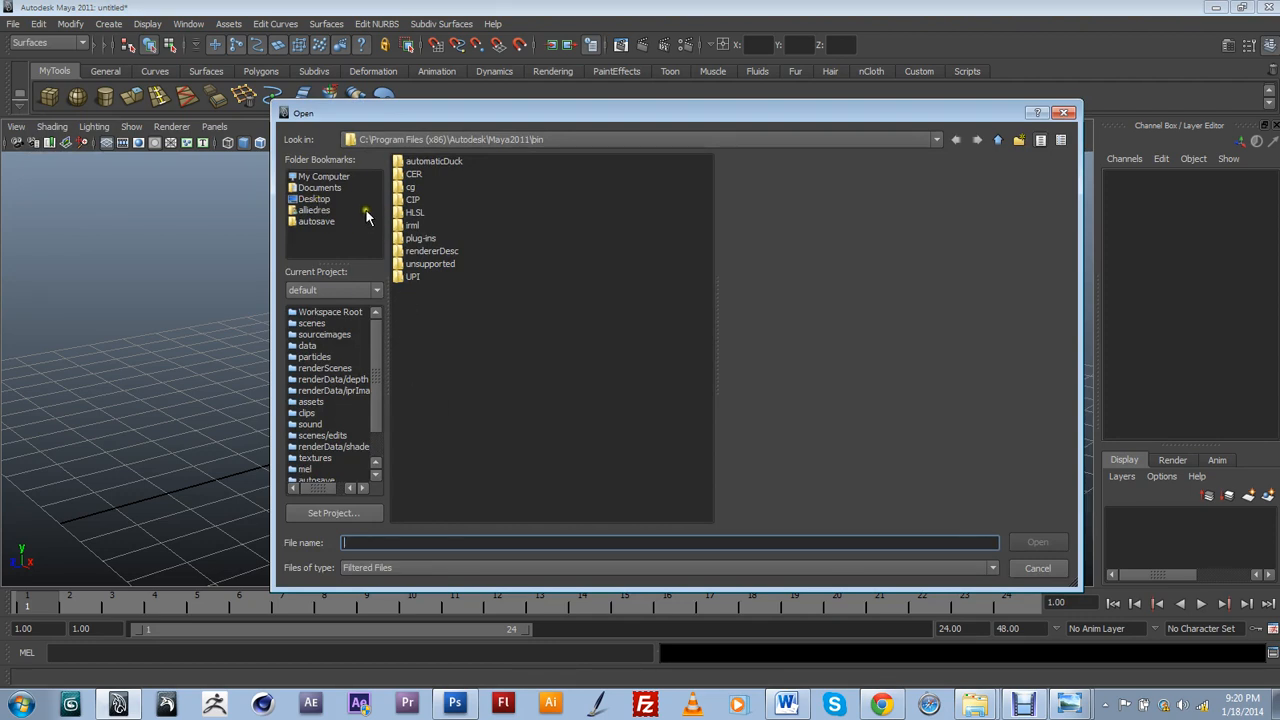
pyautogui.moveTo(800, 104)
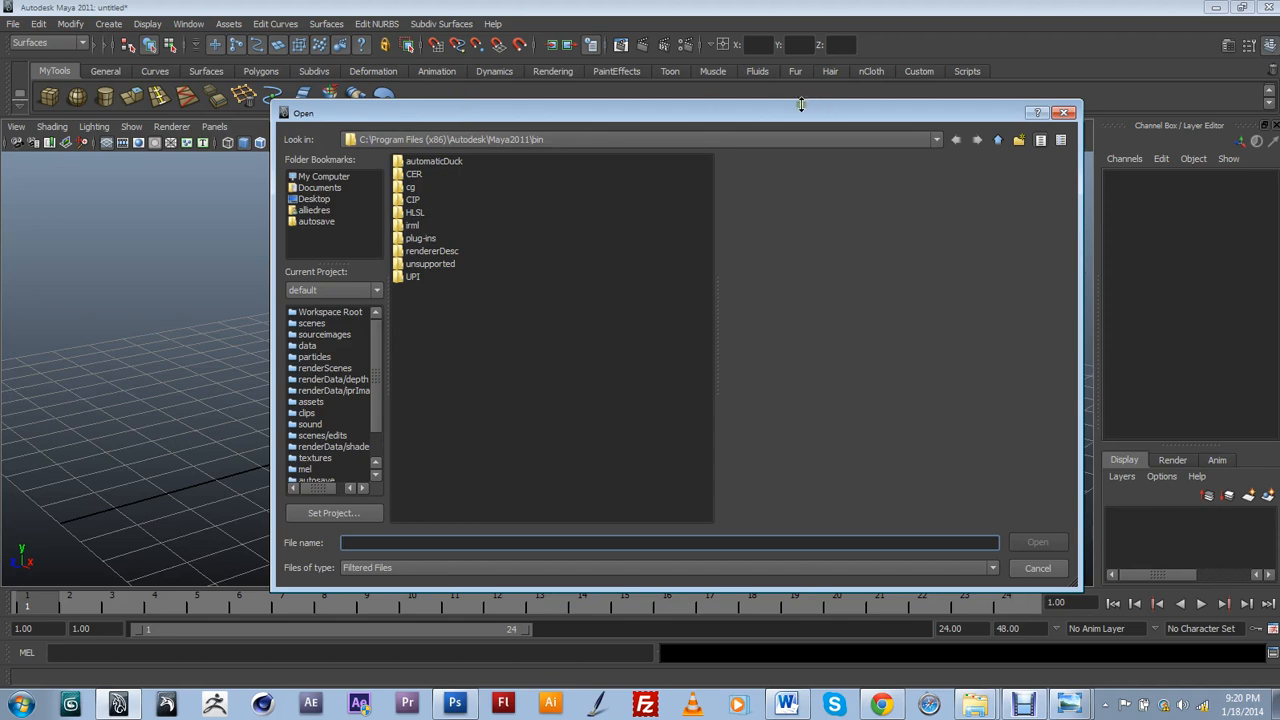
pyautogui.moveTo(1010, 535)
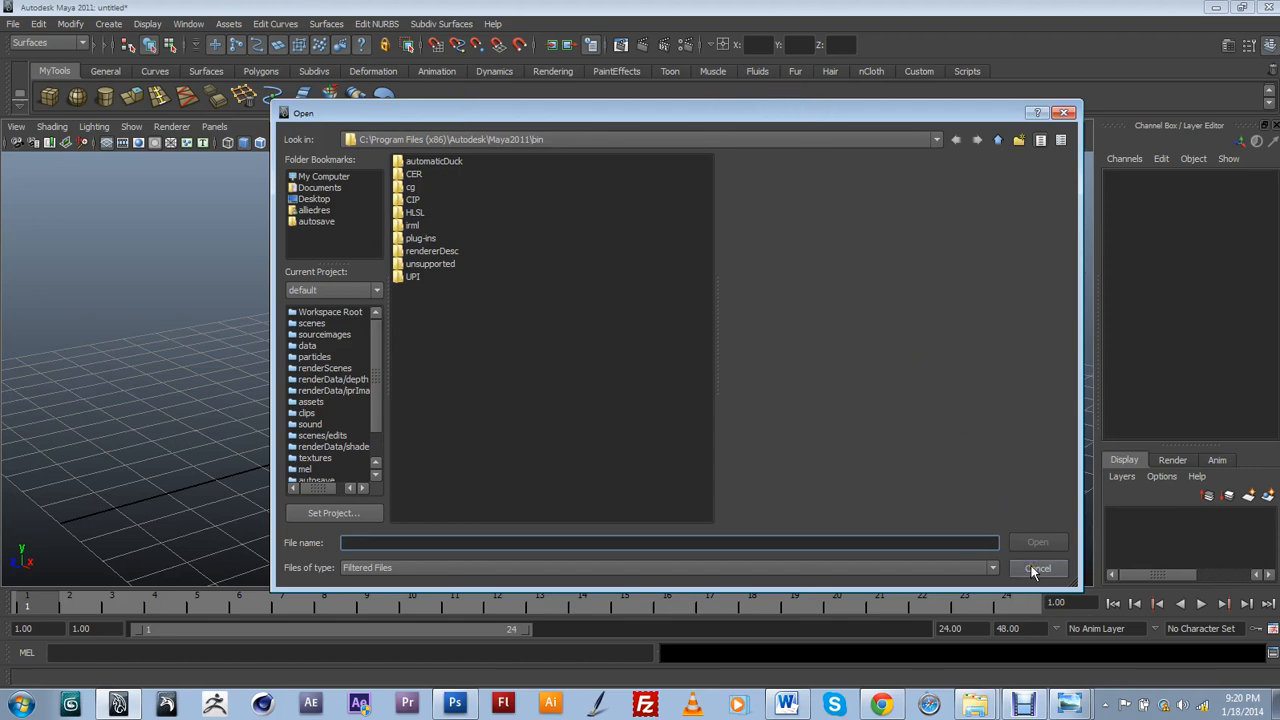
pyautogui.click(1037, 568)
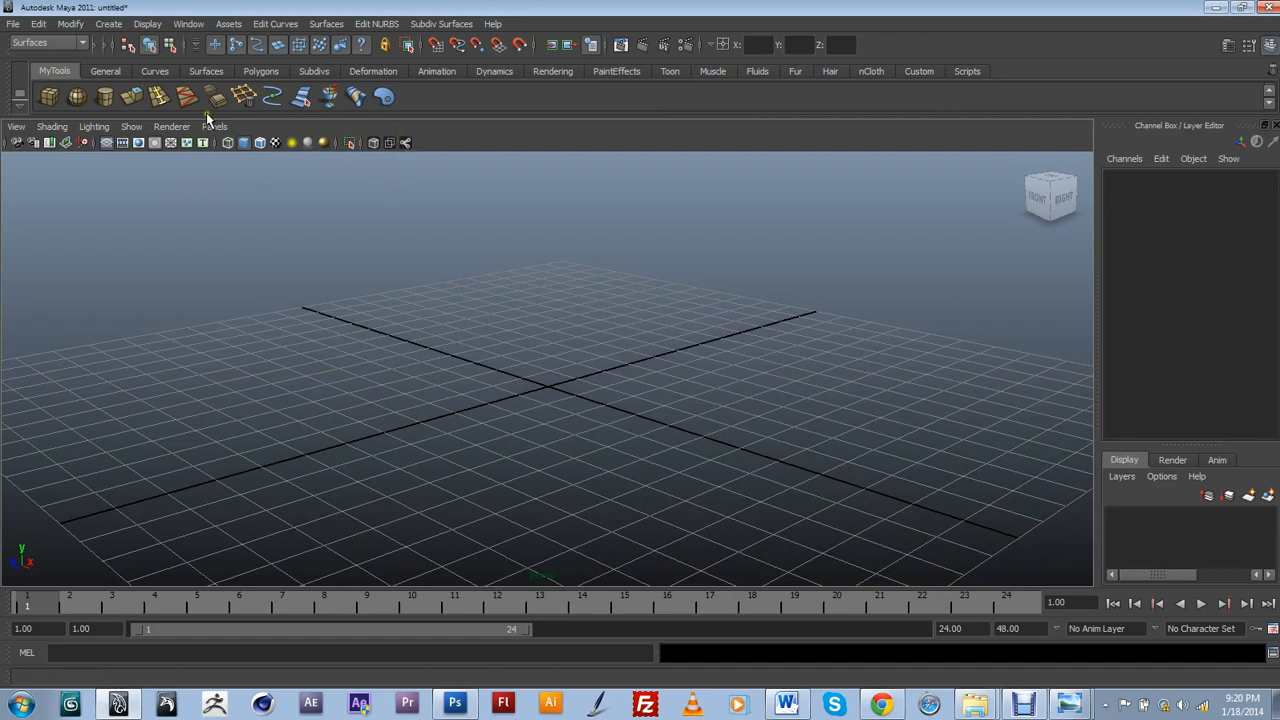
pyautogui.moveTo(421, 132)
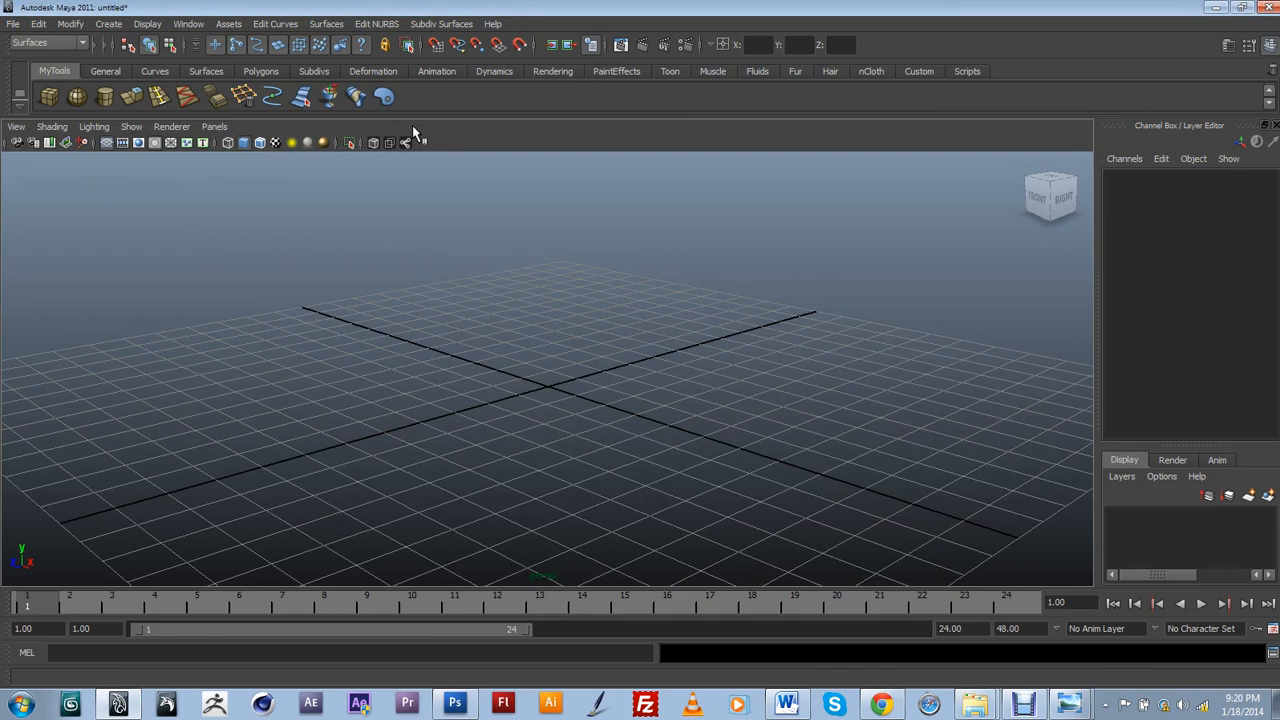
pyautogui.moveTo(388, 158)
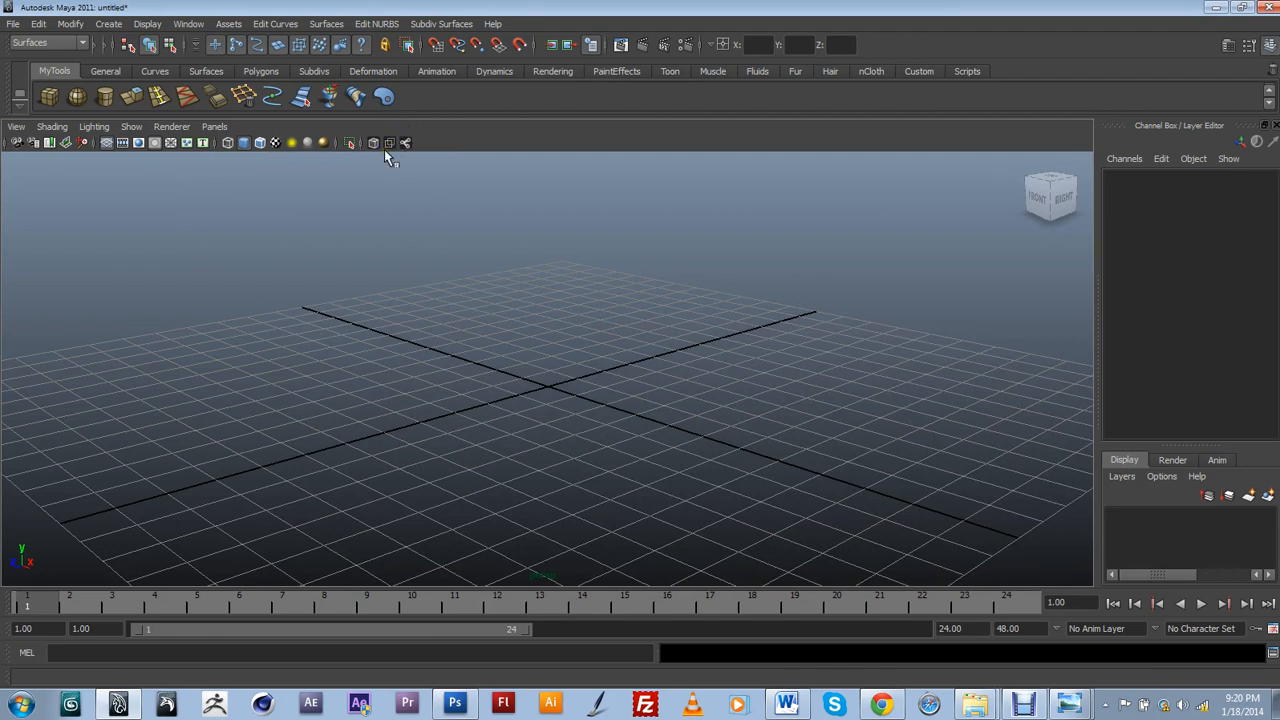